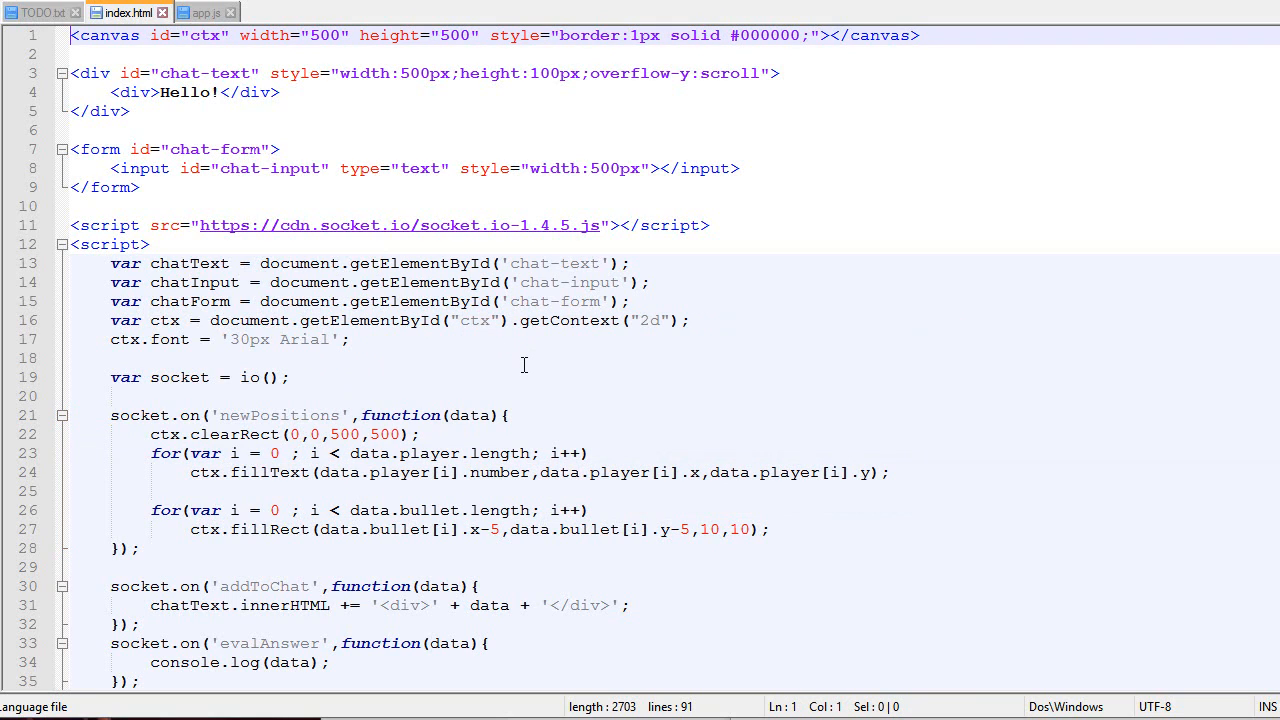
pyautogui.moveTo(548, 384)
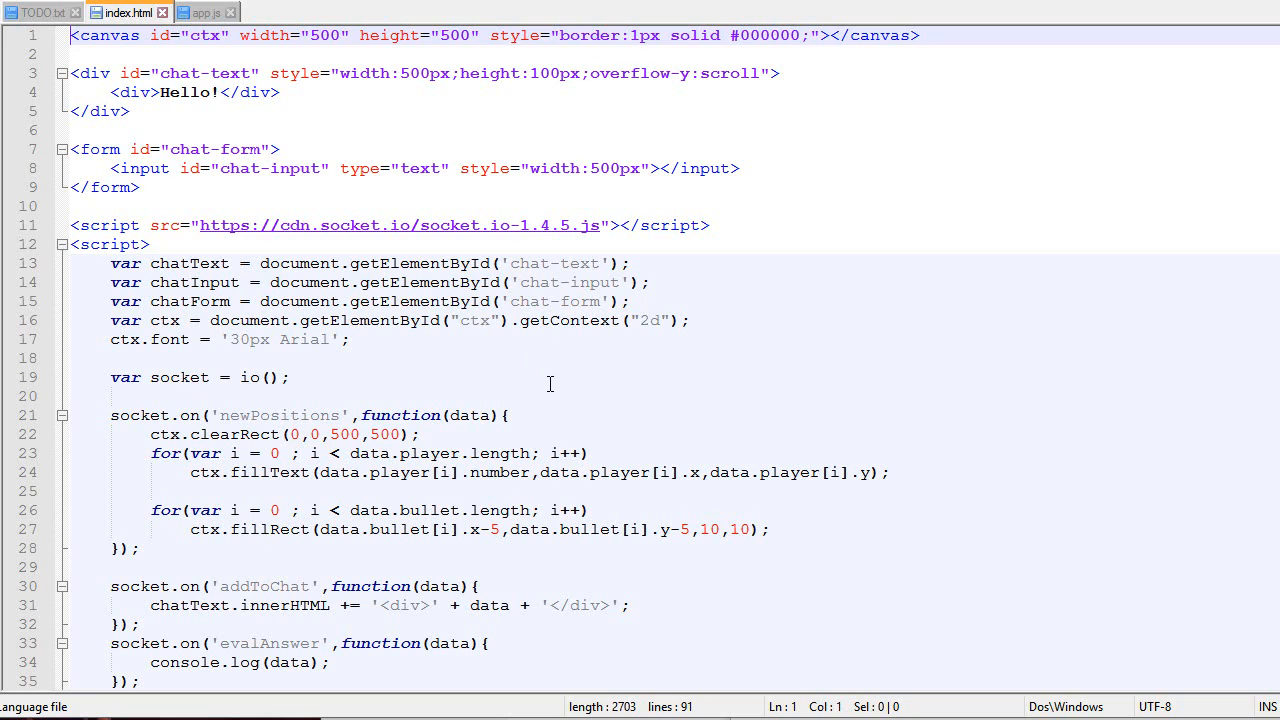
pyautogui.moveTo(546, 386)
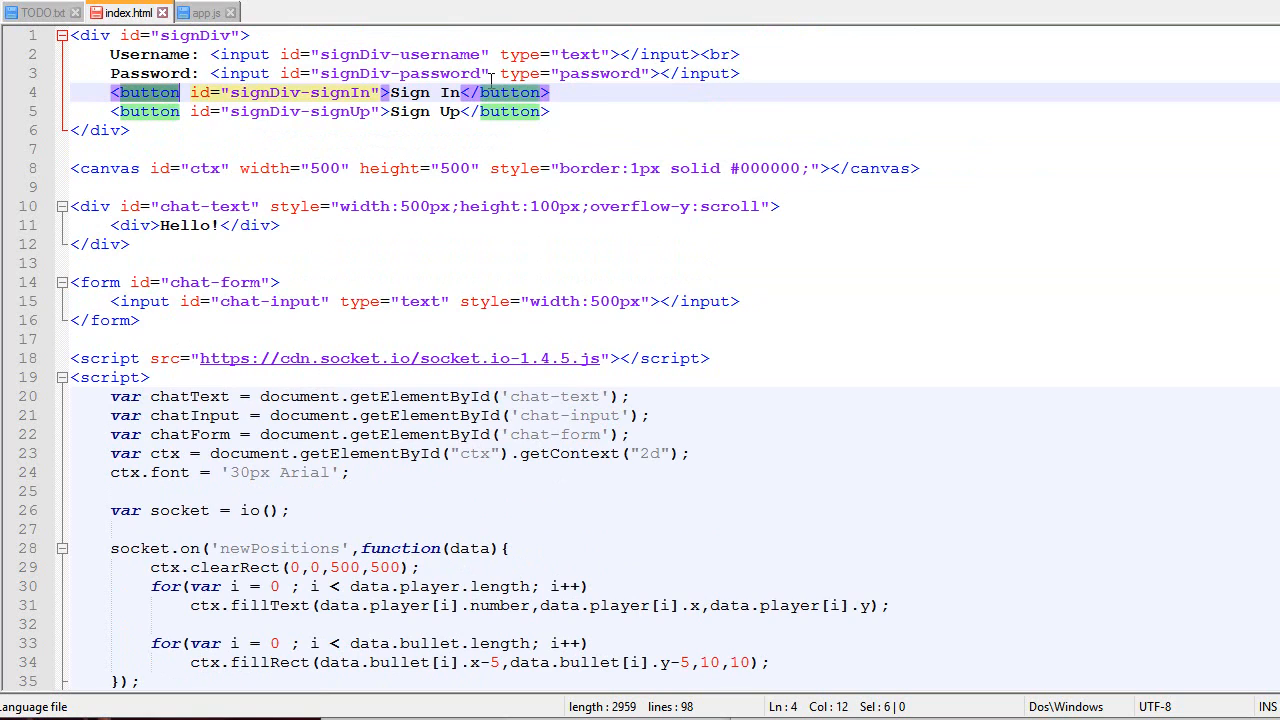
# - Review the signDiv form's Sign In button and inner input lines, then move down to the game section
pyautogui.doubleClick(448, 112)
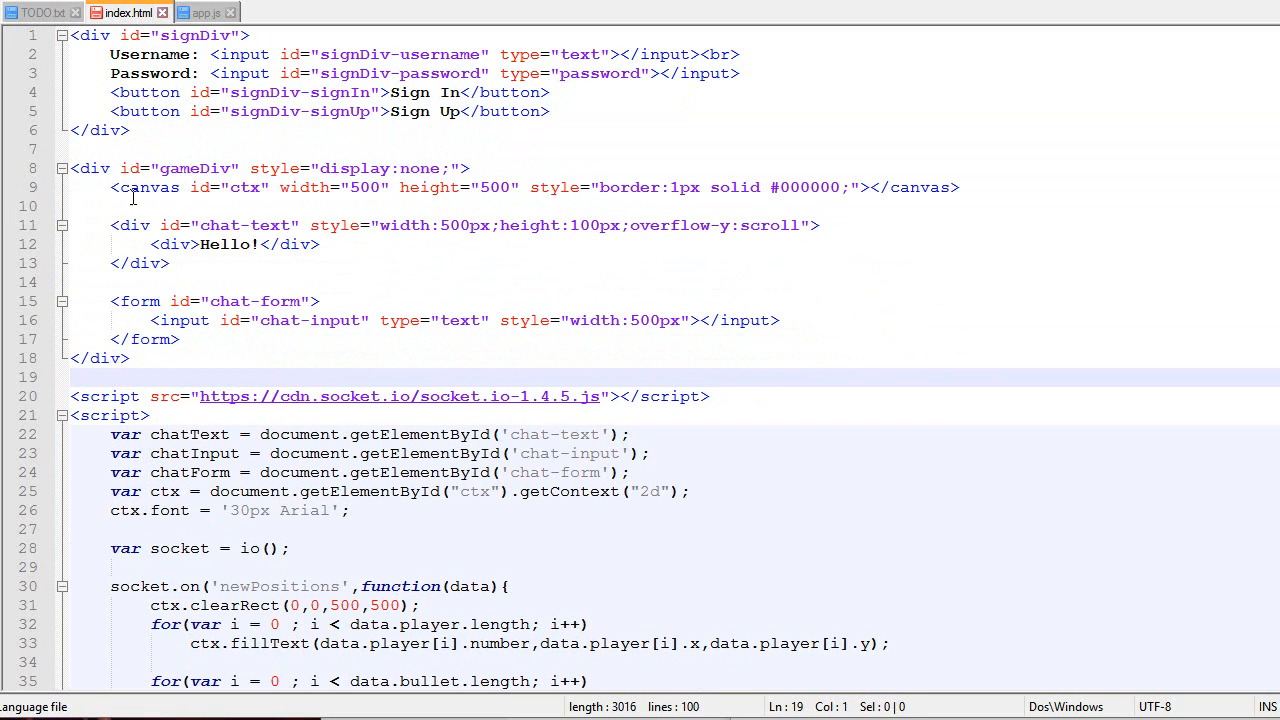
pyautogui.doubleClick(356, 168)
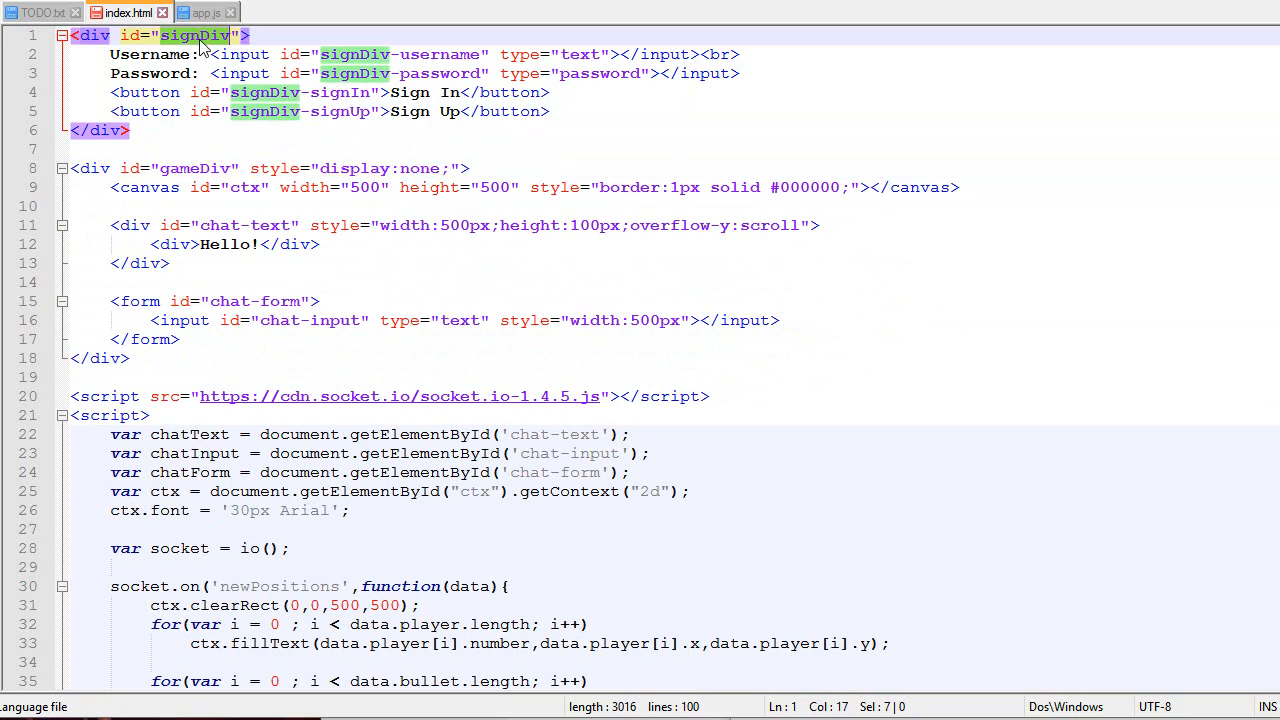
pyautogui.click(130, 130)
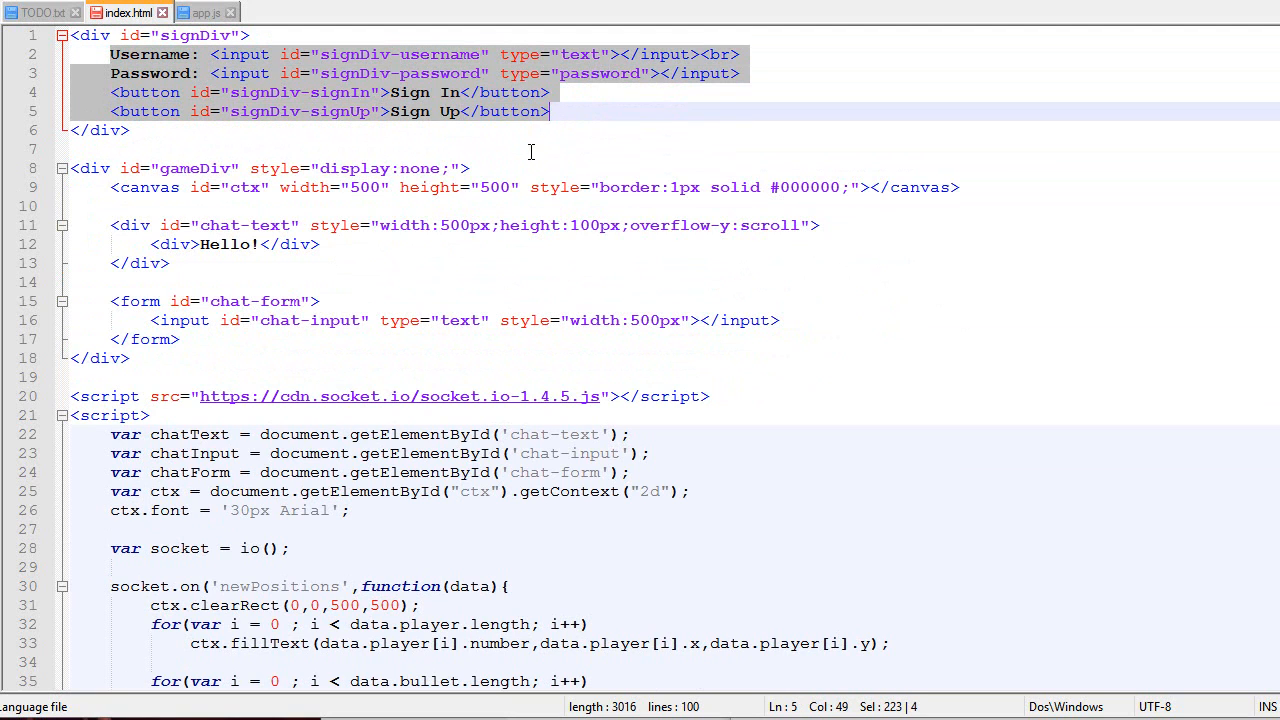
pyautogui.scroll(-3)
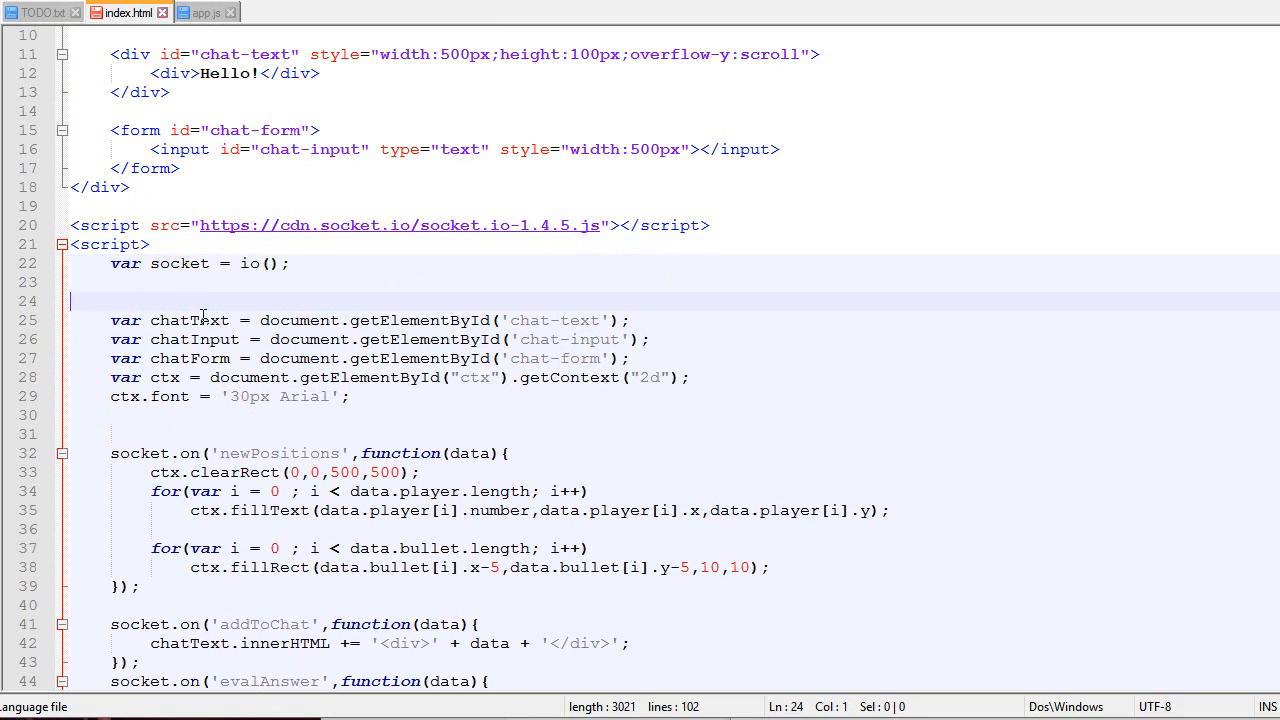
# - Add //game and //sign comments and a Sign In click handler emitting 'signIn' with username and password
pyautogui.write('//game')
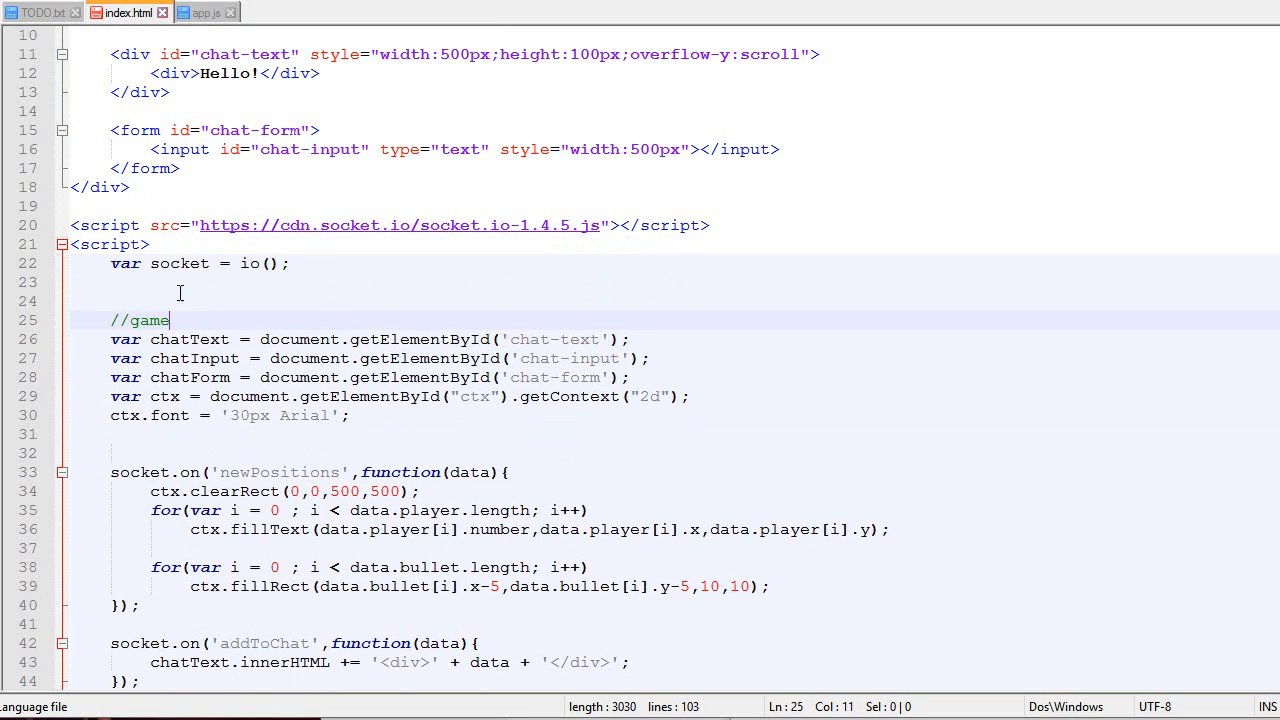
pyautogui.write('//sign')
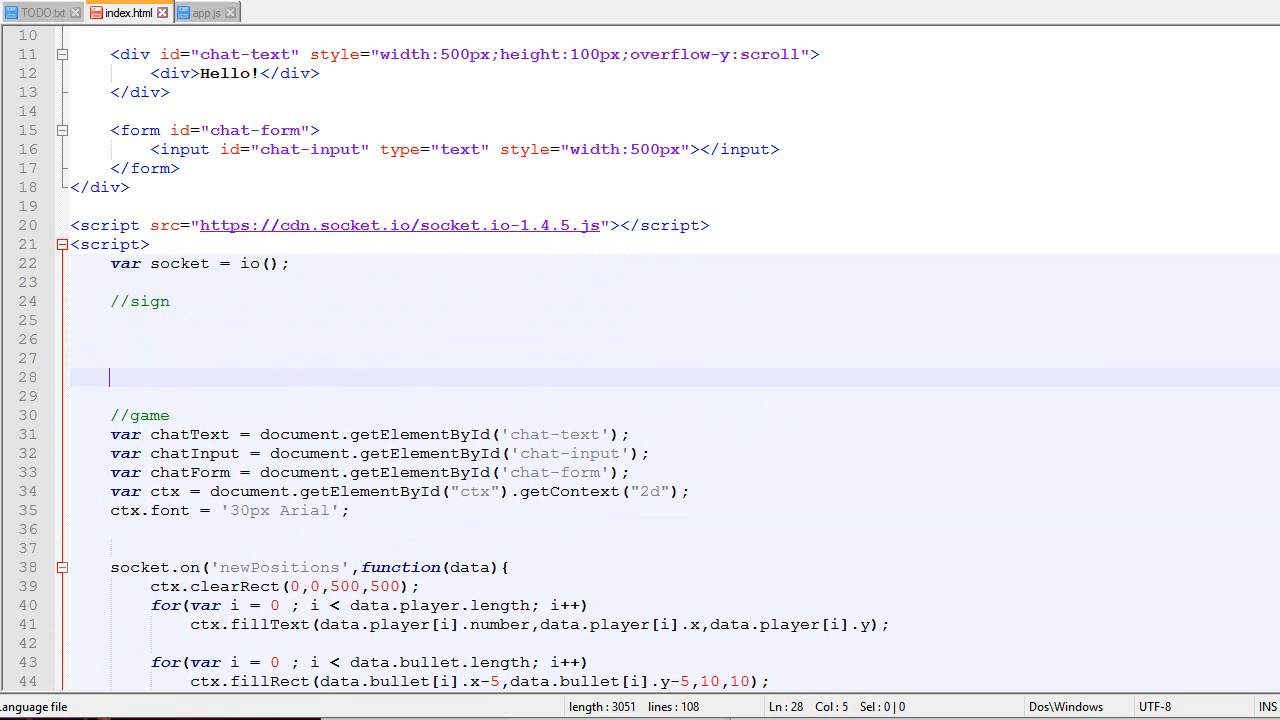
pyautogui.click(156, 340)
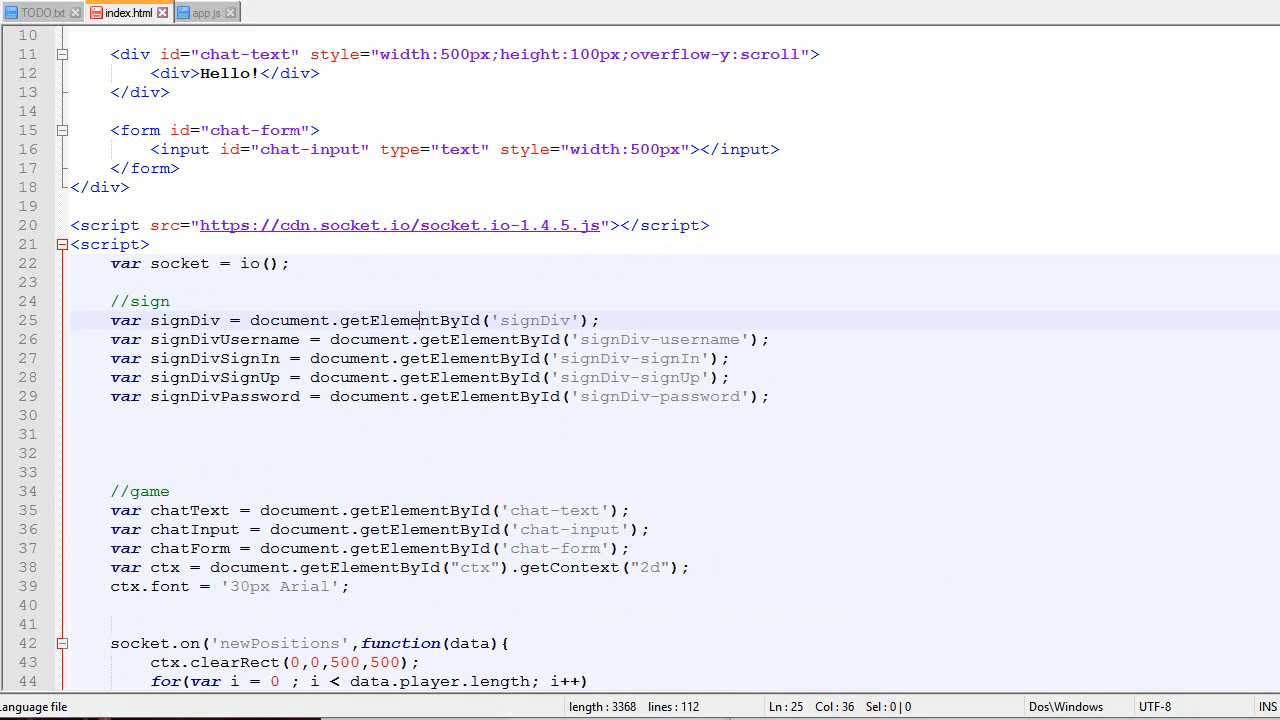
pyautogui.moveTo(1060, 456)
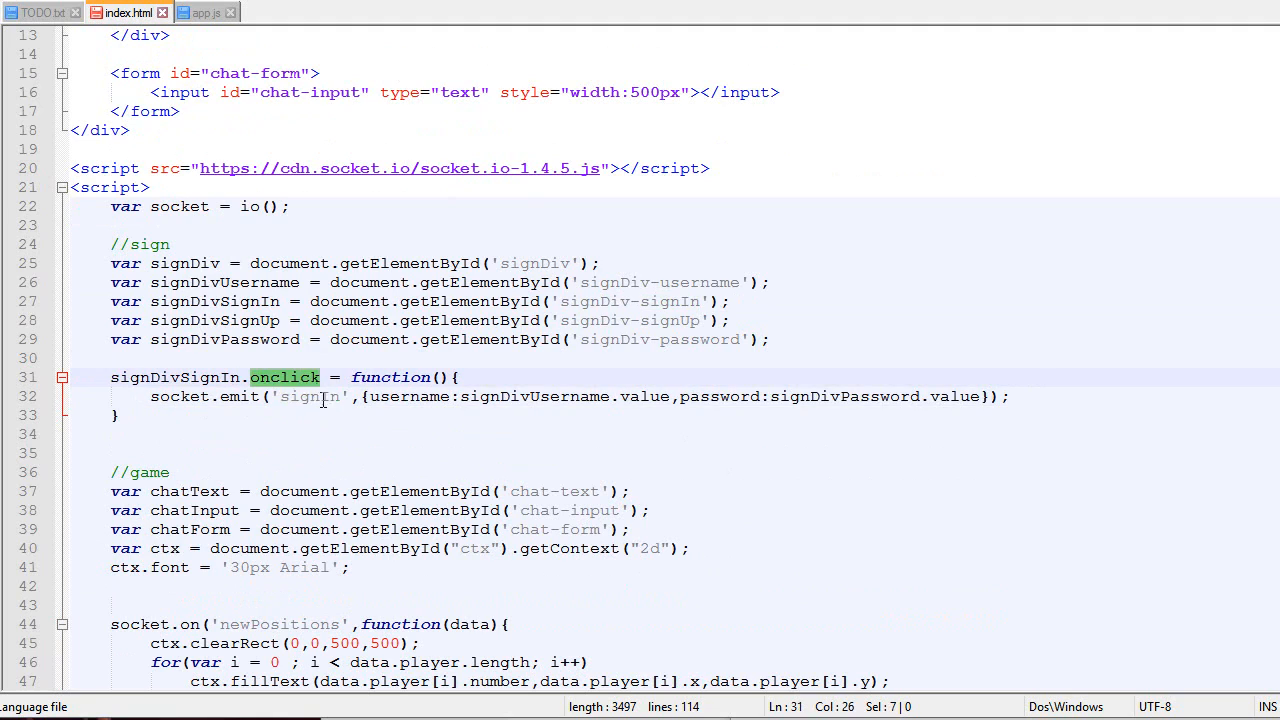
pyautogui.doubleClick(312, 396)
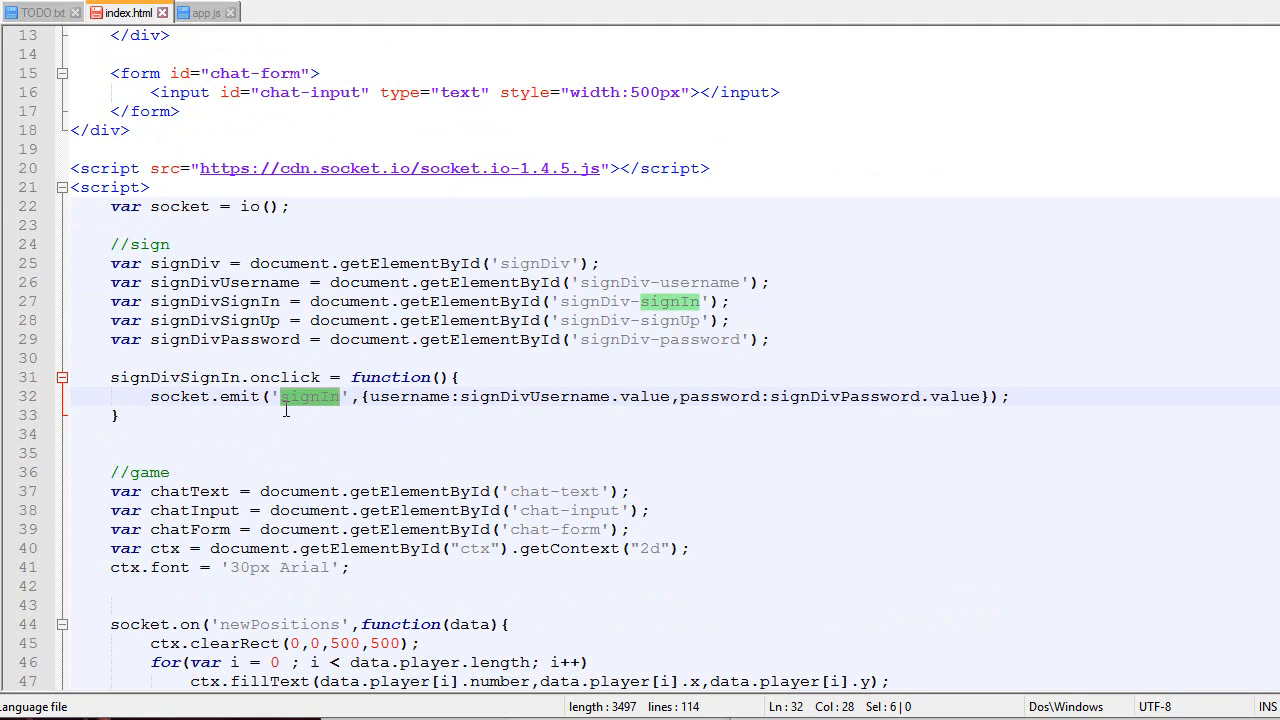
pyautogui.moveTo(330, 410)
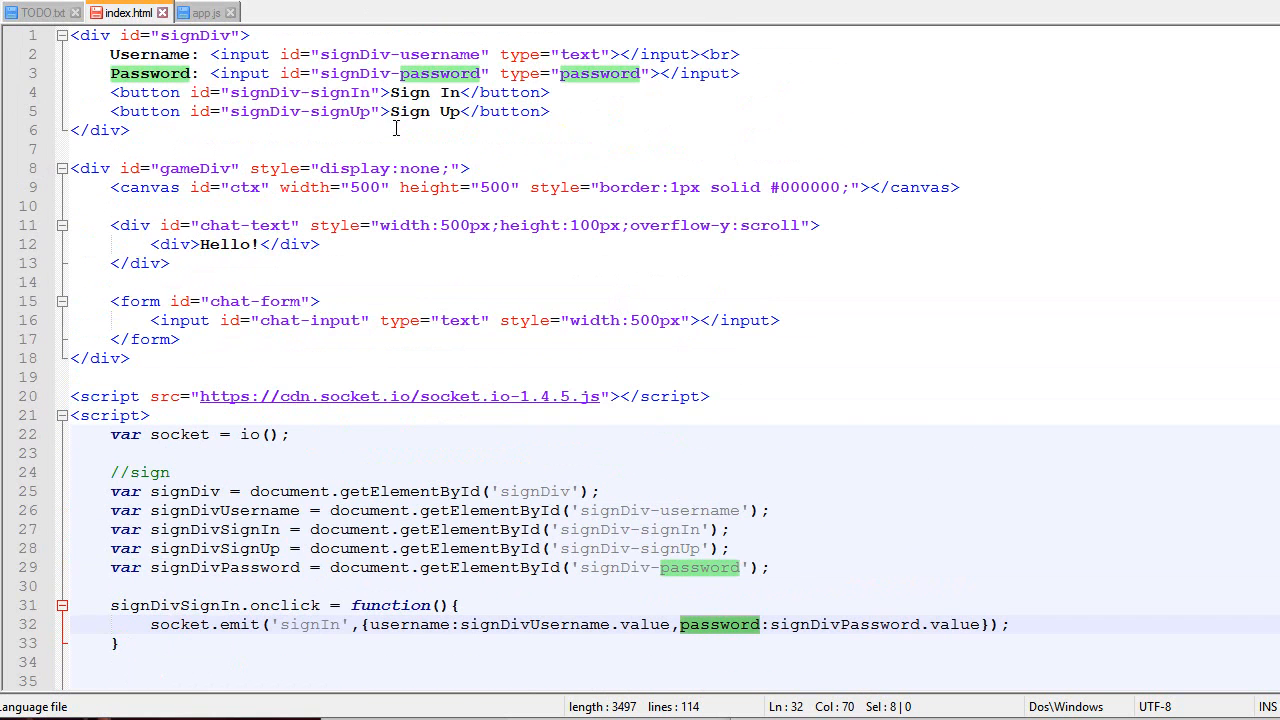
pyautogui.scroll(-3)
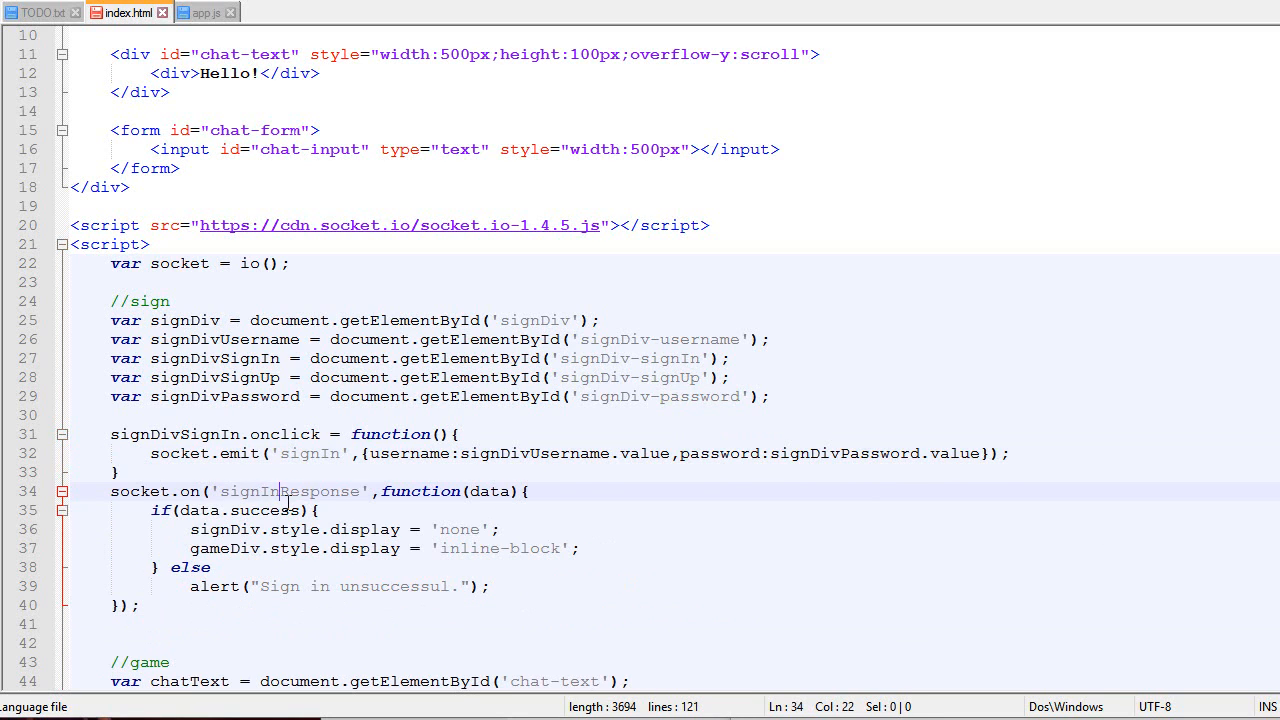
# - Handle 'signInResponse': on data.success hide signDiv and show gameDiv, else alert 'Sign in unsuccessful'
pyautogui.doubleClick(288, 492)
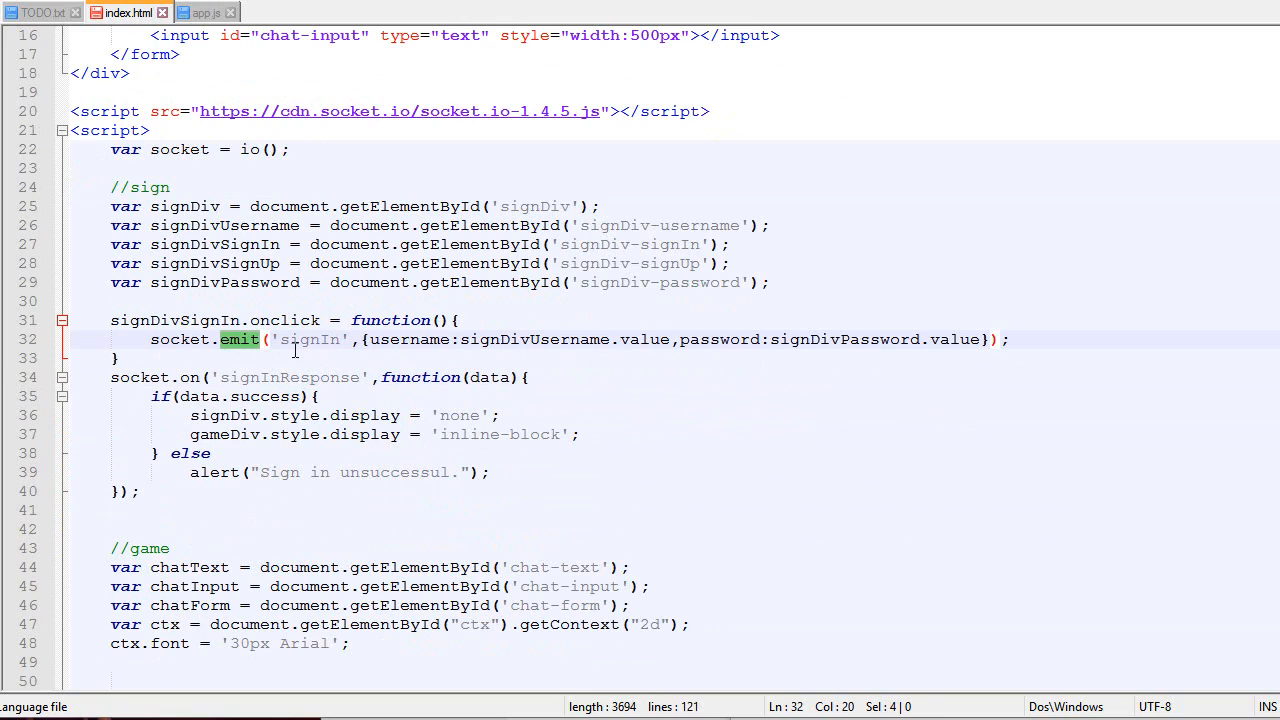
pyautogui.doubleClick(288, 376)
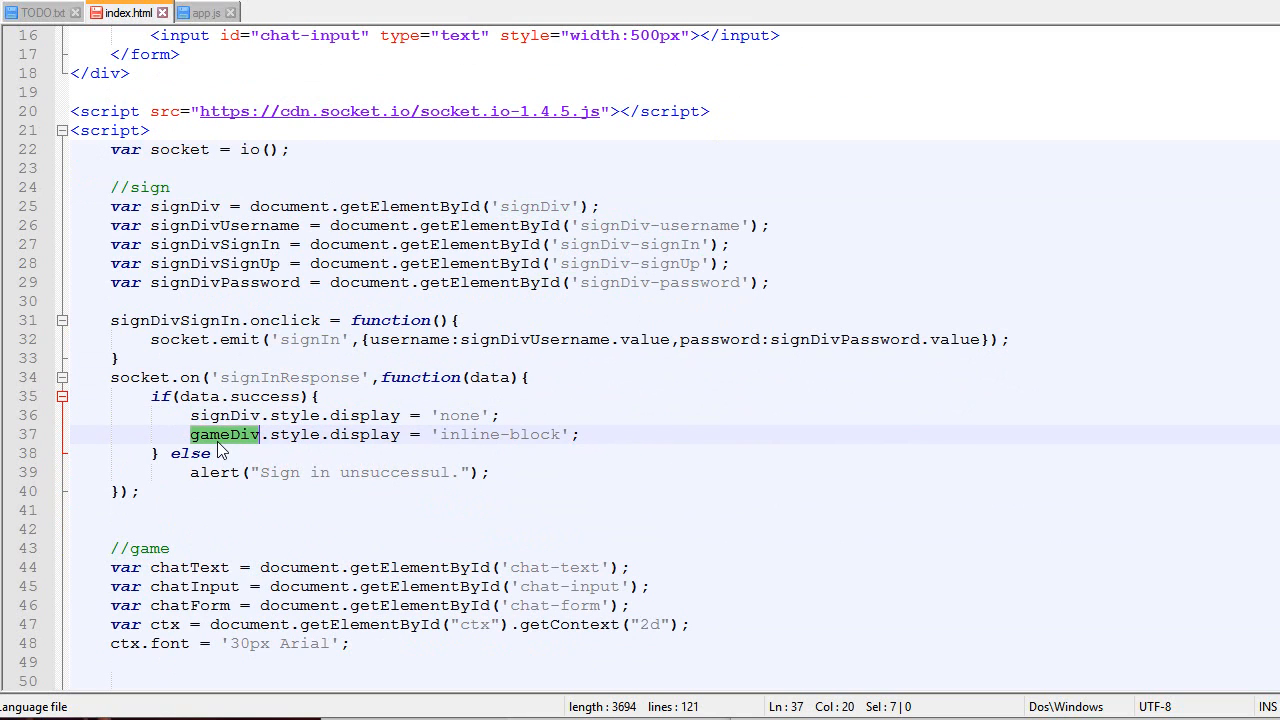
pyautogui.doubleClick(500, 434)
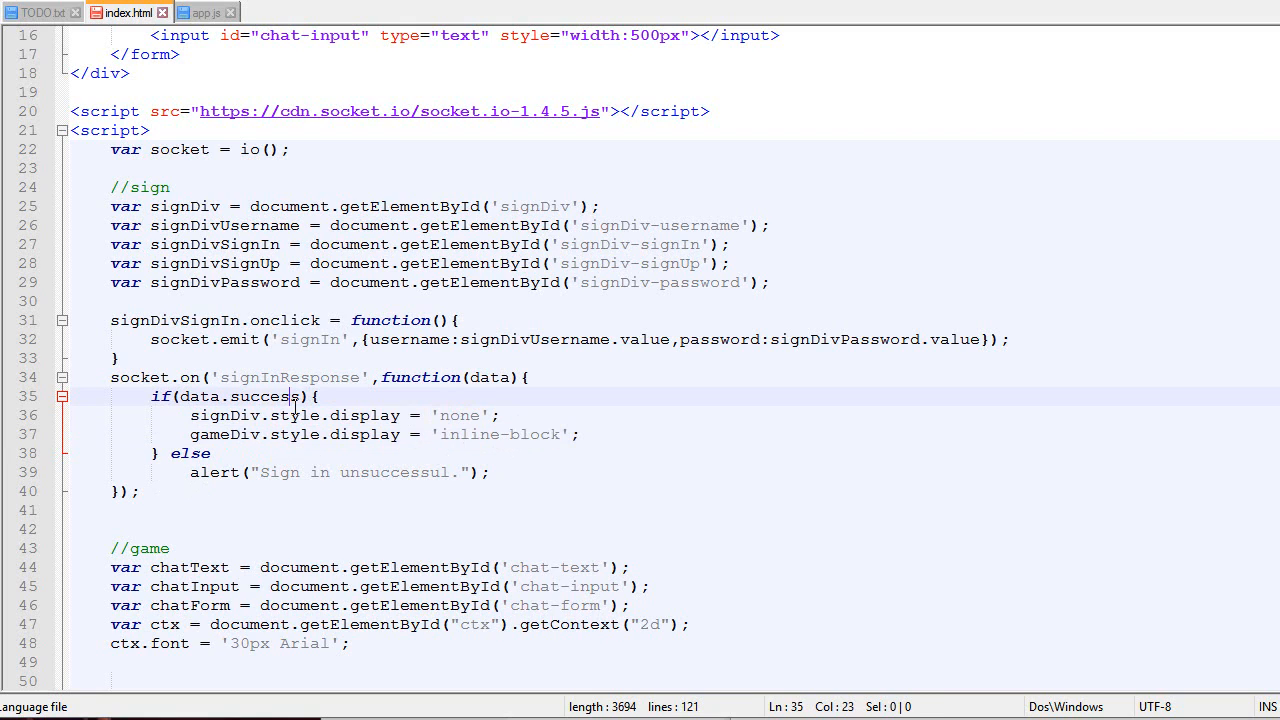
pyautogui.doubleClick(212, 472)
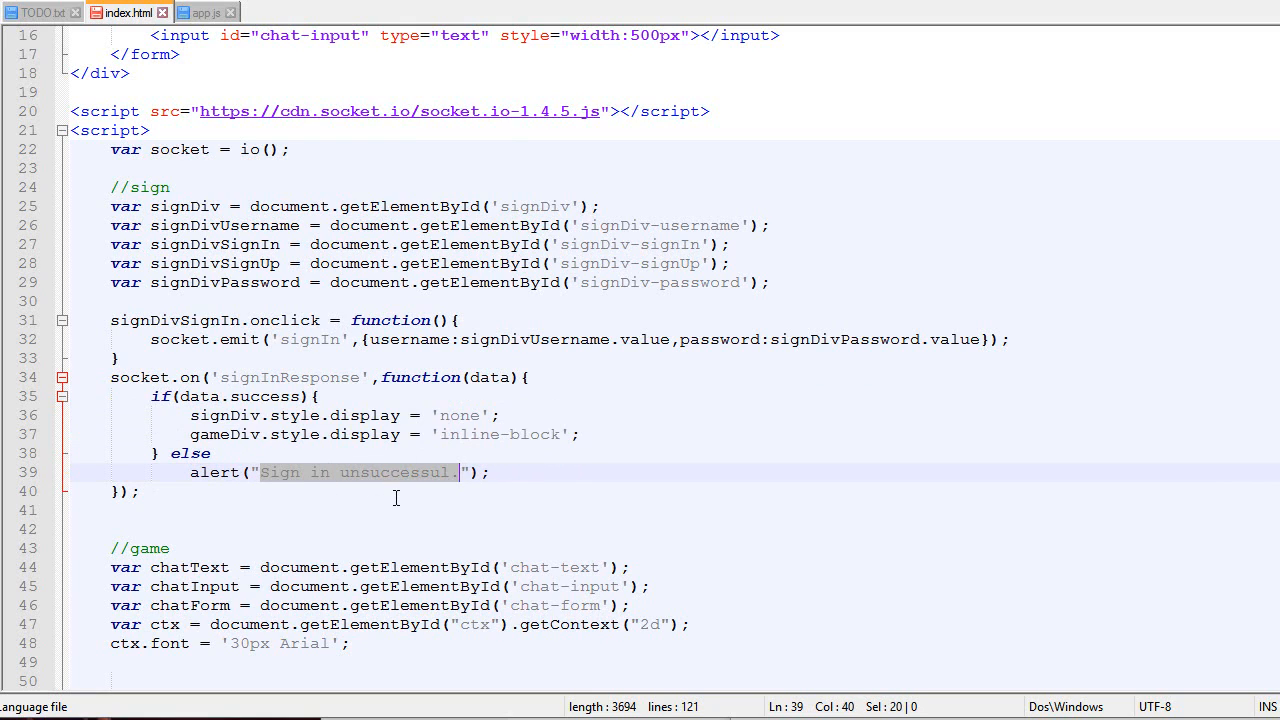
pyautogui.doubleClick(212, 472)
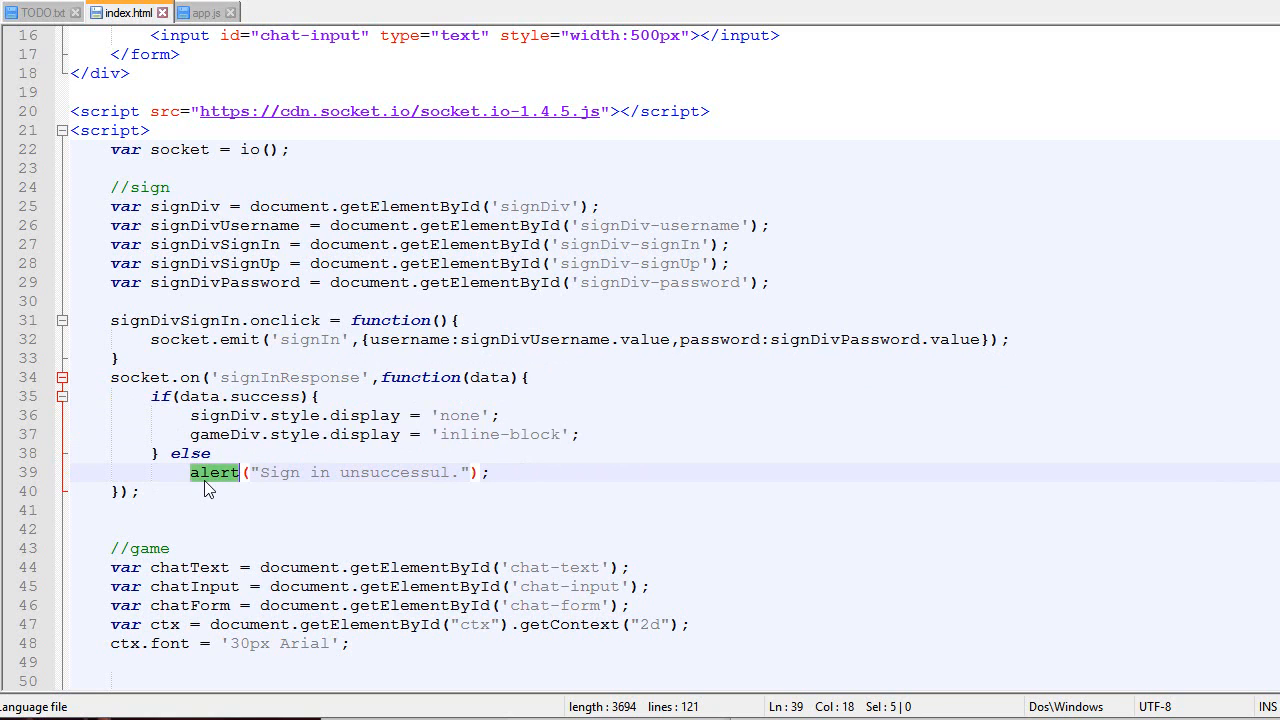
pyautogui.moveTo(204, 478)
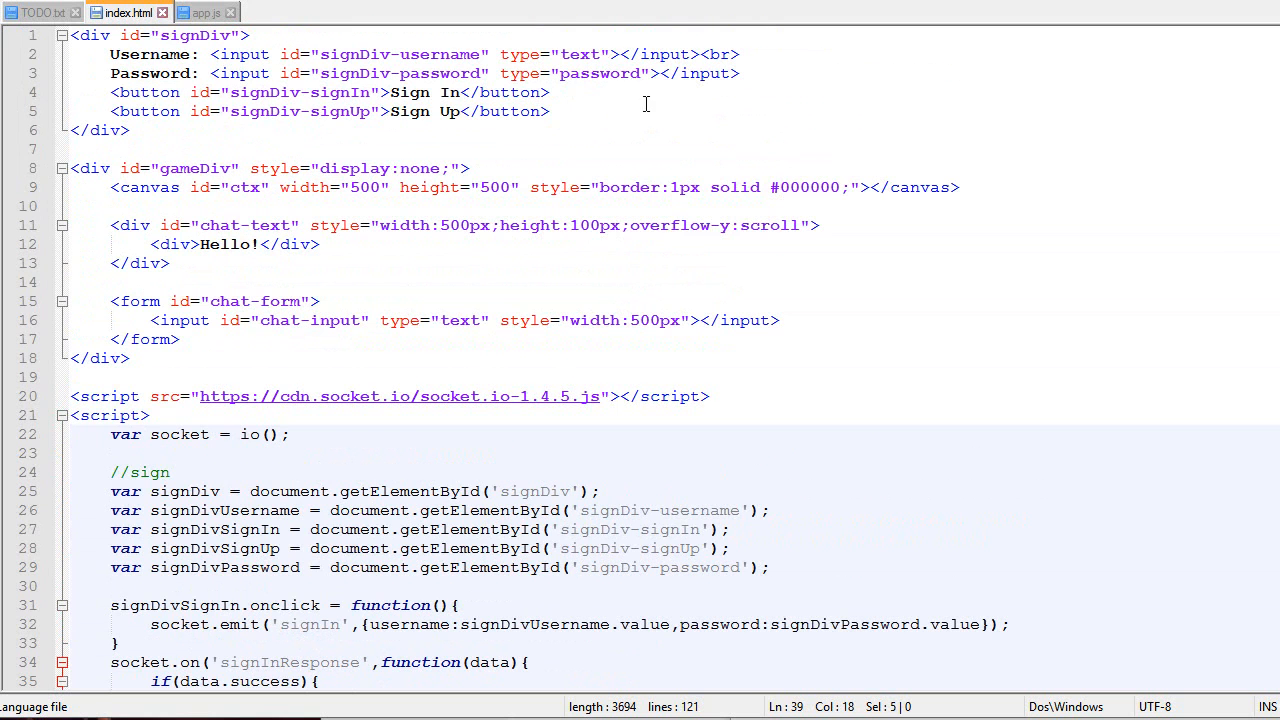
# - Note the Sign Up button line and switch to the app.js server file
pyautogui.click(548, 112)
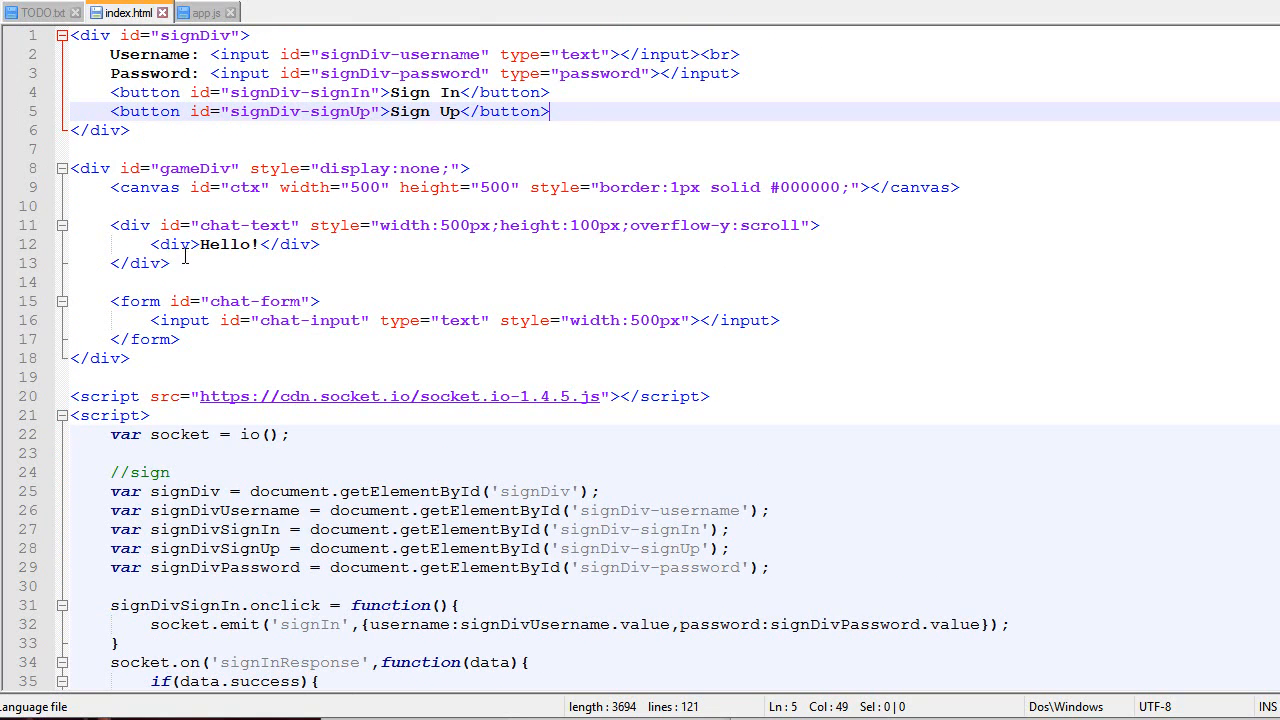
pyautogui.scroll(-3)
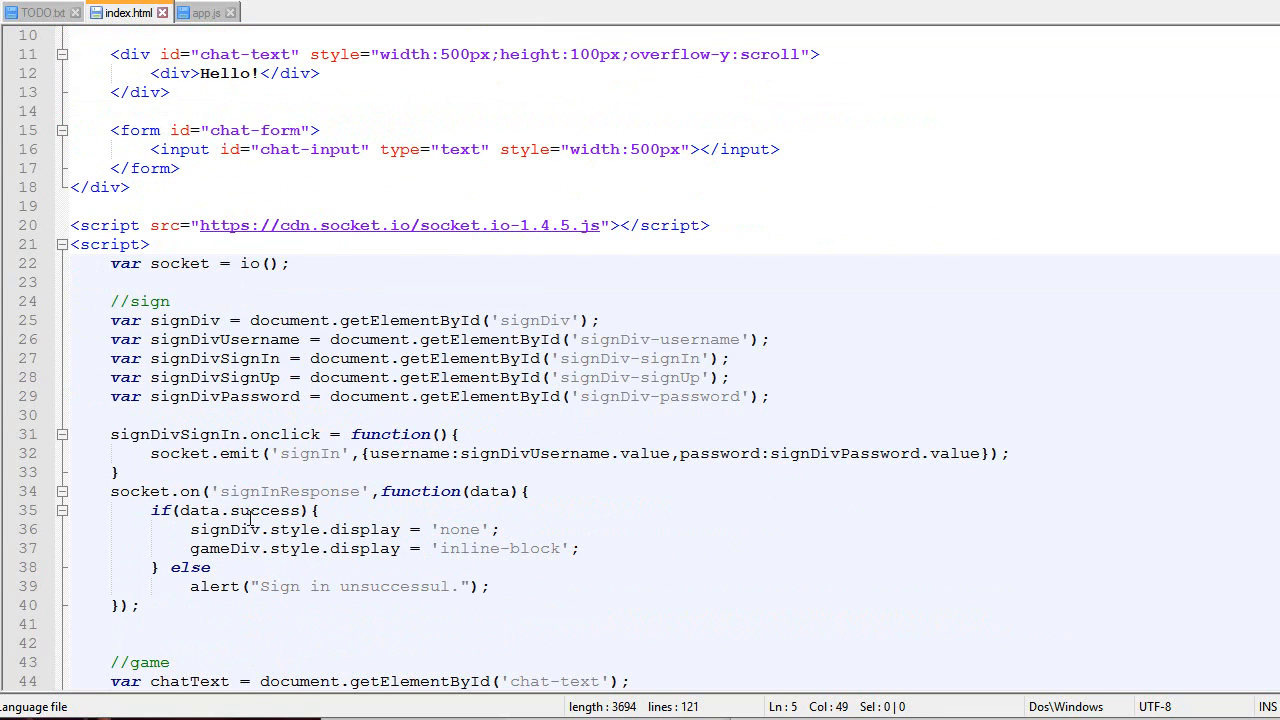
pyautogui.click(204, 12)
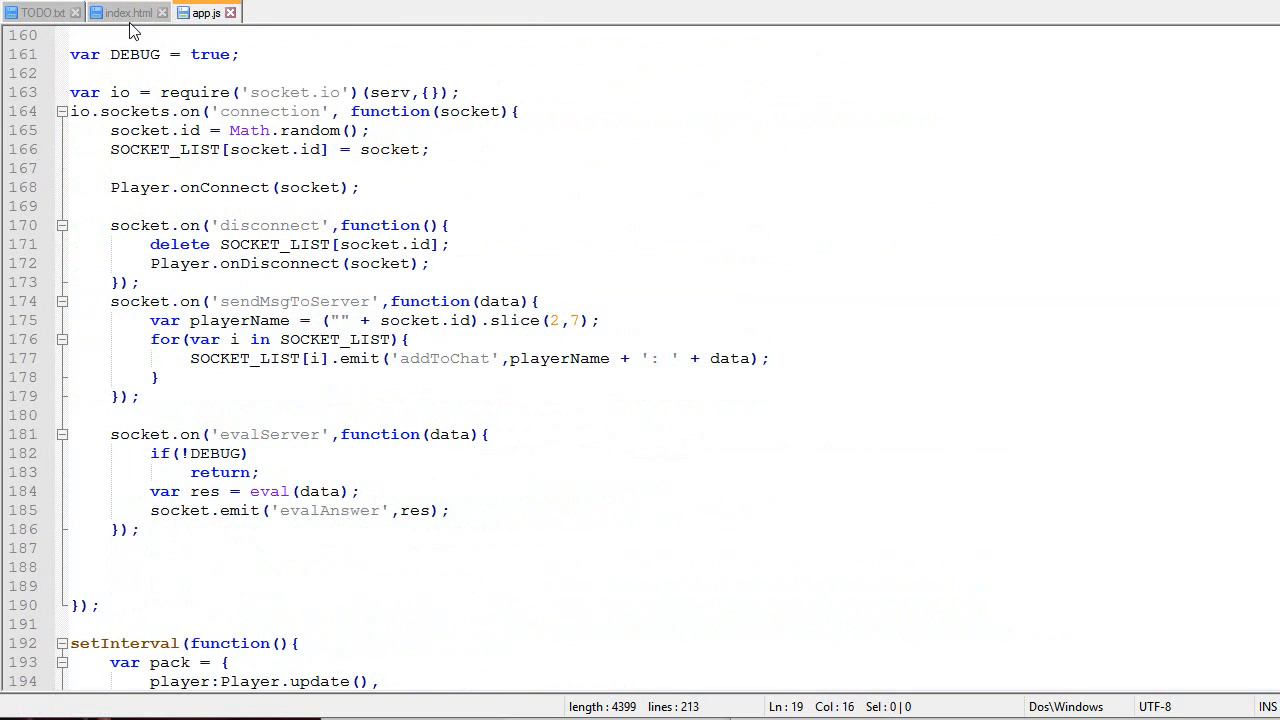
# - Duplicate the disconnect handler in the connection handler and move Player.onConnect(socket) onto its own line
pyautogui.click(128, 12)
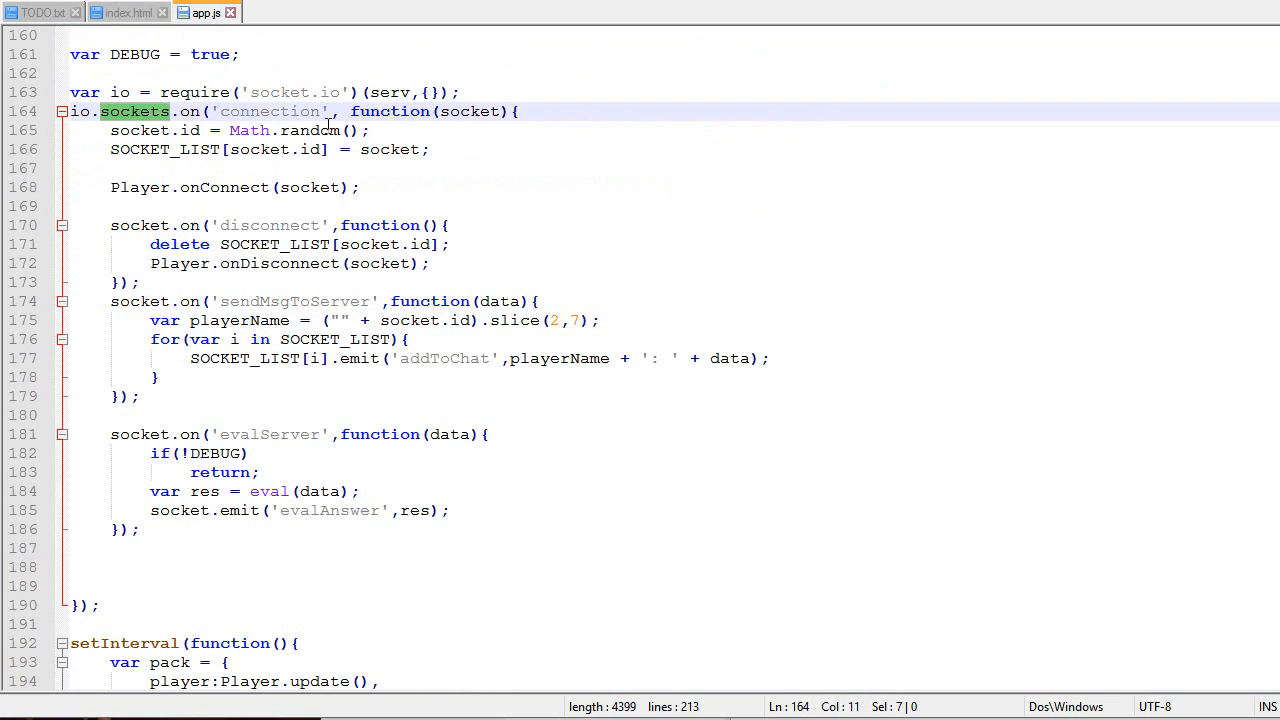
pyautogui.doubleClick(270, 112)
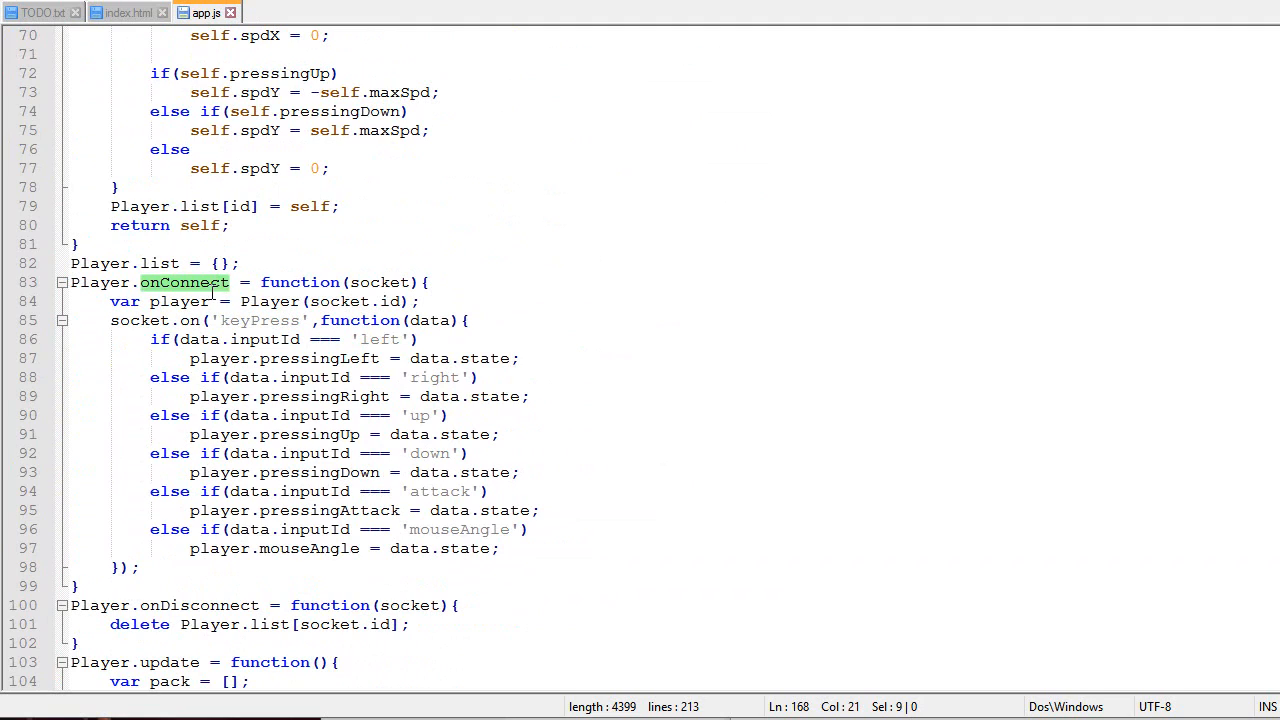
pyautogui.click(128, 12)
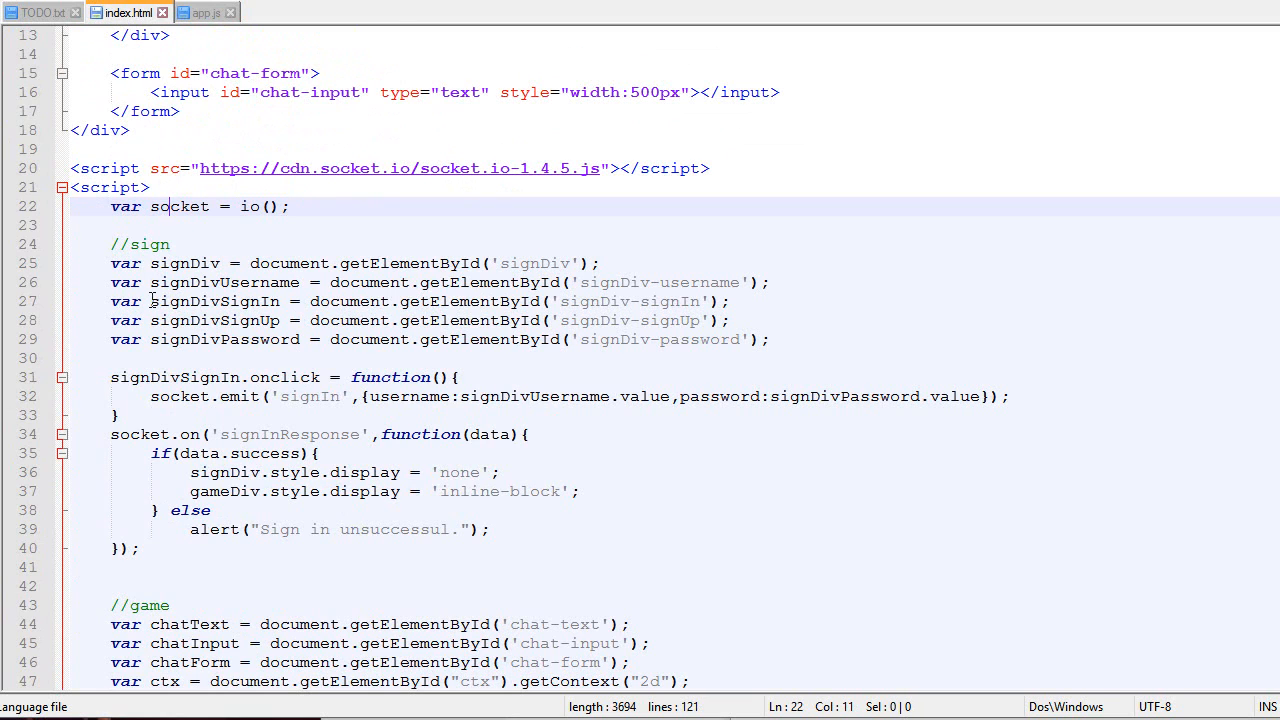
pyautogui.moveTo(236, 206); pyautogui.dragTo(288, 206)
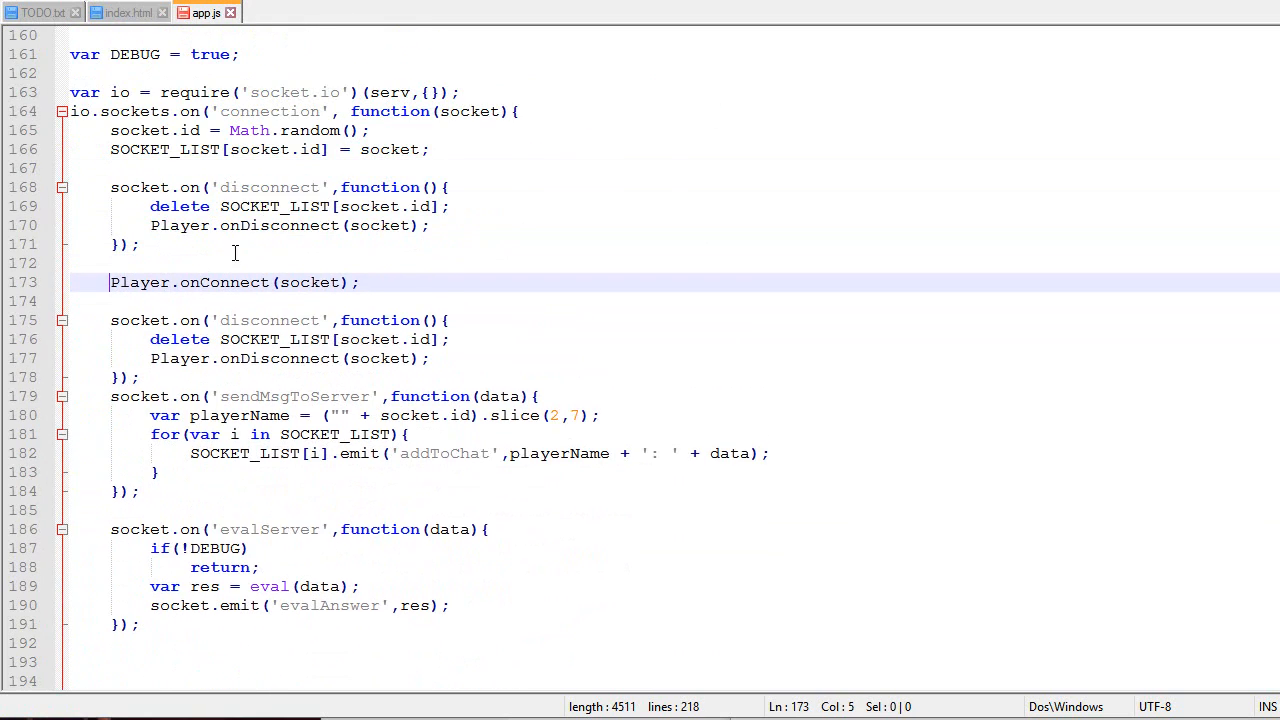
pyautogui.write('signIn')
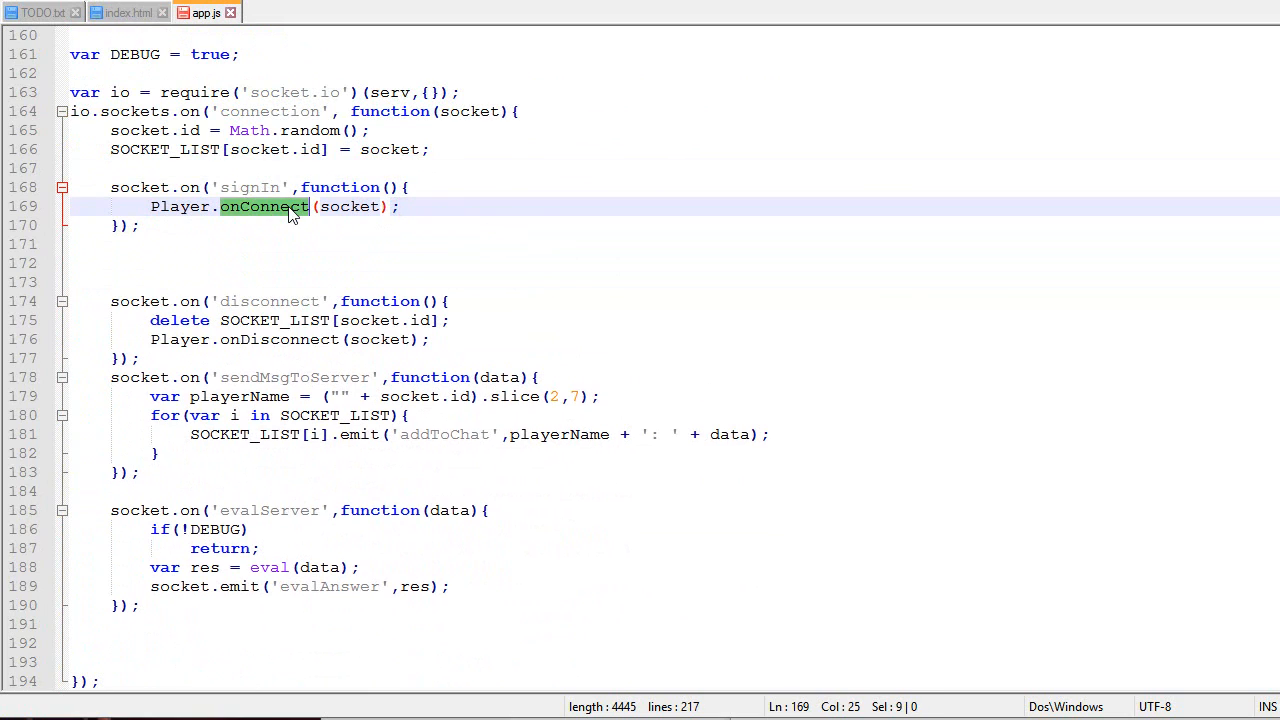
pyautogui.moveTo(322, 226)
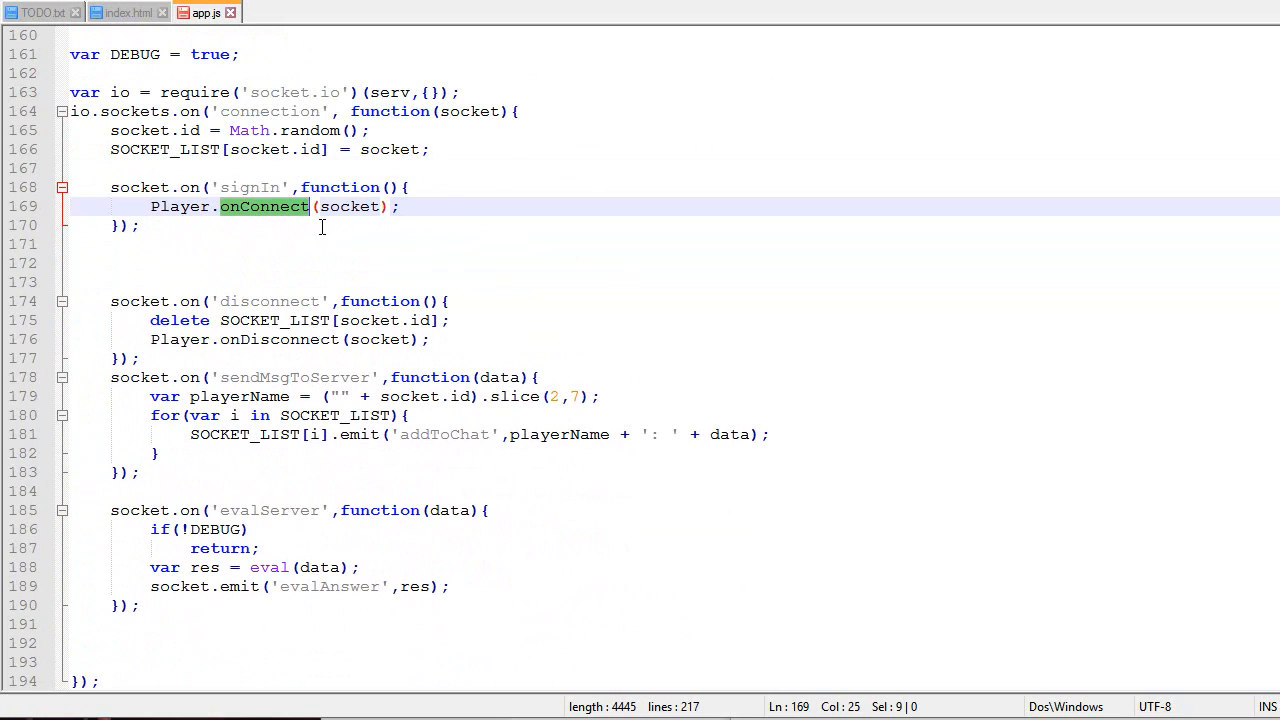
pyautogui.write('data')
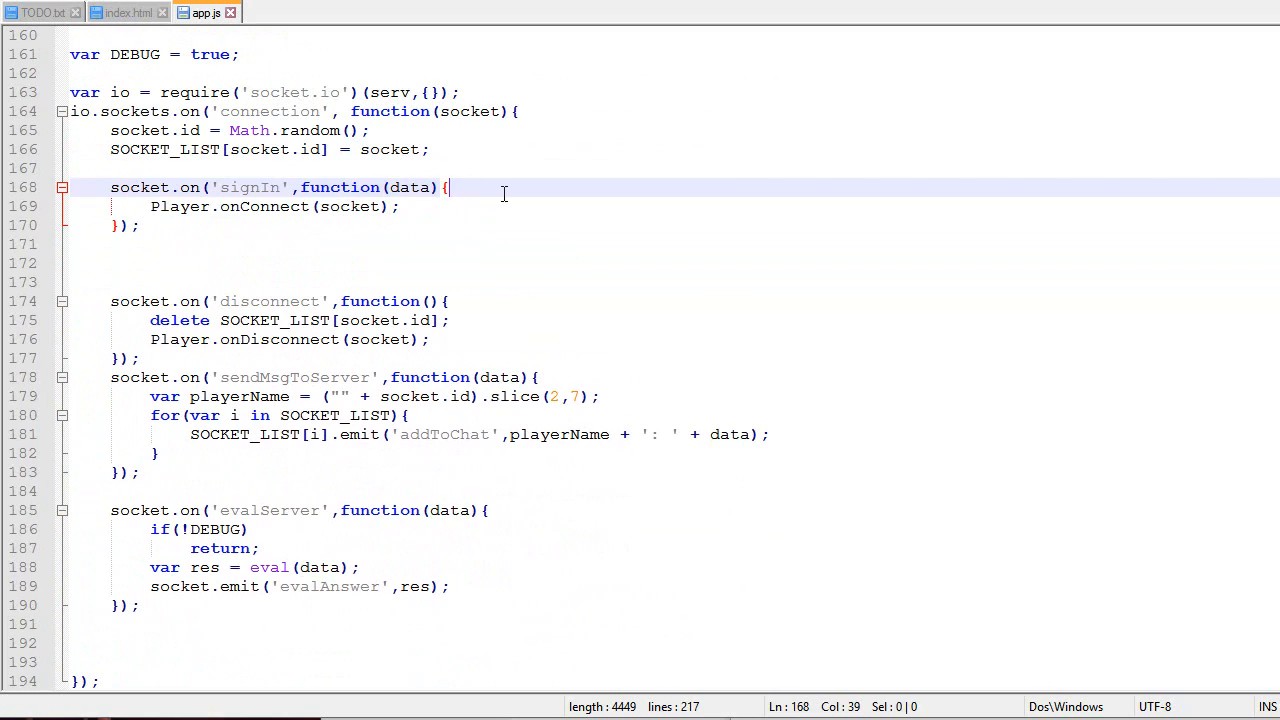
pyautogui.write('f')
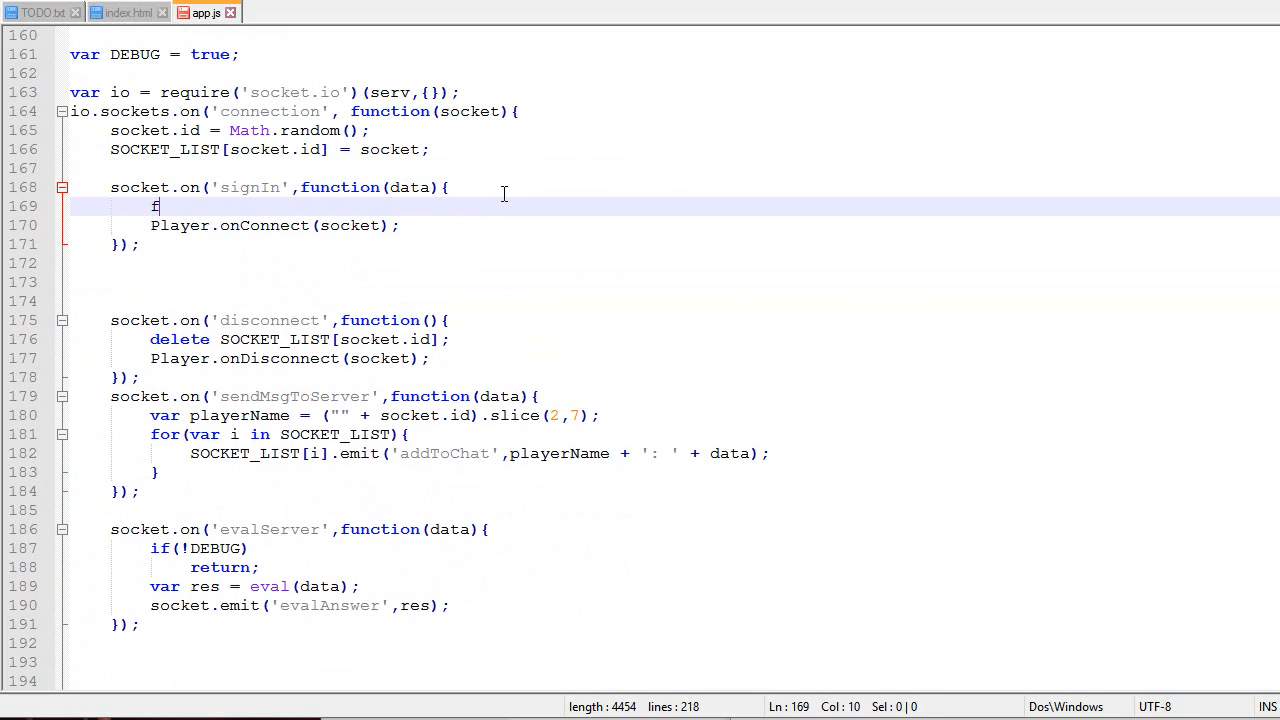
pyautogui.write("if(data.username === 'bob' && data")
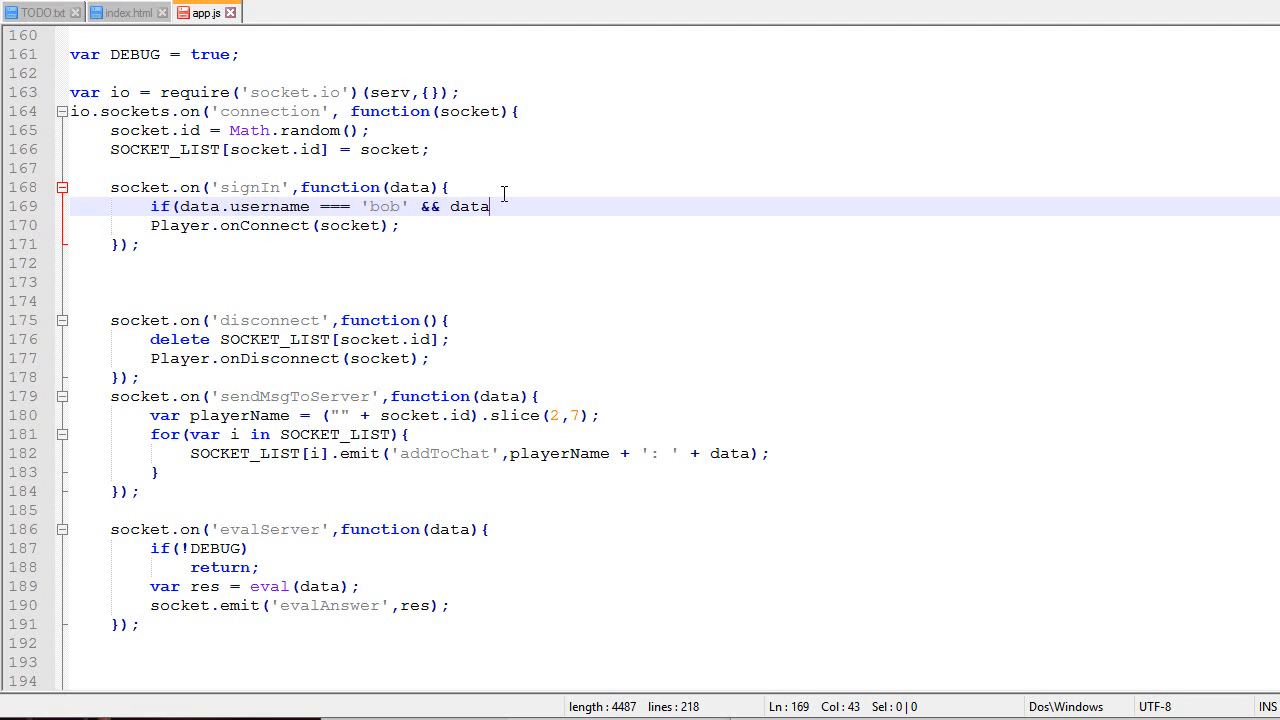
pyautogui.write('.password ===')
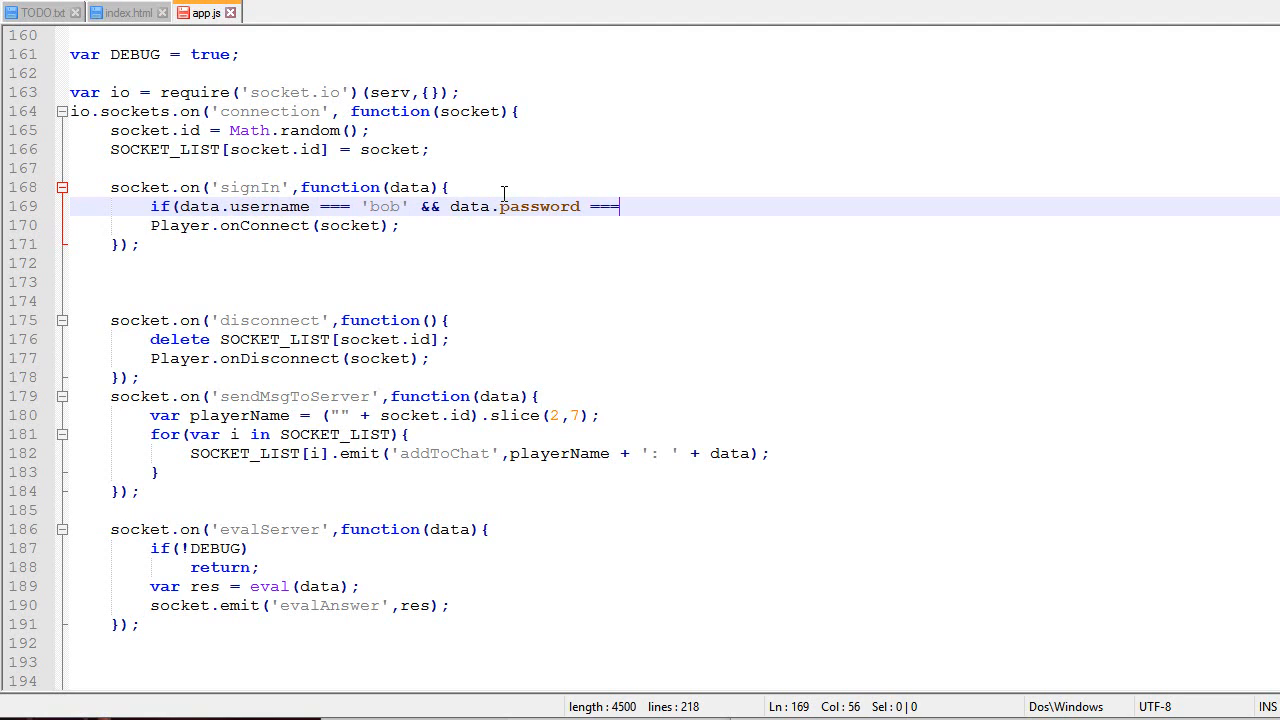
pyautogui.write("'asd'){")
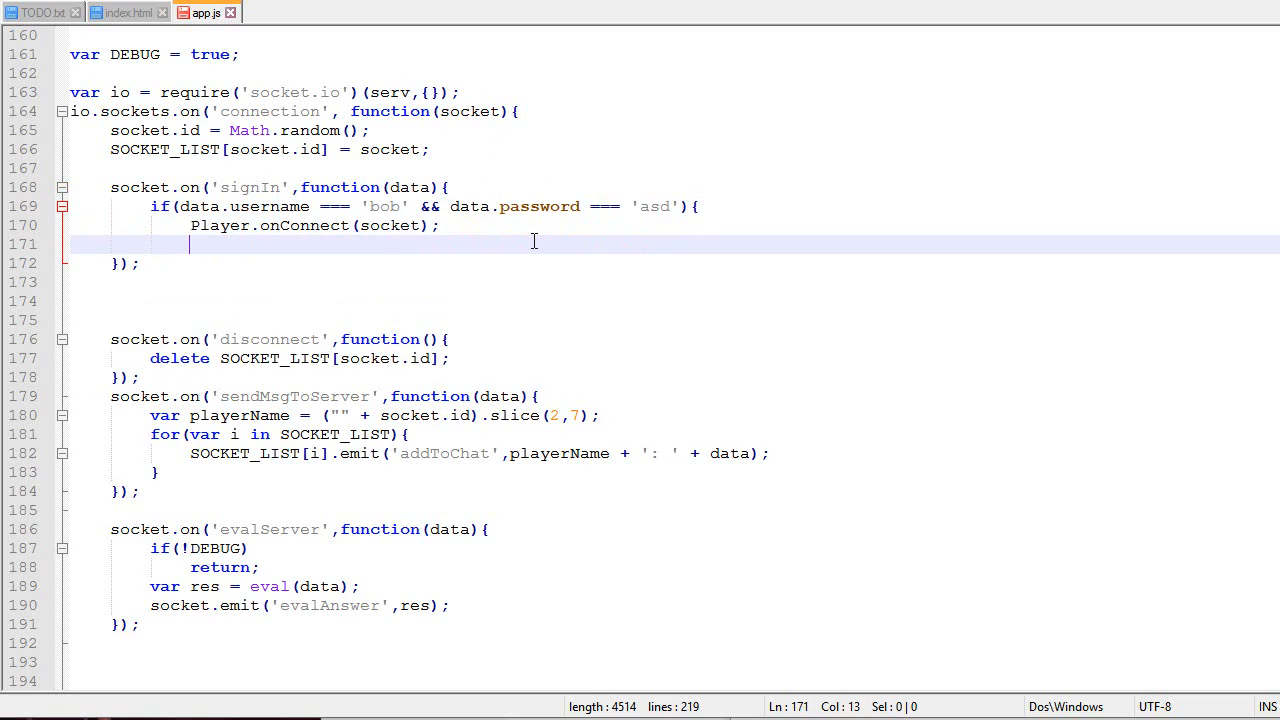
# - Emit 'signInResponse' with success:true on a match and success:false otherwise
pyautogui.write('socket.emit(')
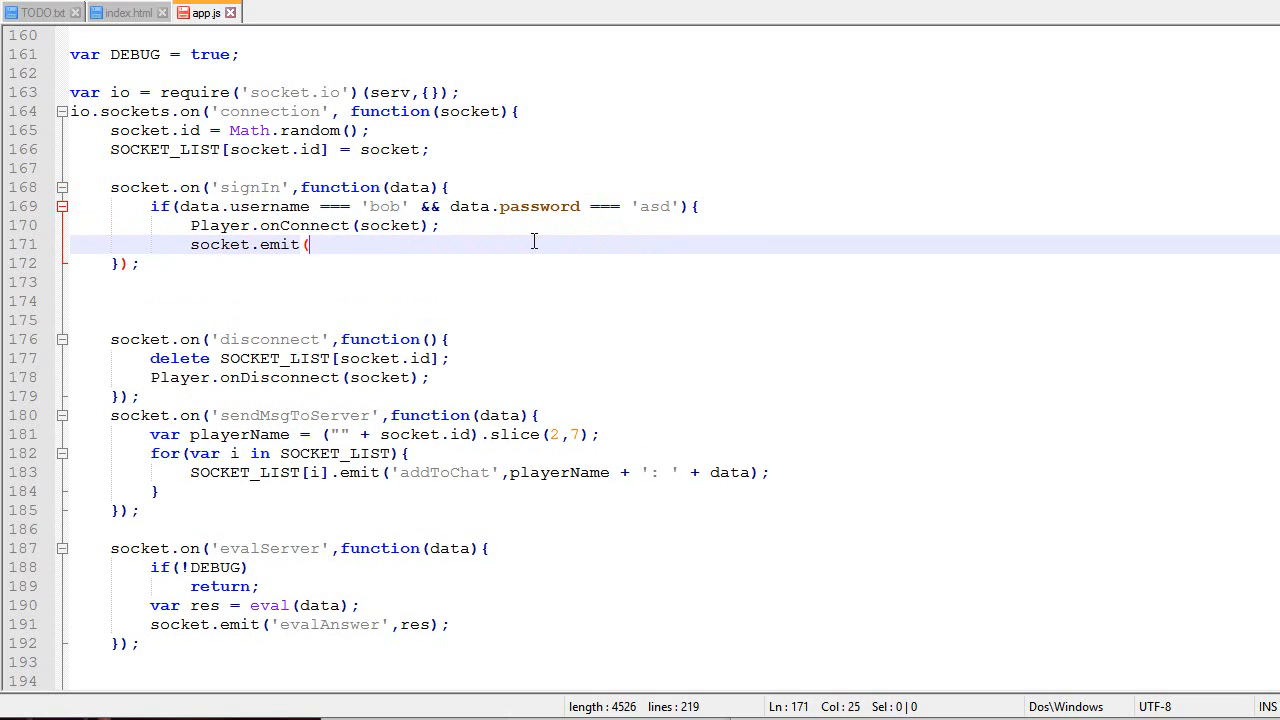
pyautogui.write("'signInResp")
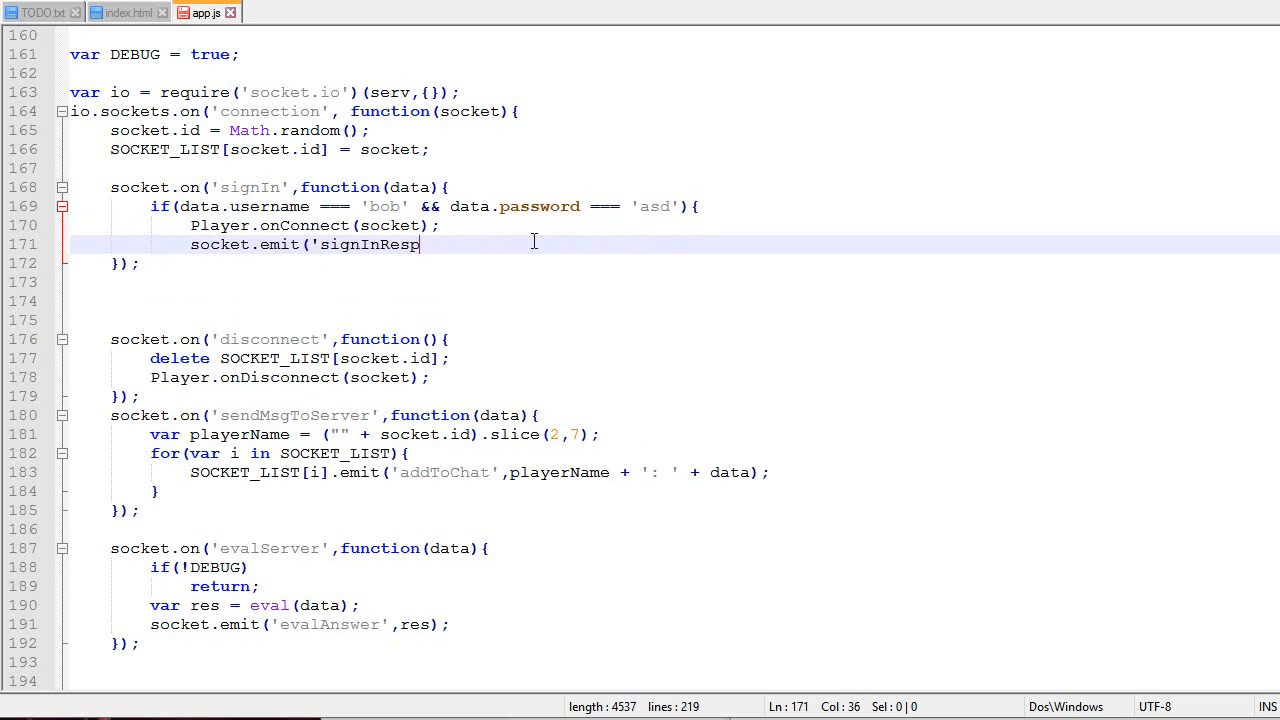
pyautogui.write("onse',{s")
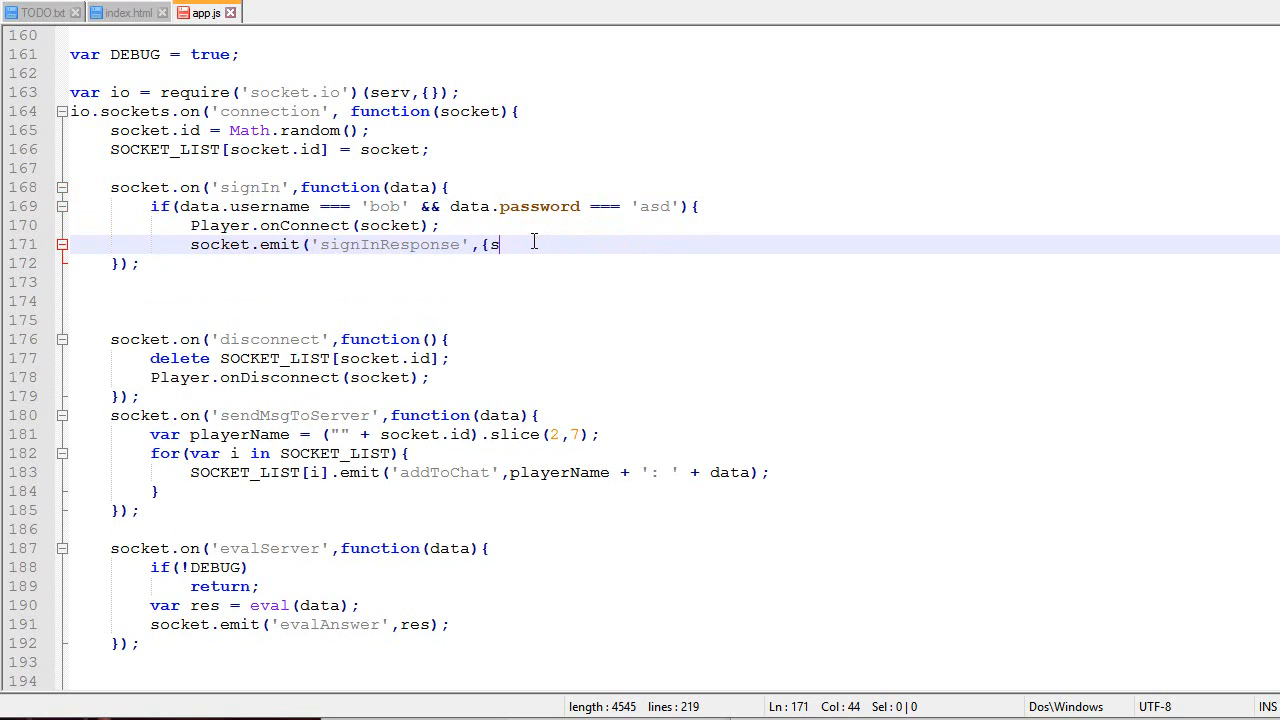
pyautogui.write('uccess:true});')
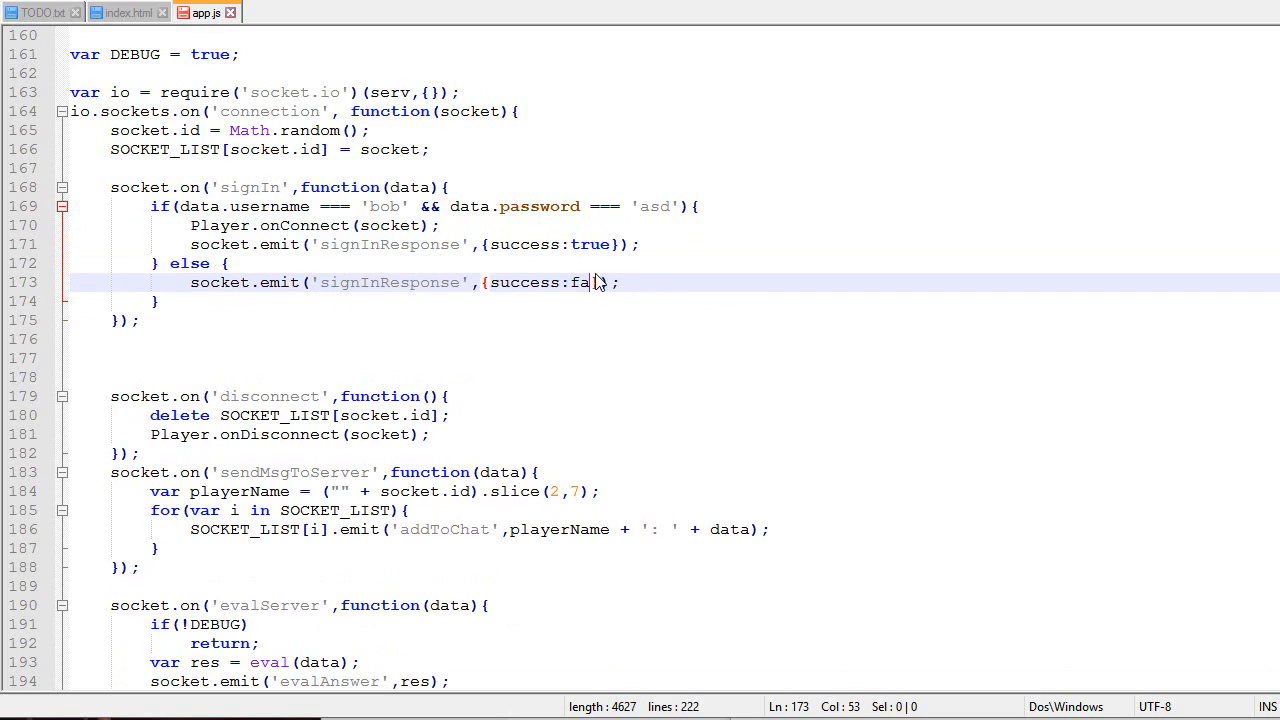
pyautogui.write('lse')
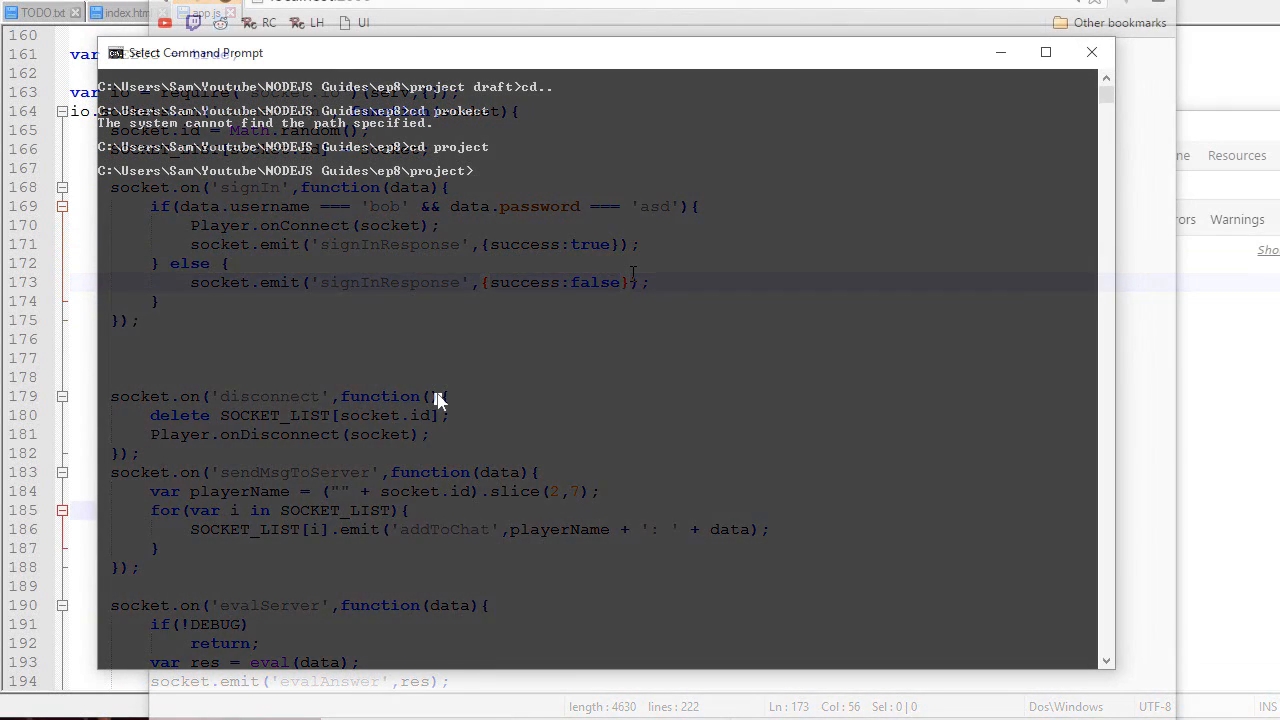
# - Restart with node app.js, try wrong credentials and dismiss the failure alert, then try bob
pyautogui.write('node app.js')
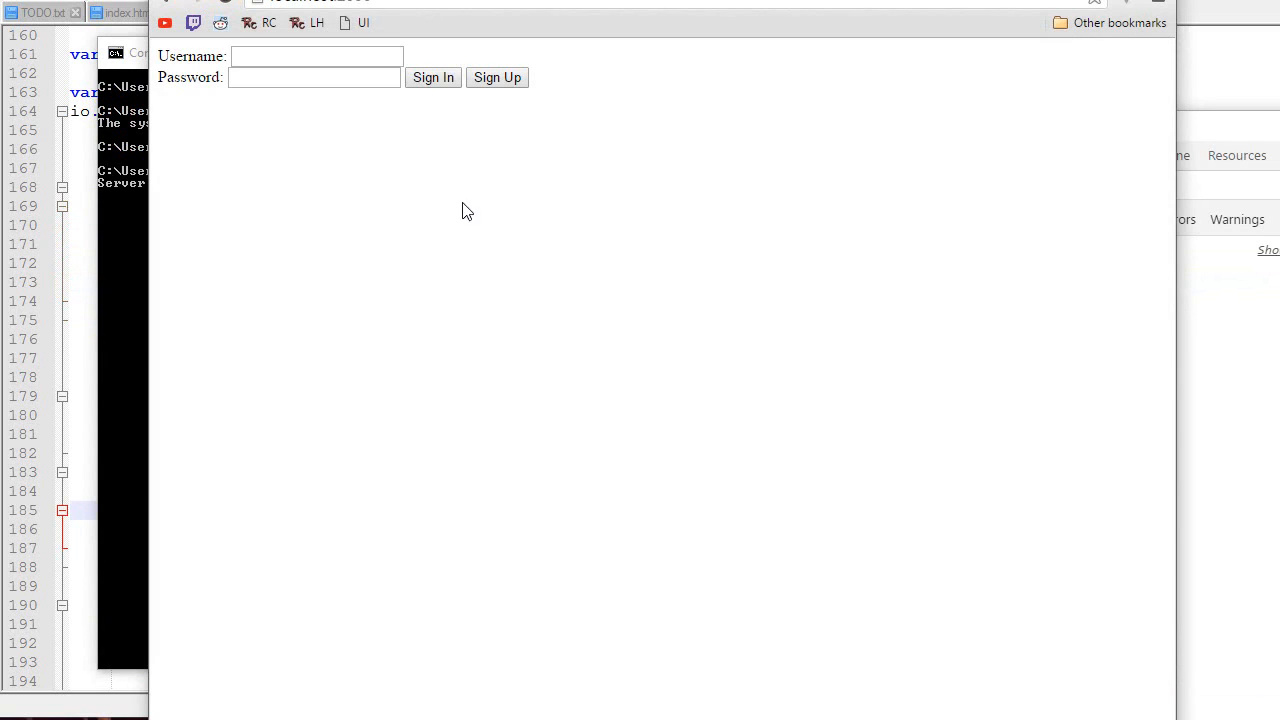
pyautogui.doubleClick(188, 76)
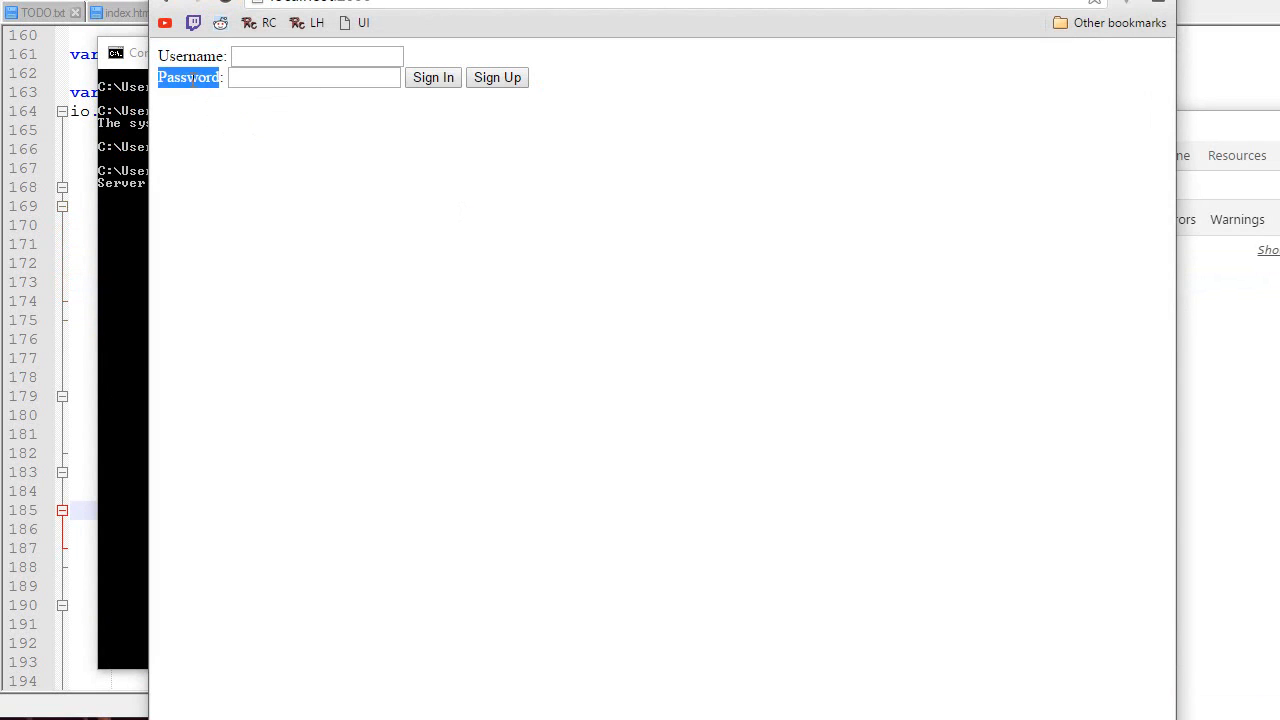
pyautogui.click(316, 56)
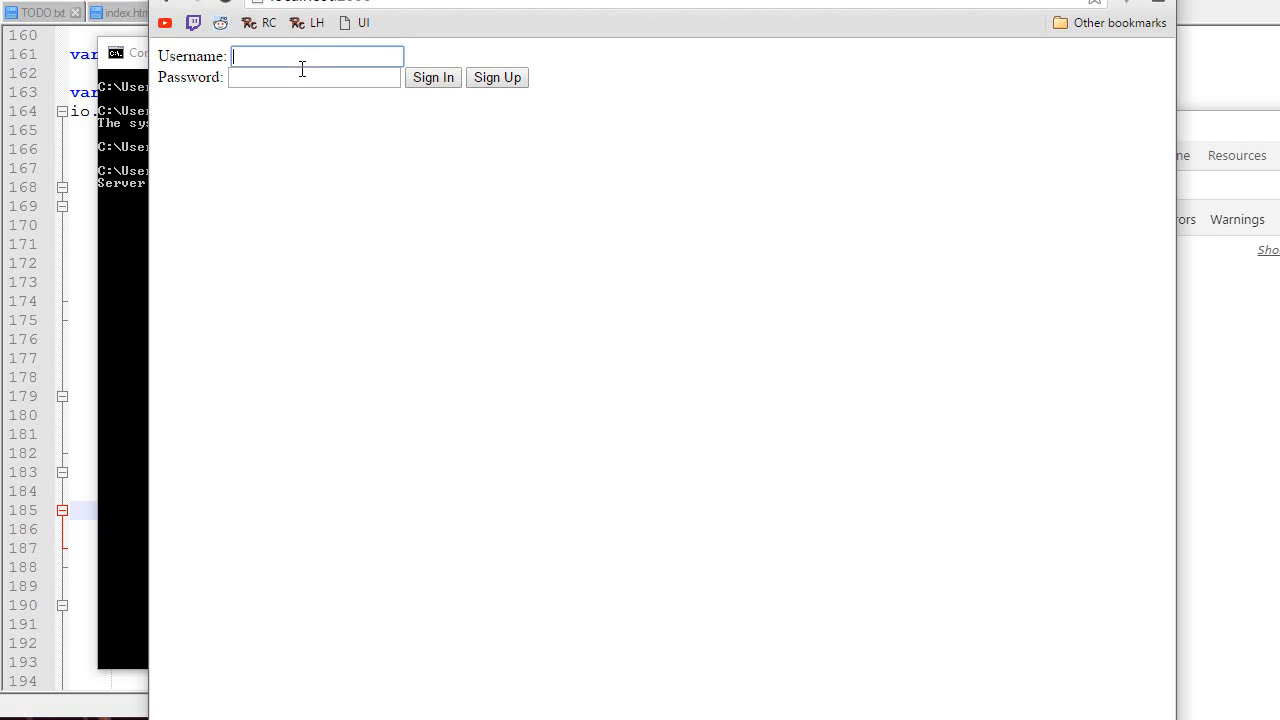
pyautogui.click(432, 76)
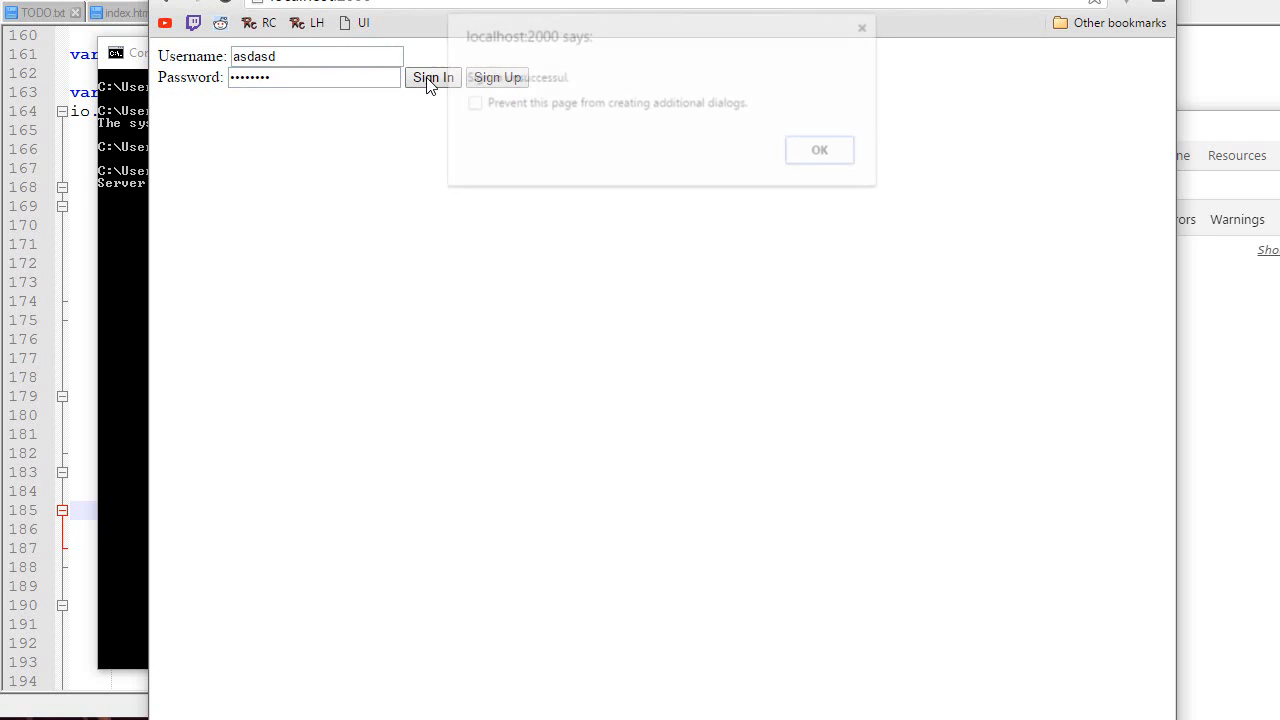
pyautogui.click(820, 148)
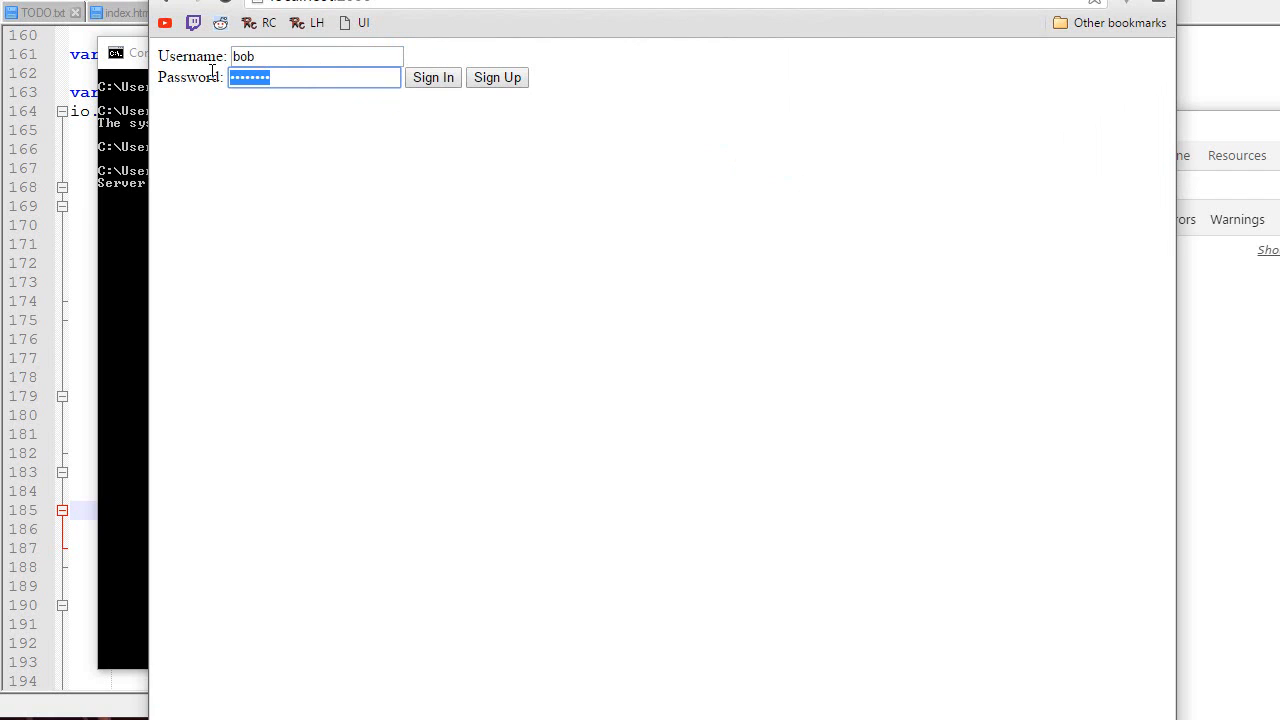
pyautogui.click(432, 76)
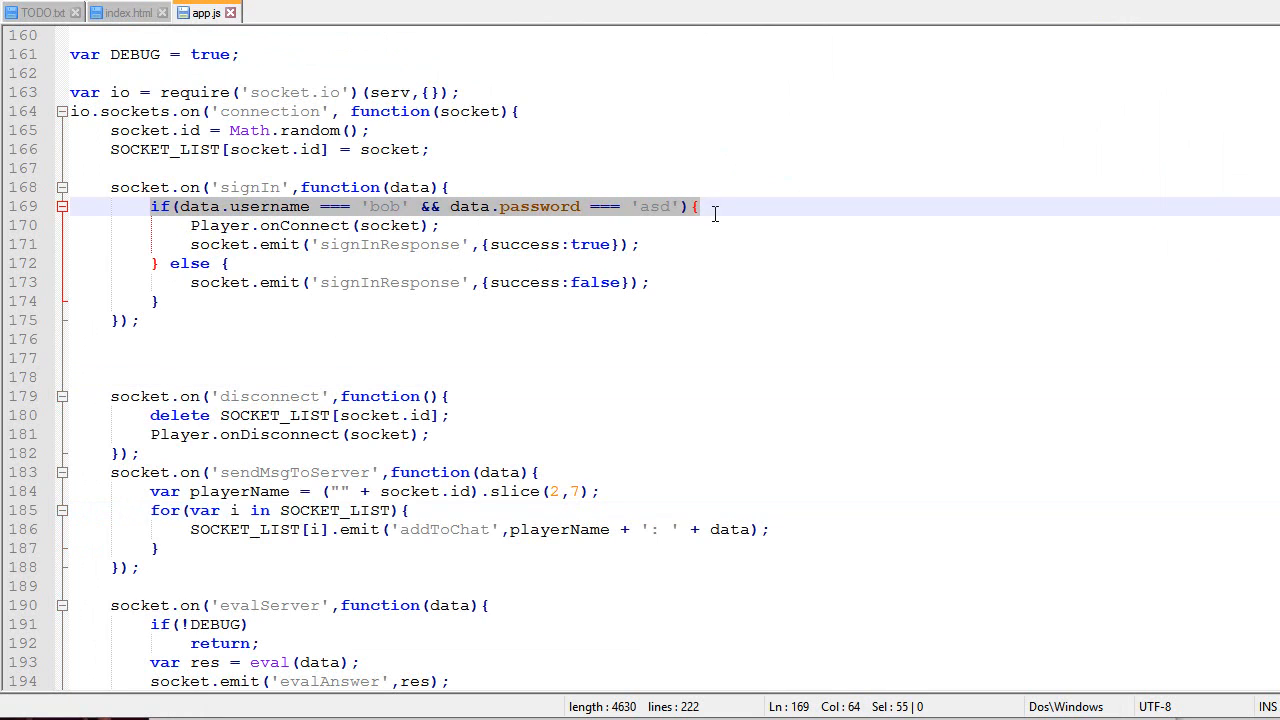
pyautogui.moveTo(308, 208)
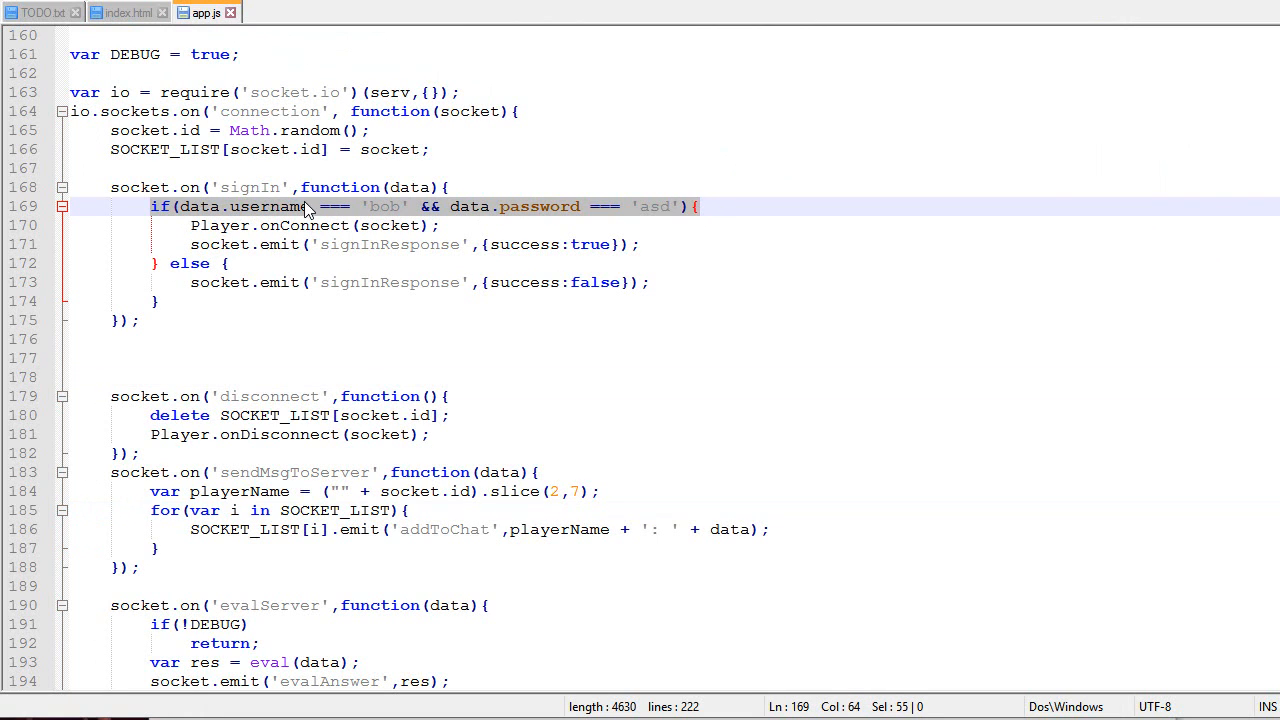
pyautogui.doubleClick(382, 206)
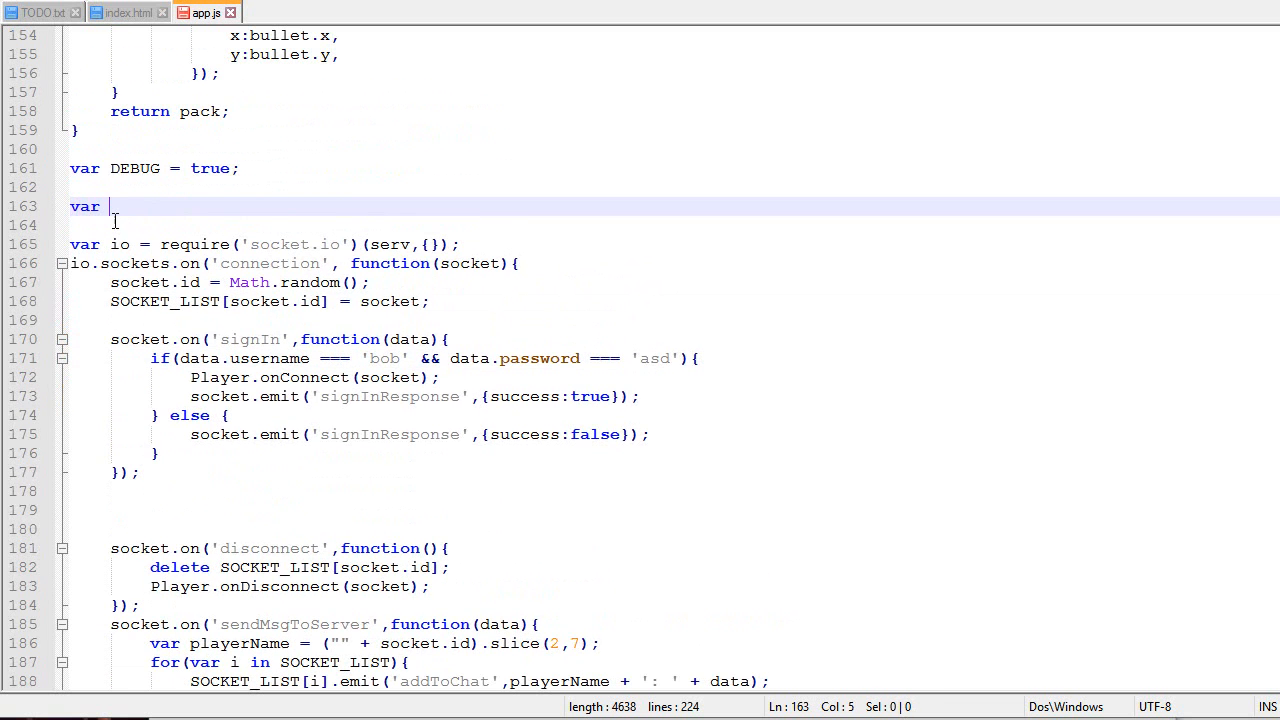
pyautogui.write('USERS = {')
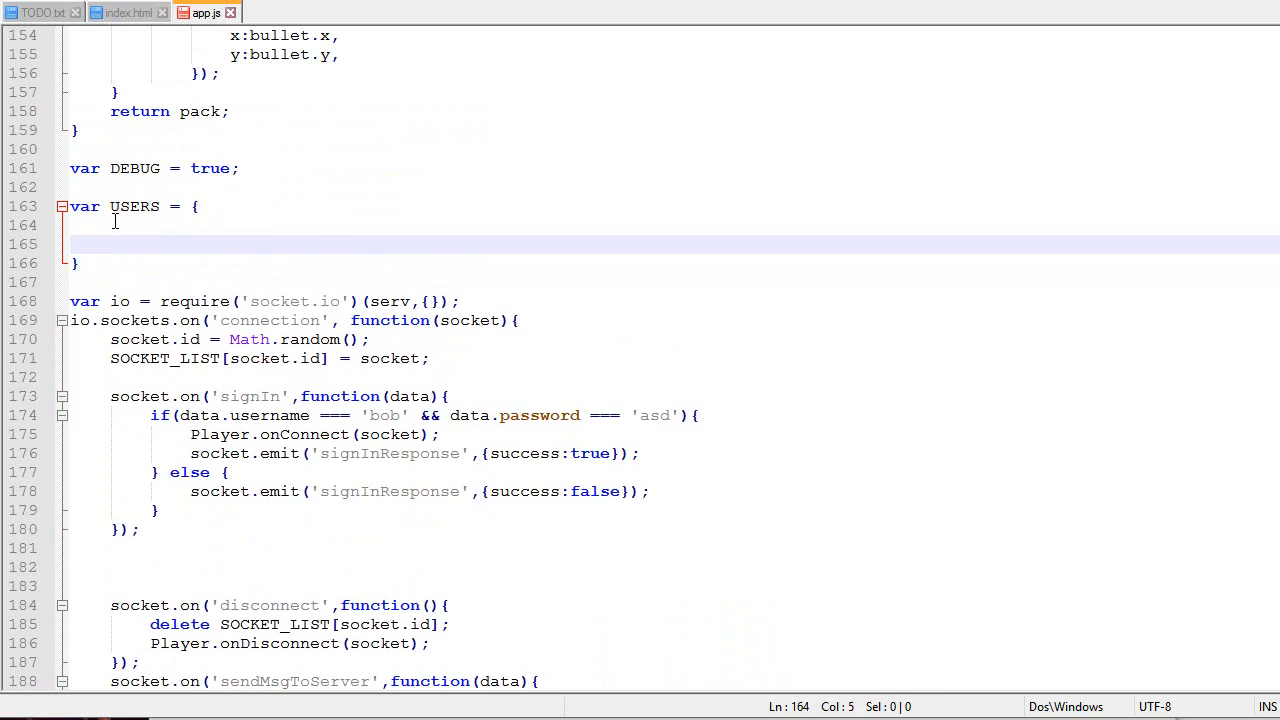
pyautogui.write('//username')
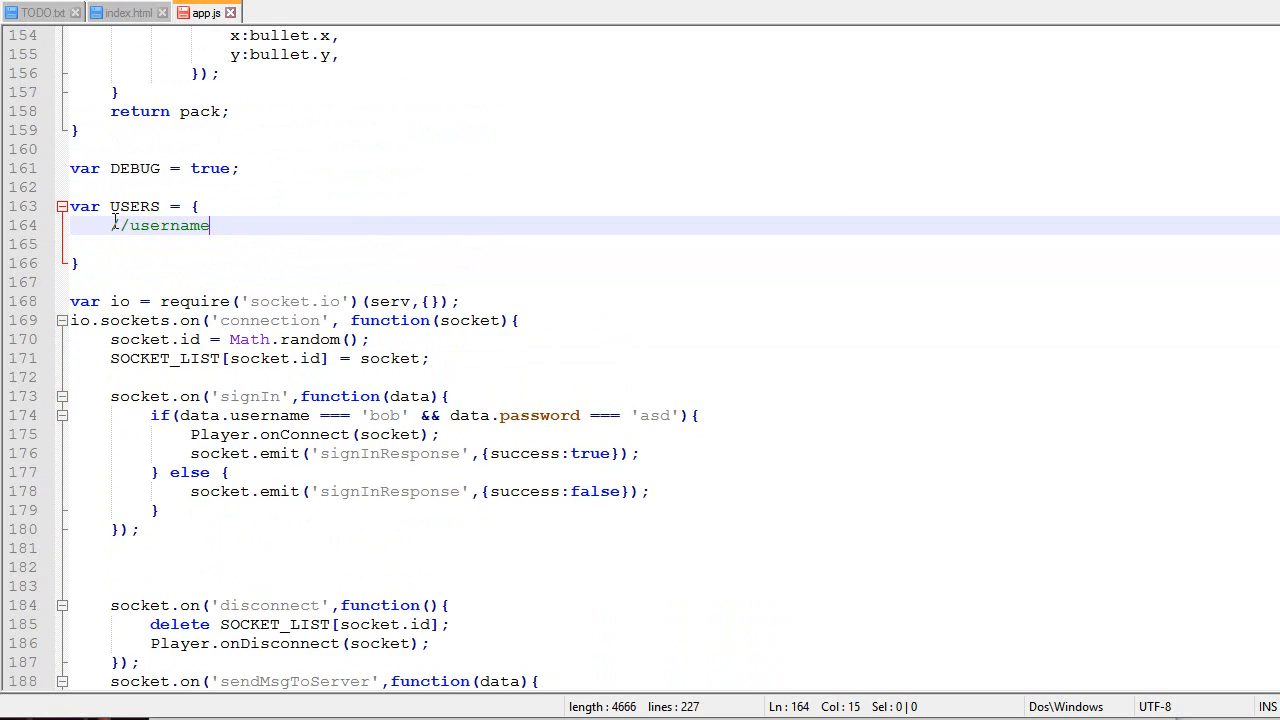
pyautogui.write(':password')
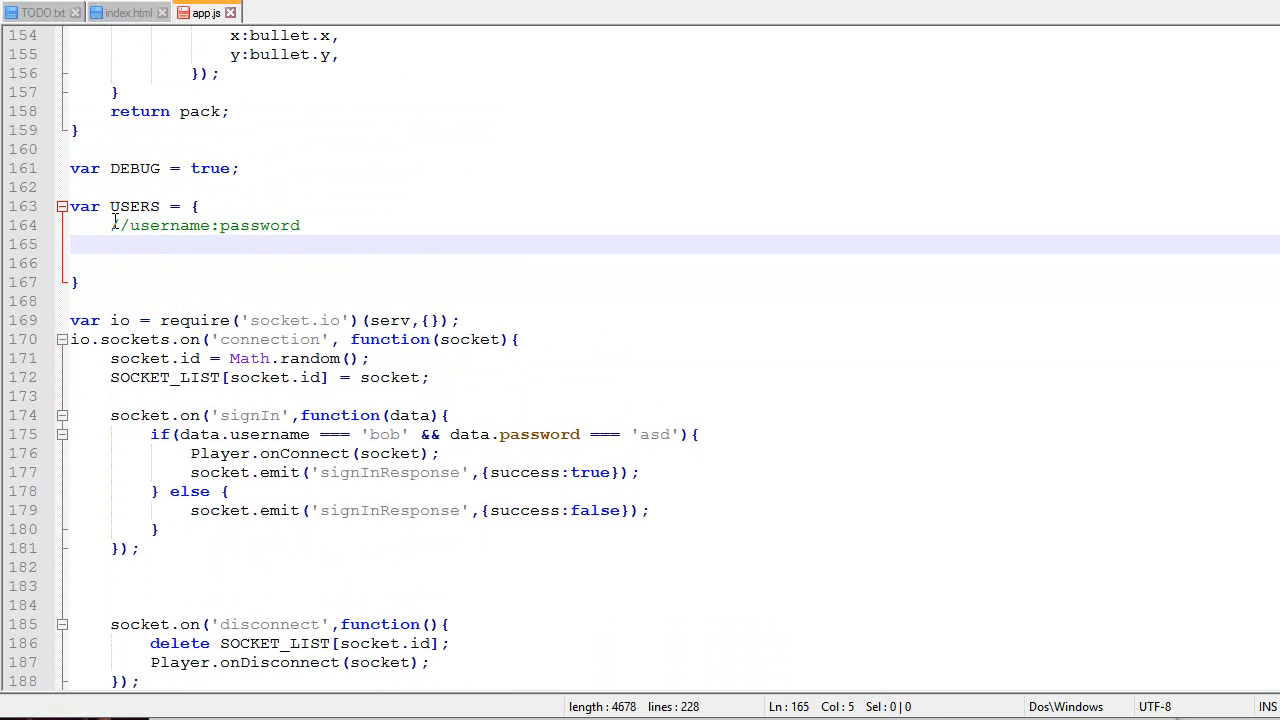
pyautogui.write('"bob":"asd')
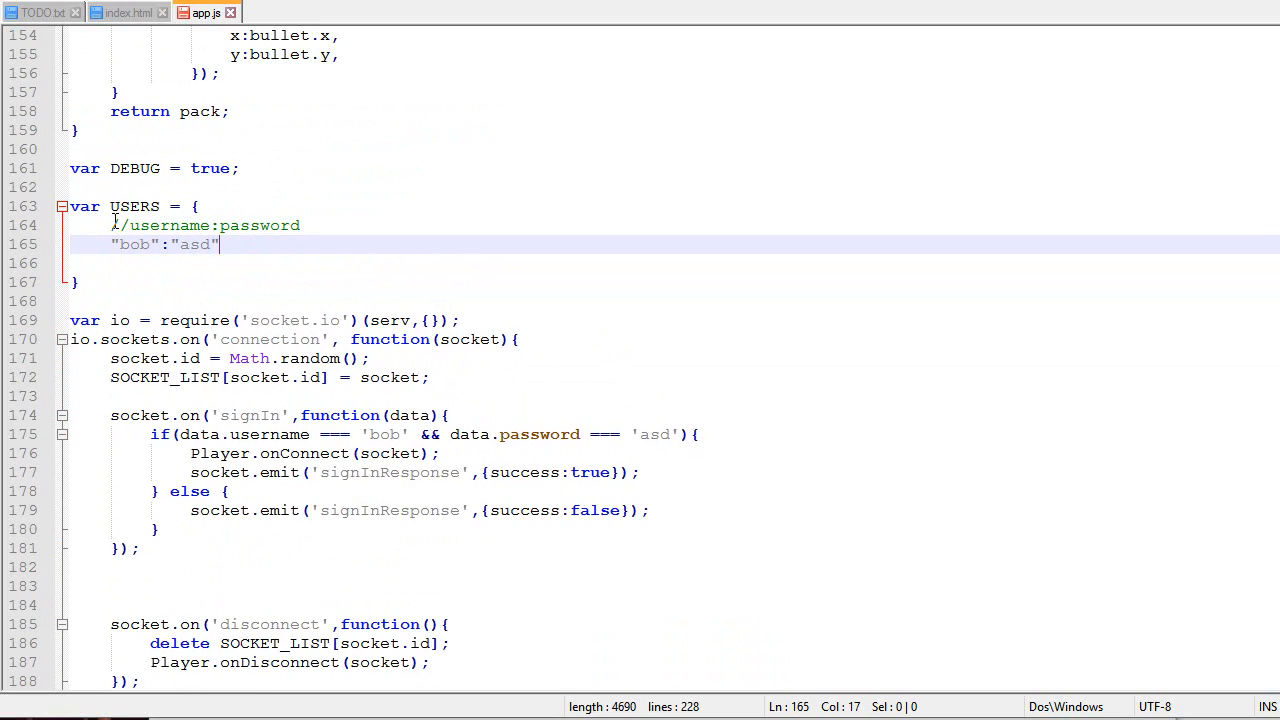
pyautogui.write(',')
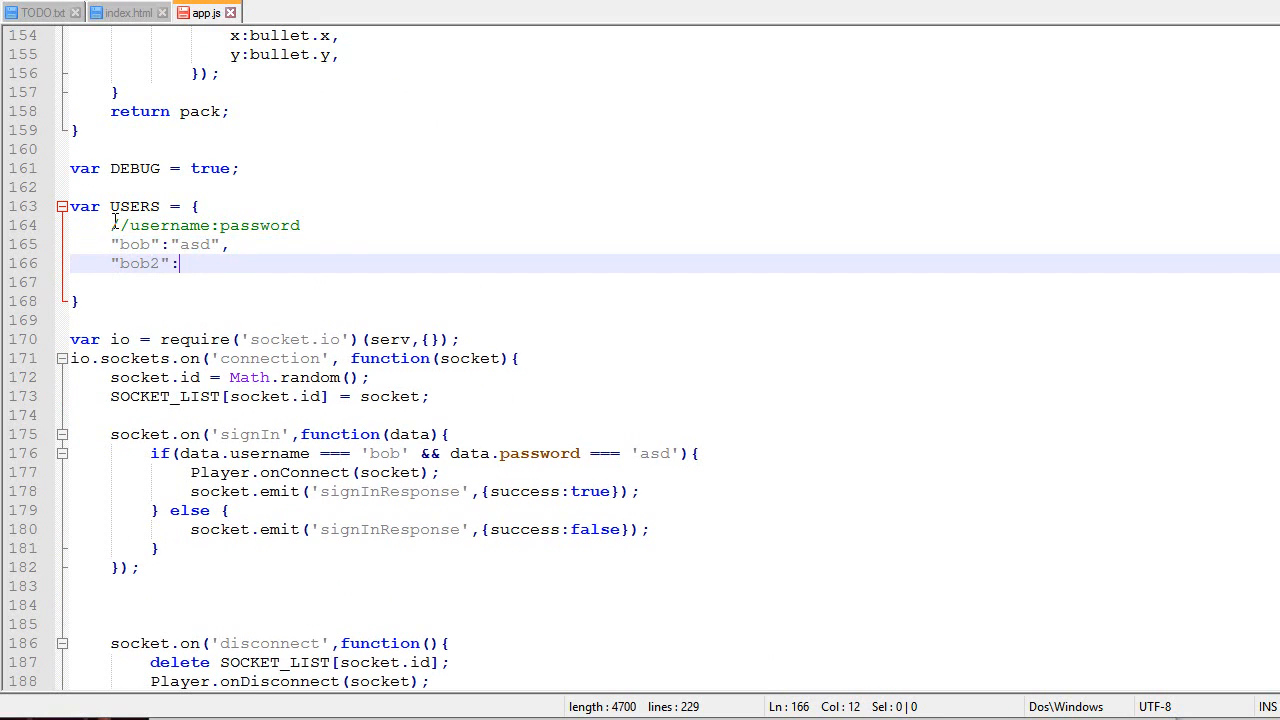
pyautogui.write('"bob",')
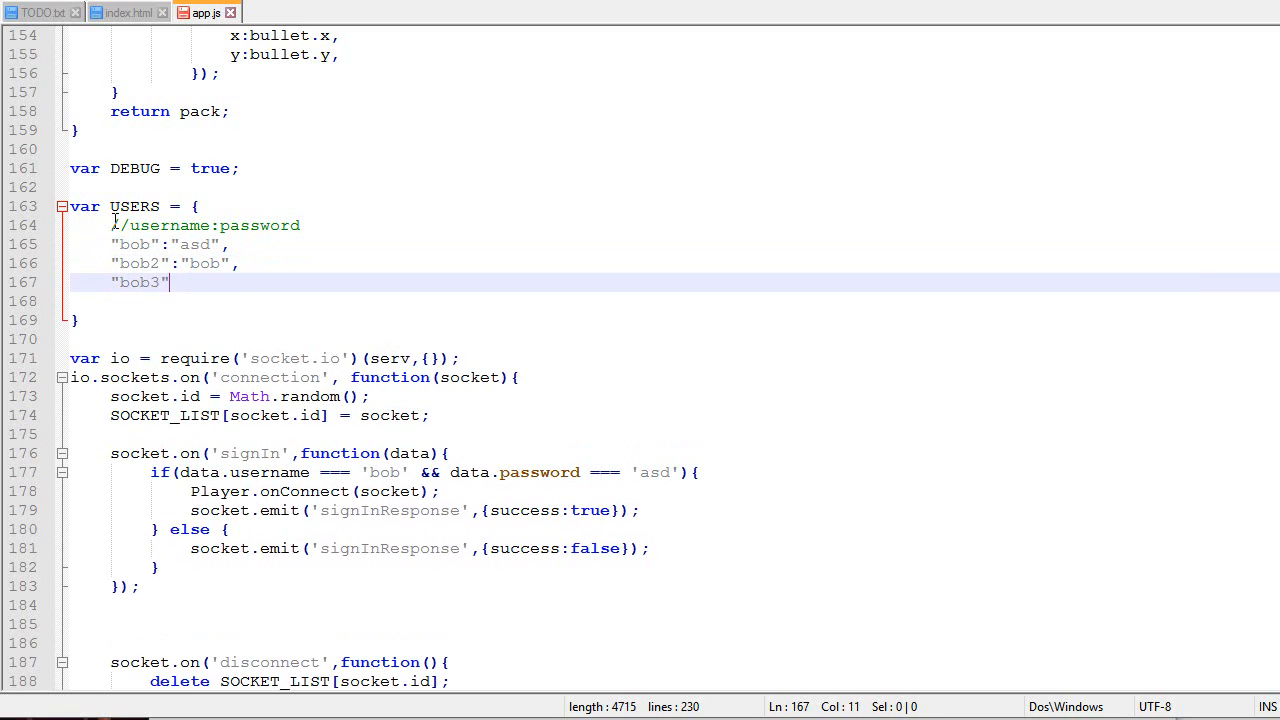
pyautogui.write(':"ttt",')
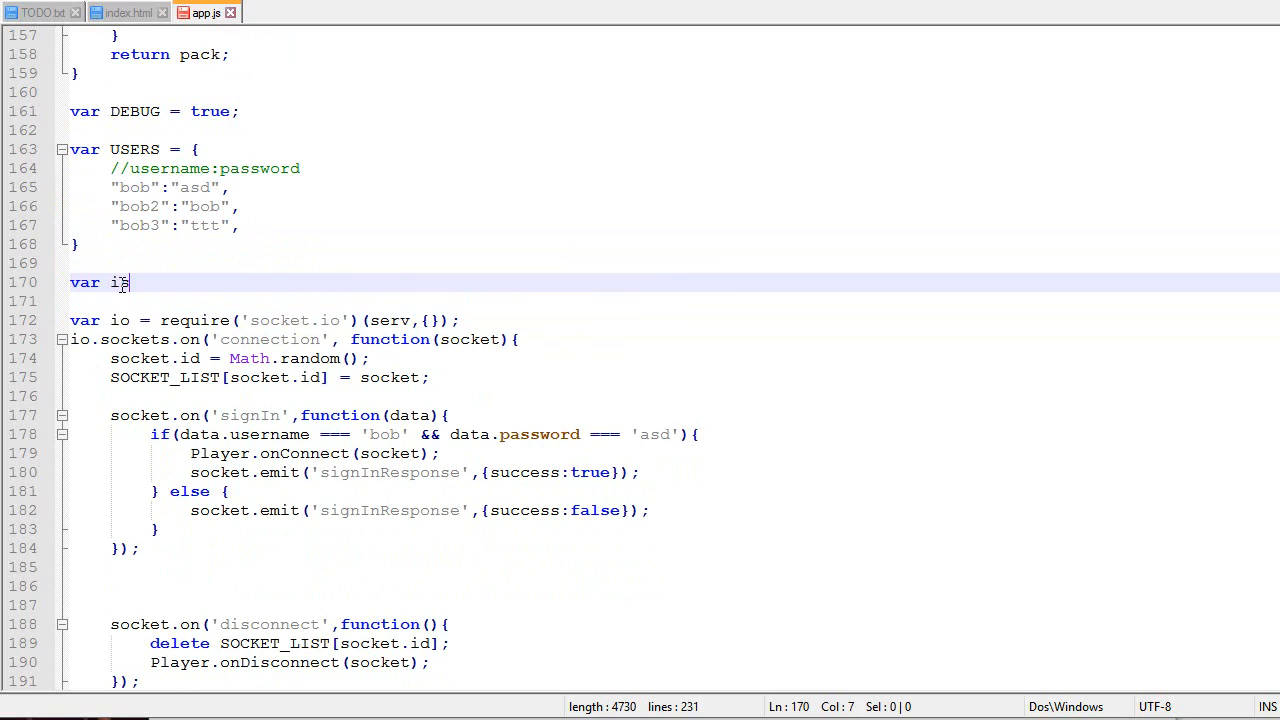
# - Write isValidPassword returning USERS[data.username] === data.password and use isValidPassword(data) in the signIn check
pyautogui.write('V')
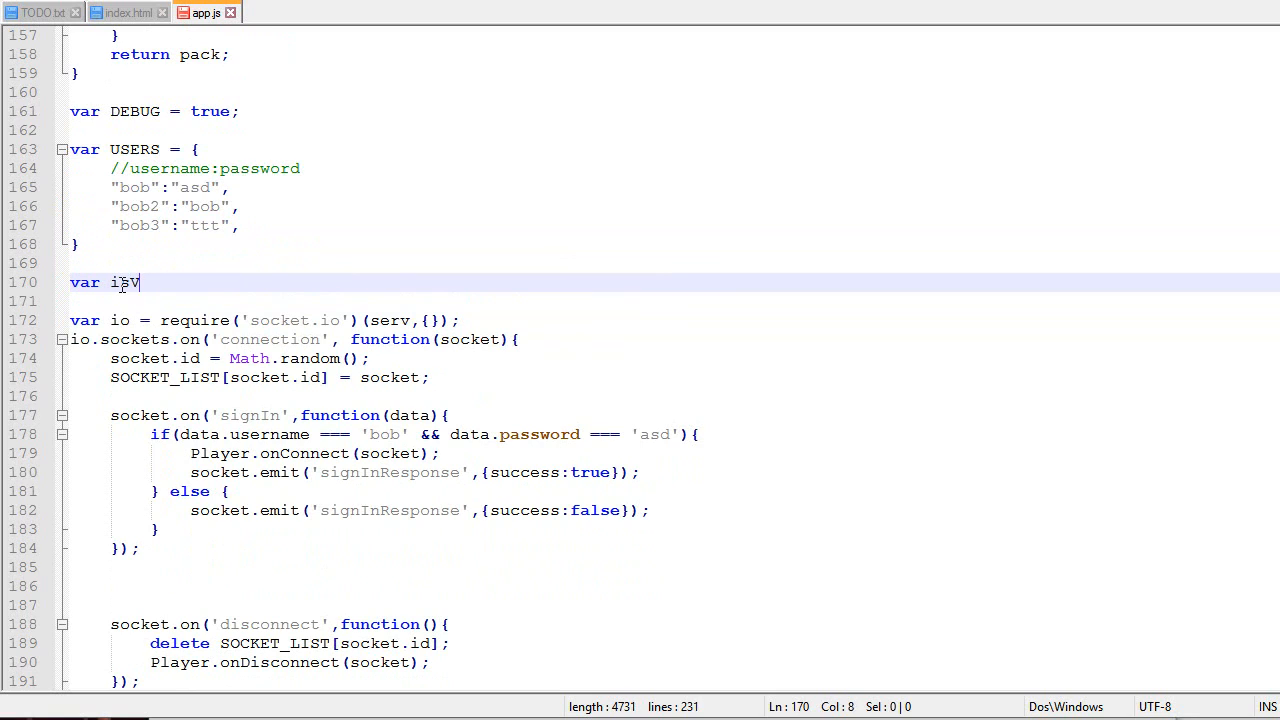
pyautogui.write('ValidPass')
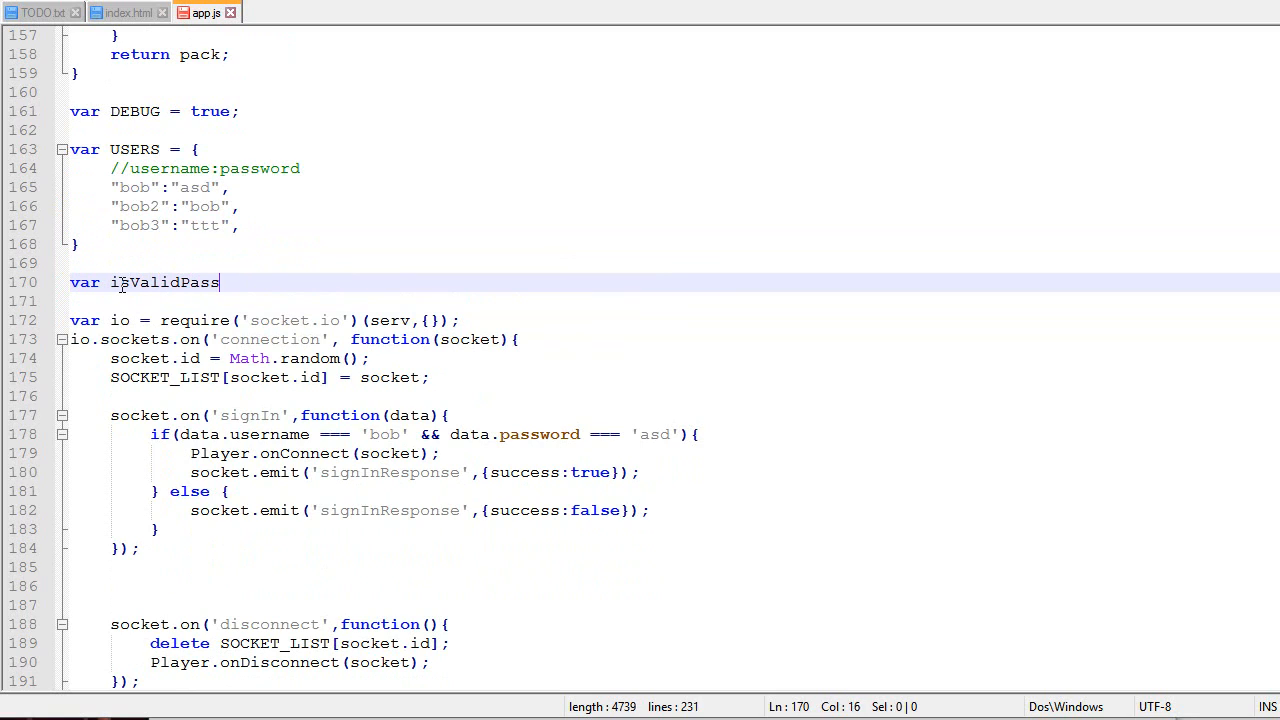
pyautogui.write('word = function()')
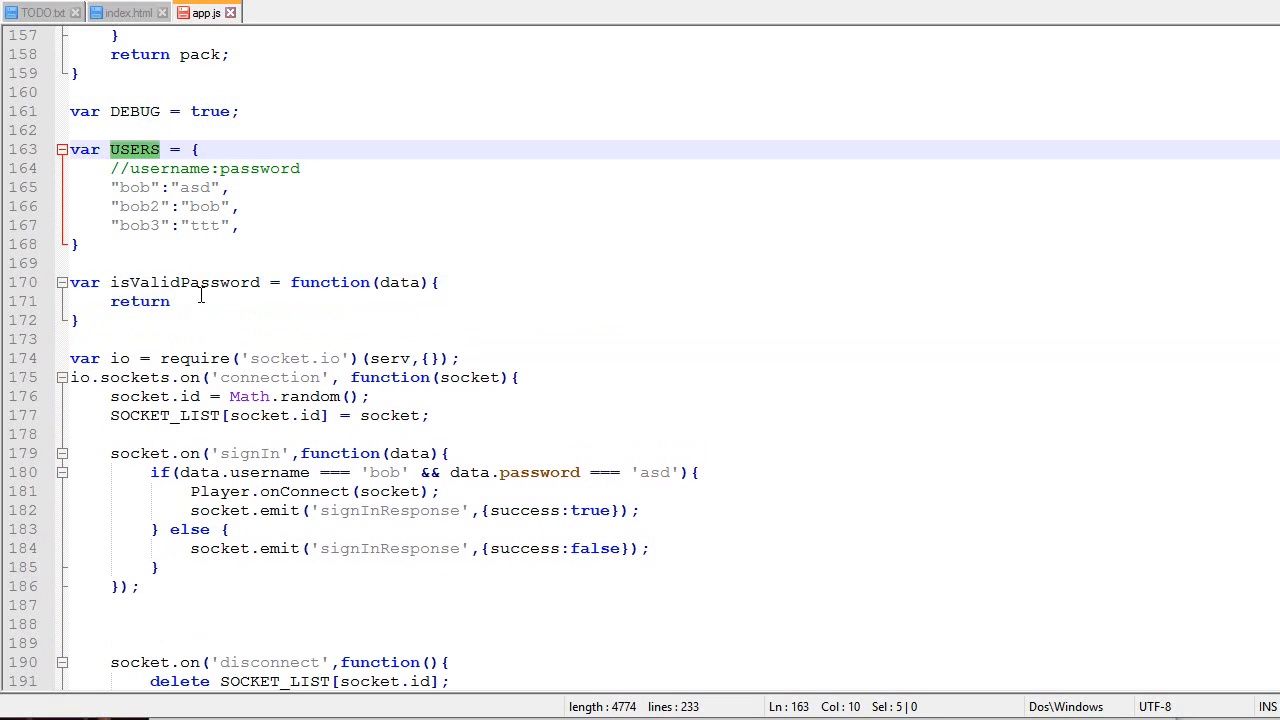
pyautogui.write('USERS[data.')
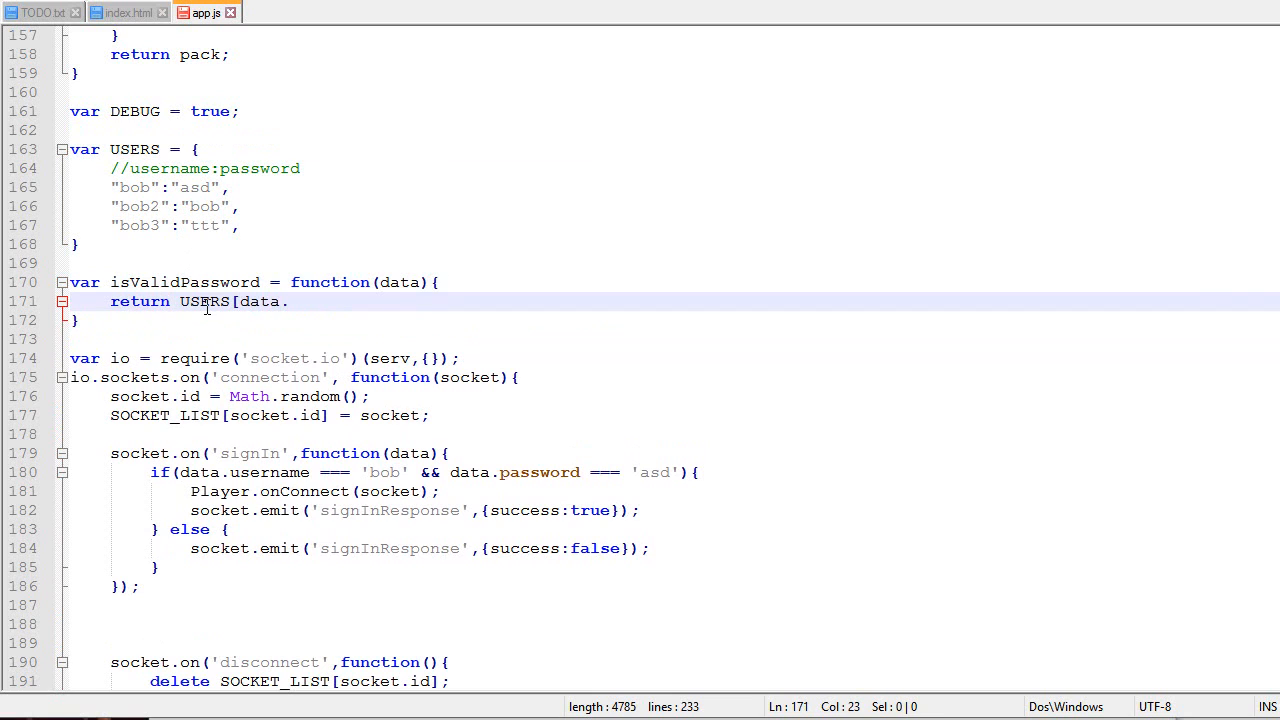
pyautogui.write('username] ===')
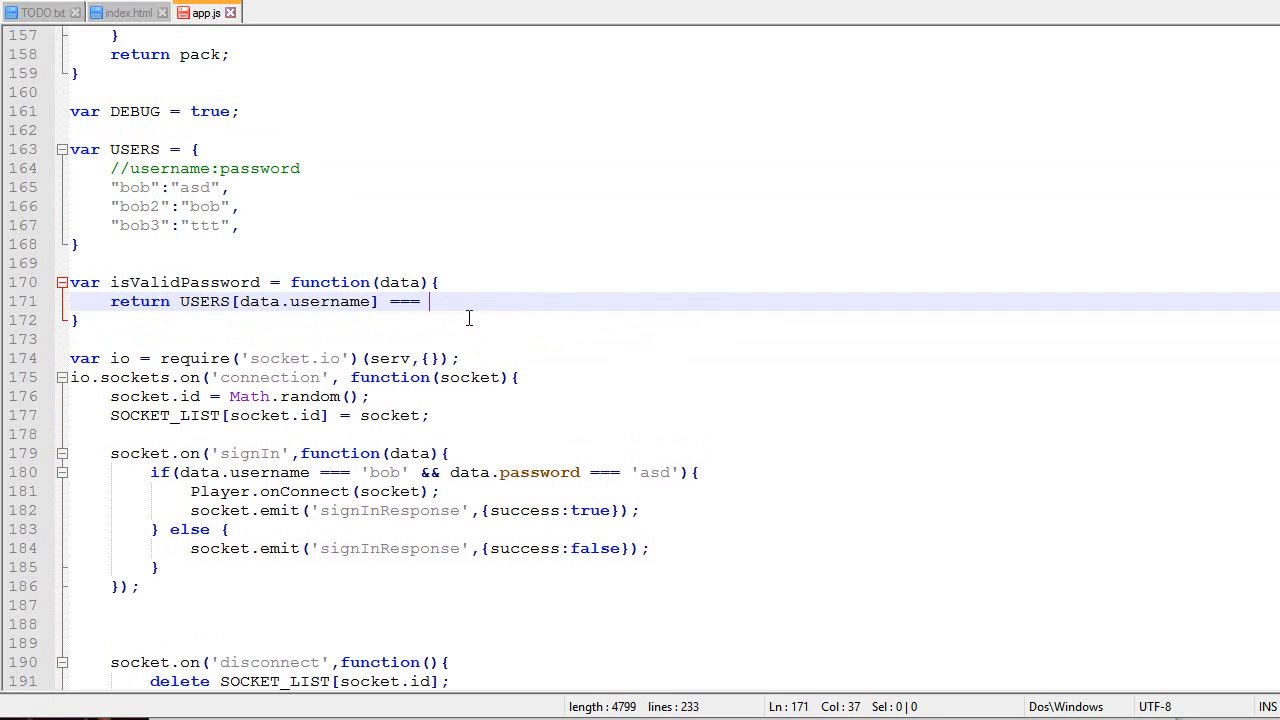
pyautogui.write('data.password;')
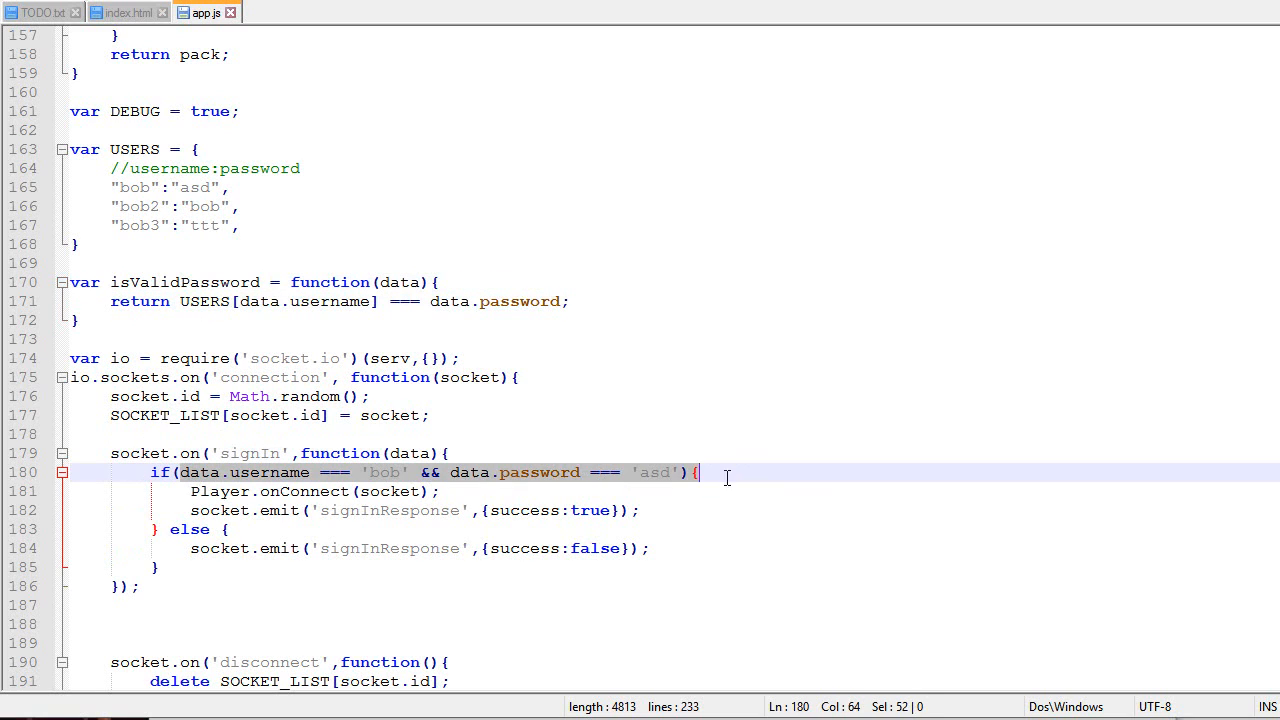
pyautogui.write('isValidPassword(data)')
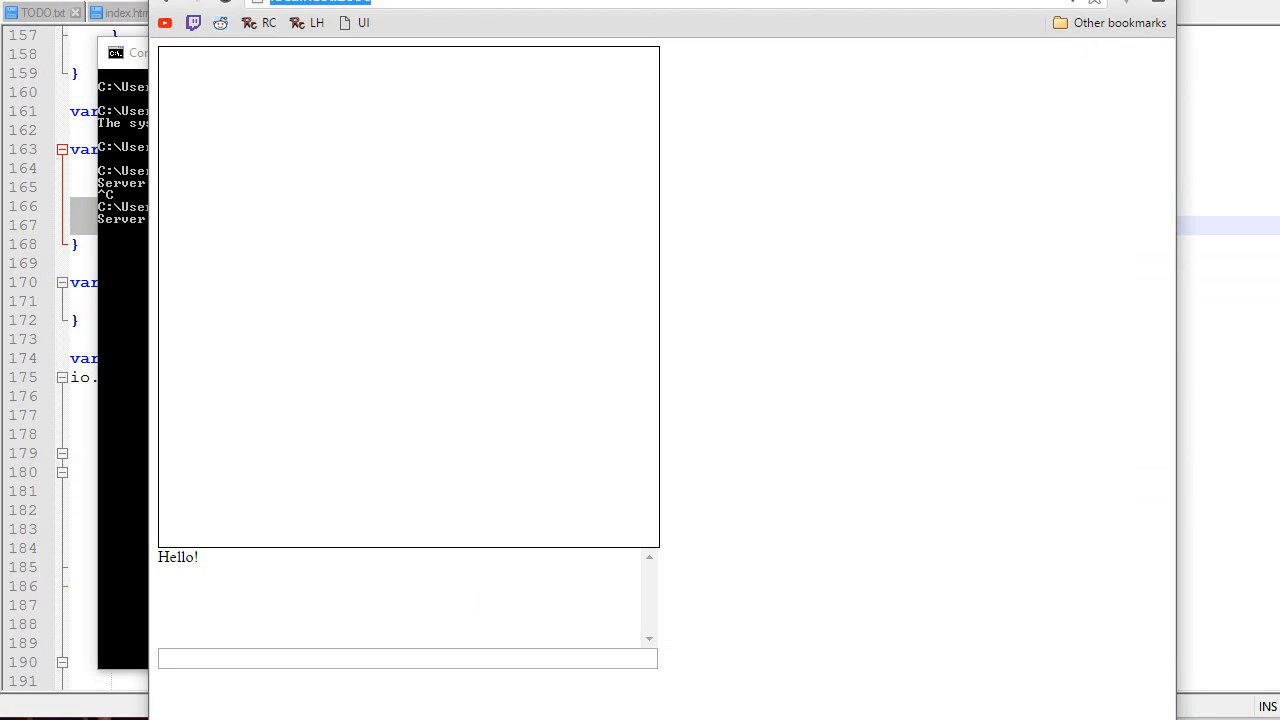
# - Fail a sign-in as bob, dismiss the alert, then sign in successfully as bob2
pyautogui.write('bob')
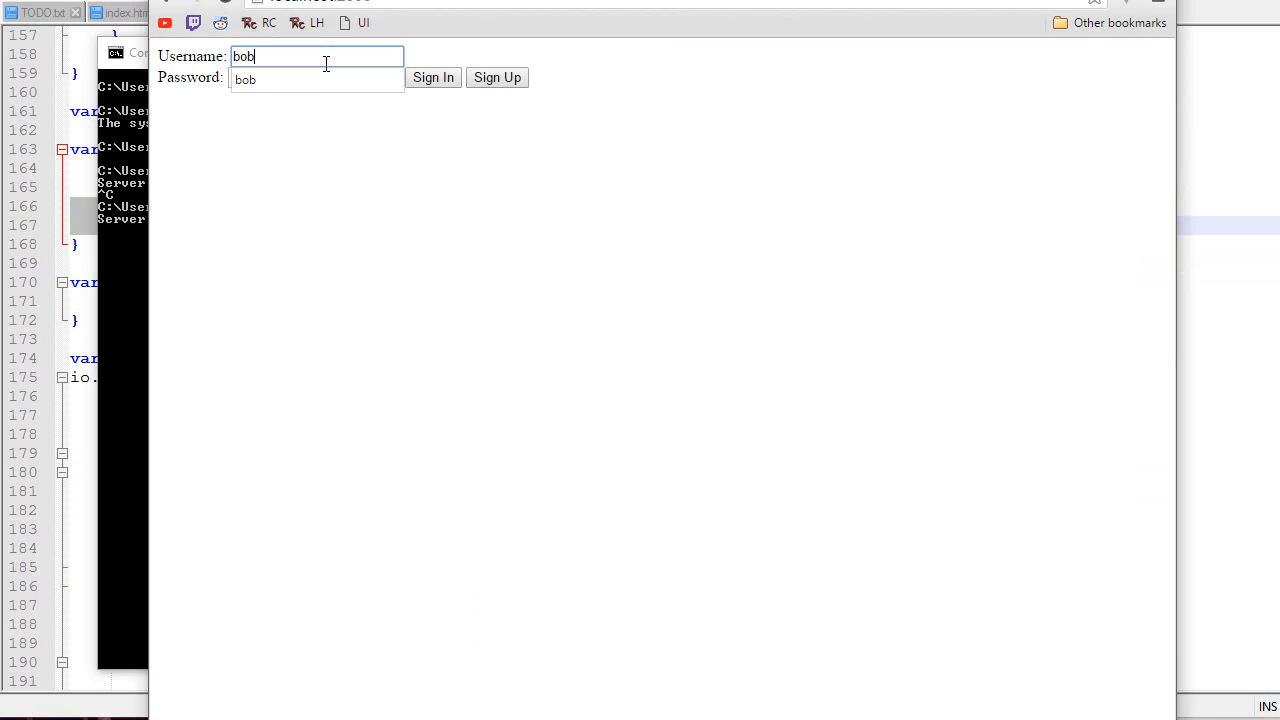
pyautogui.click(432, 76)
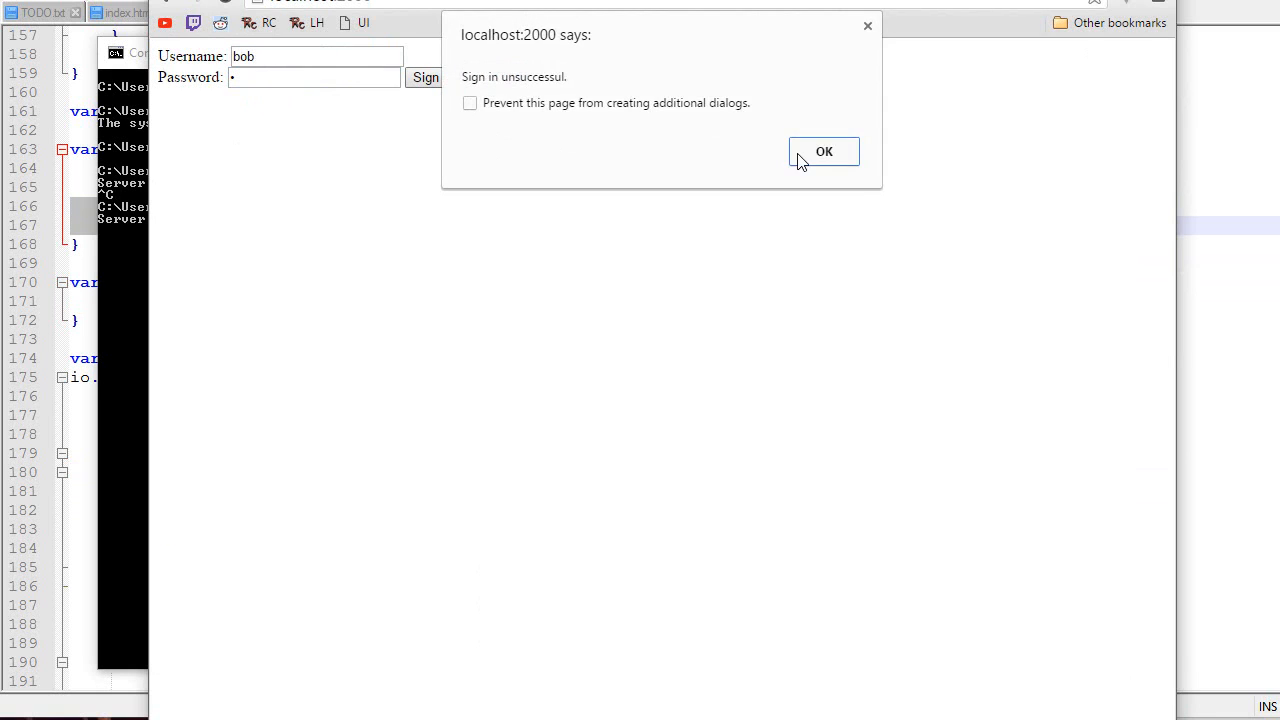
pyautogui.click(824, 152)
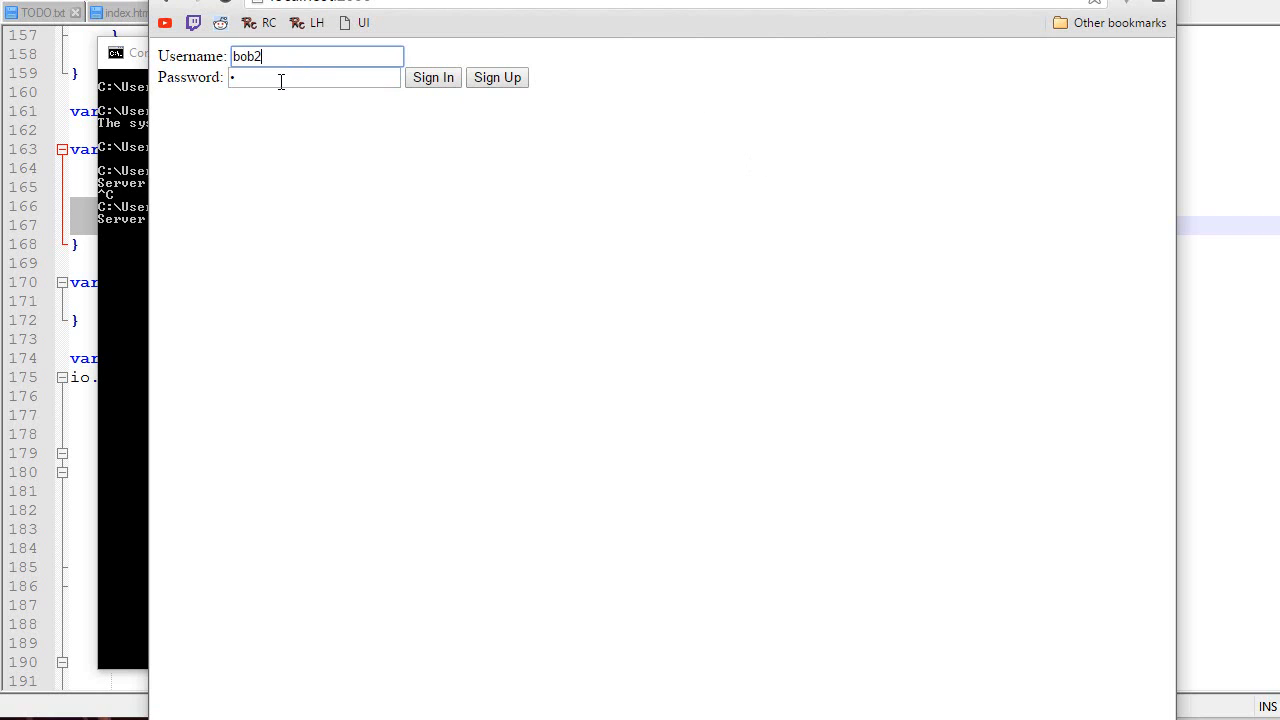
pyautogui.click(432, 76)
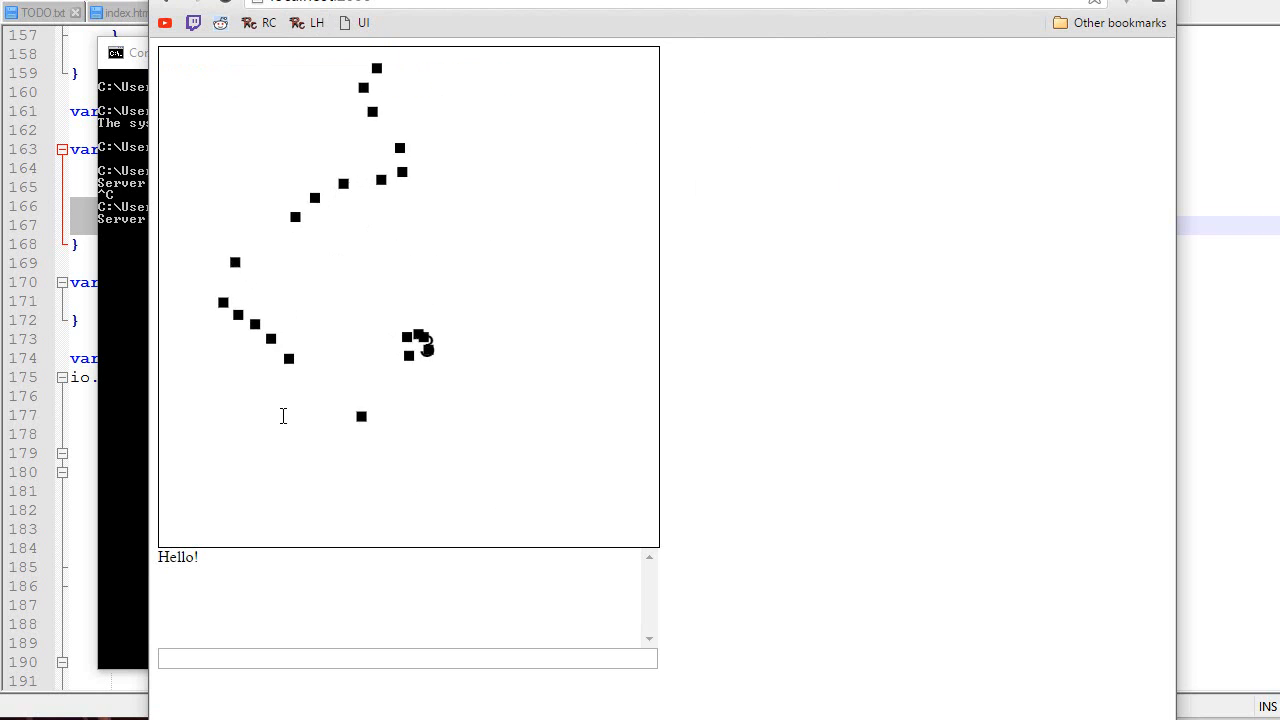
pyautogui.click(208, 12)
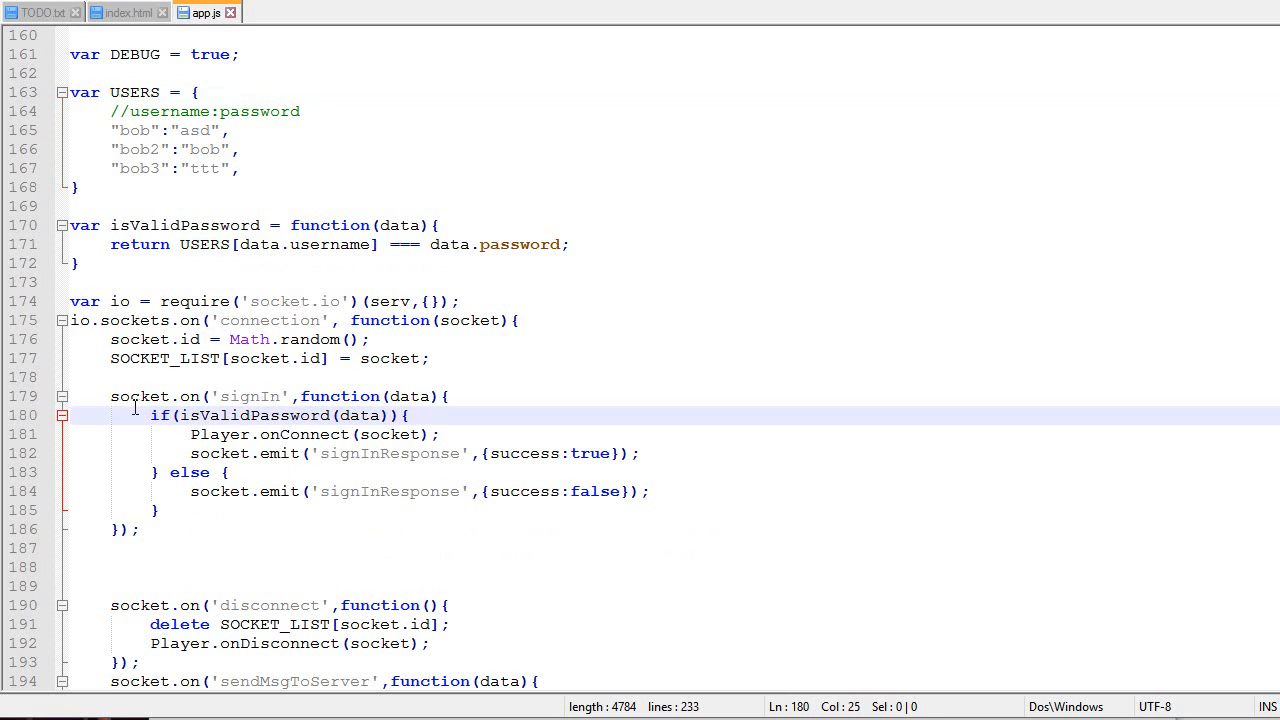
# - Switch to index.html and scroll up to the signInResponse block to copy it as signUpResponse
pyautogui.click(120, 12)
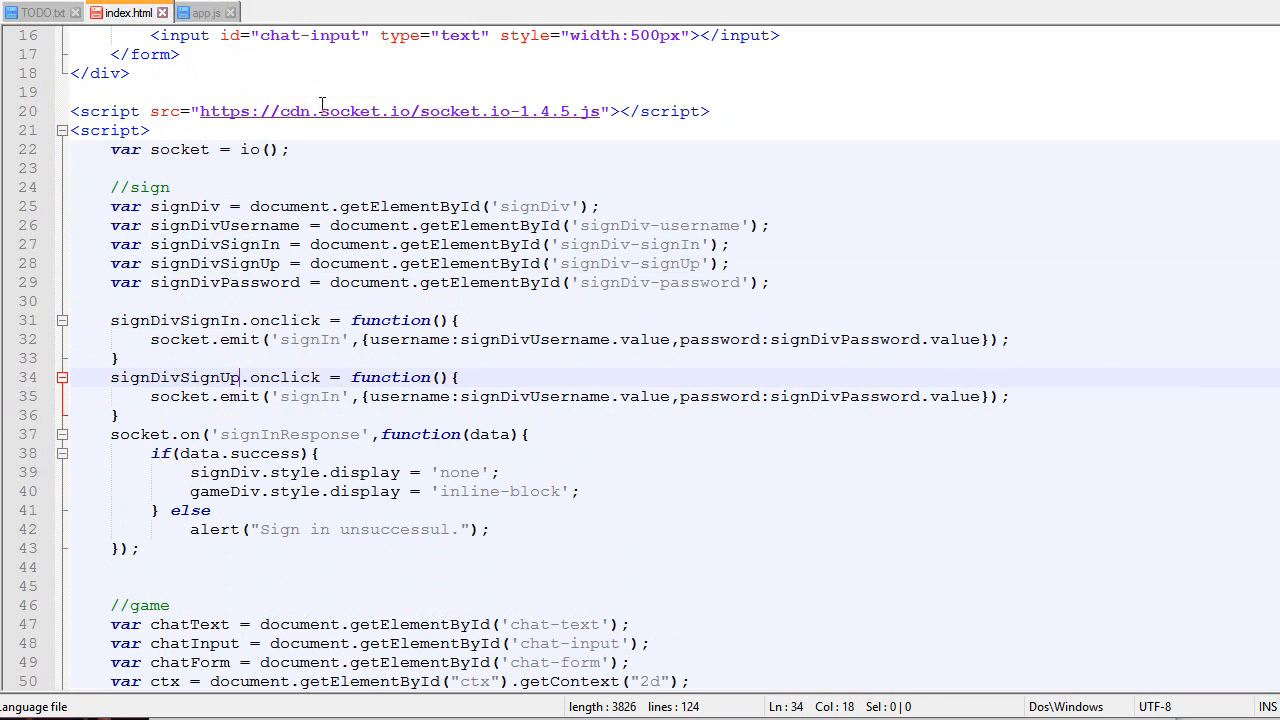
pyautogui.scroll(3)
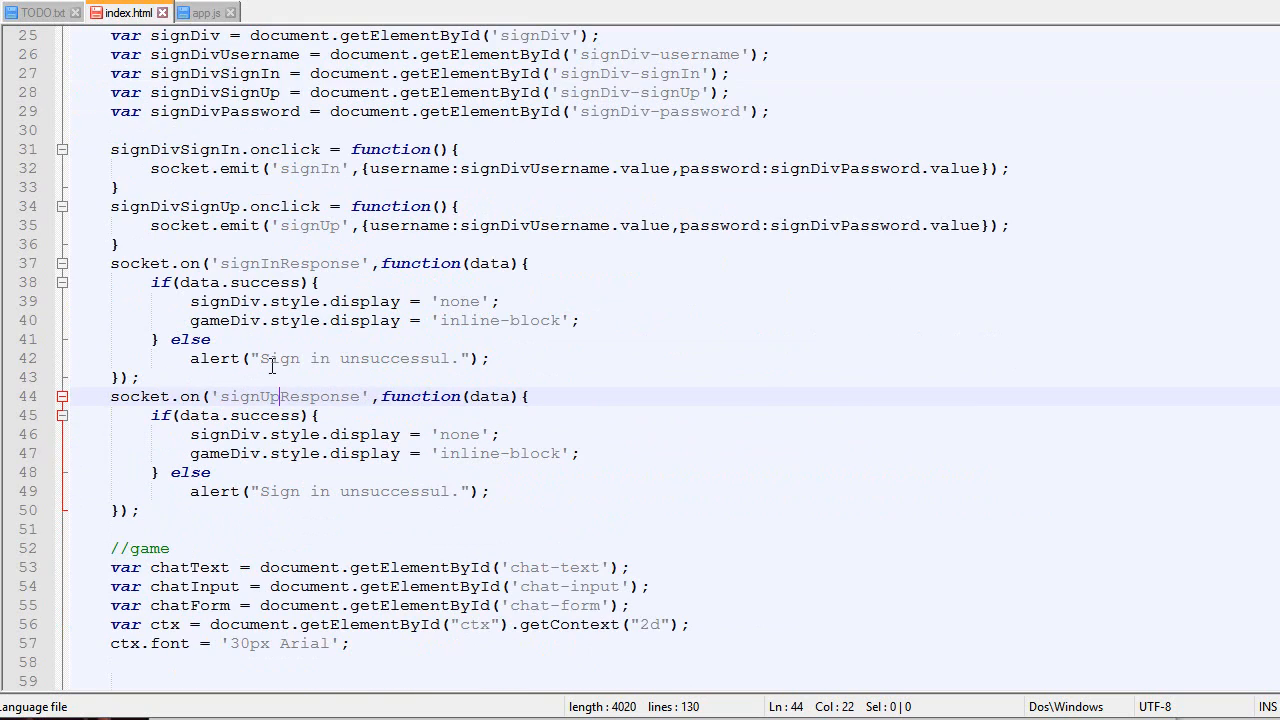
pyautogui.moveTo(544, 504)
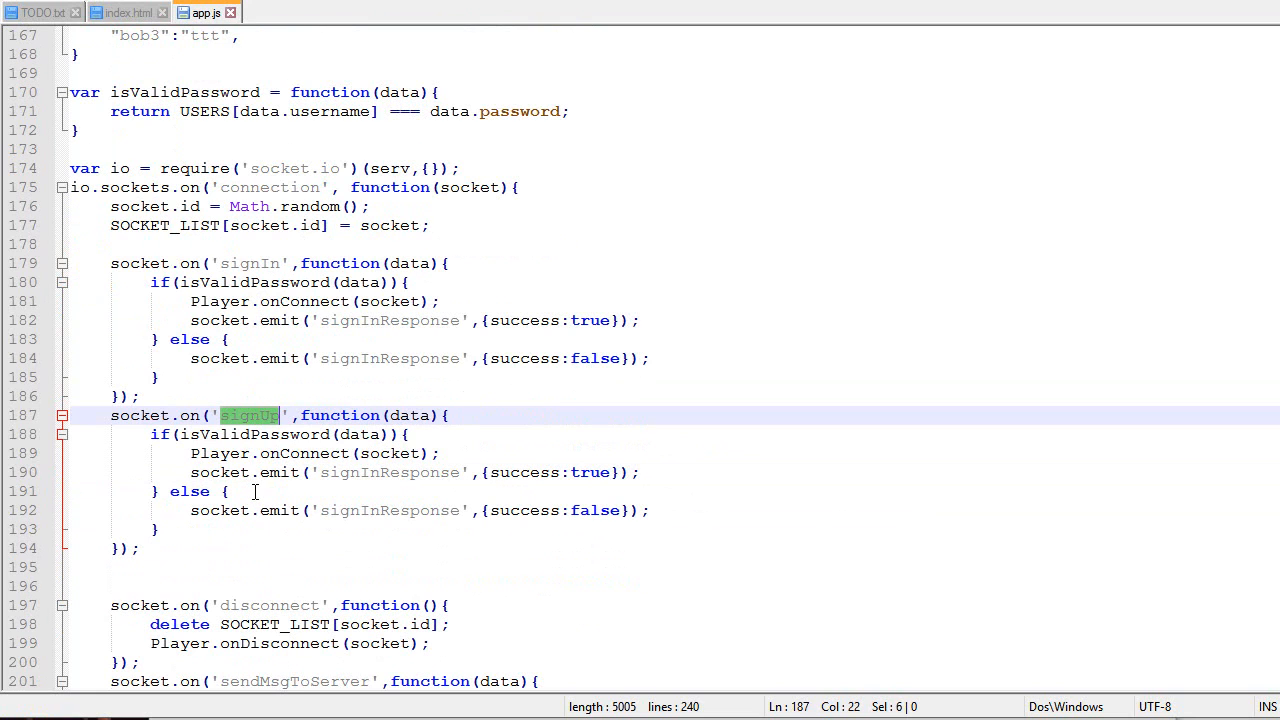
# - Duplicate the signIn block as signUp and add an isUsernameTaken helper reading USERS
pyautogui.click(76, 130)
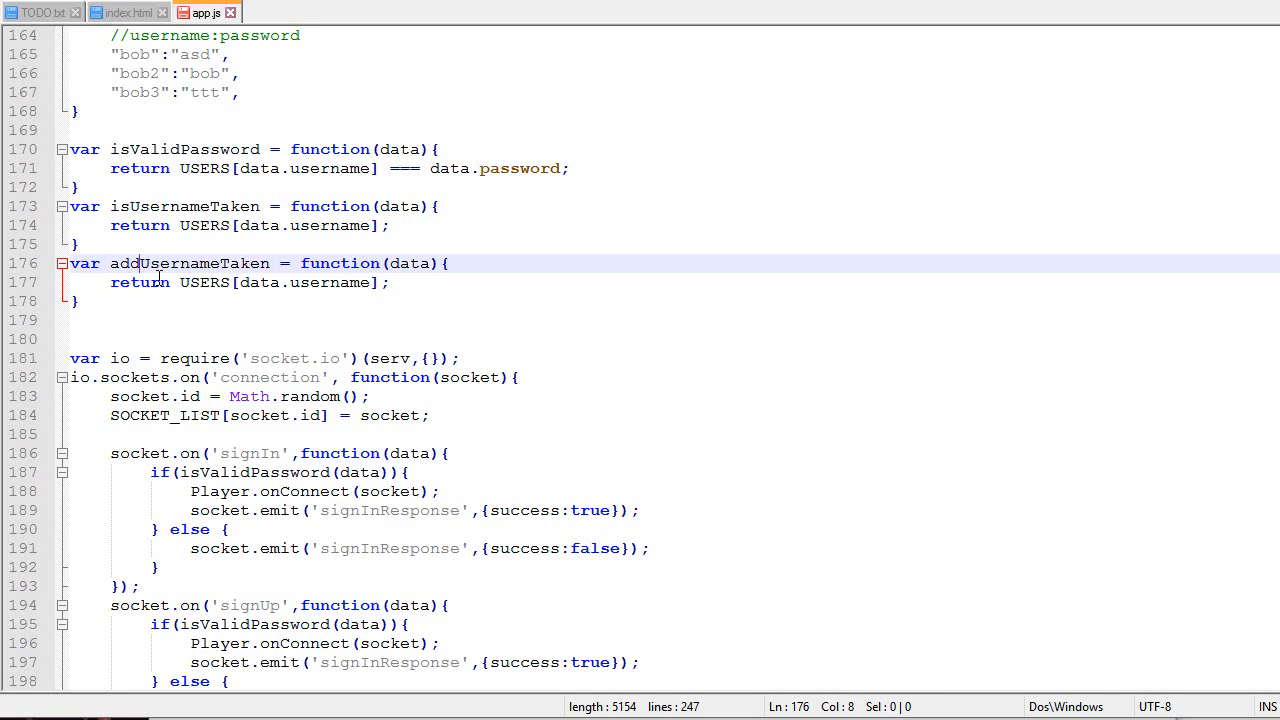
# - Rename the helper to addUser storing USERS[data.username], and make signUp call addUser(data) for free names
pyautogui.click(192, 264)
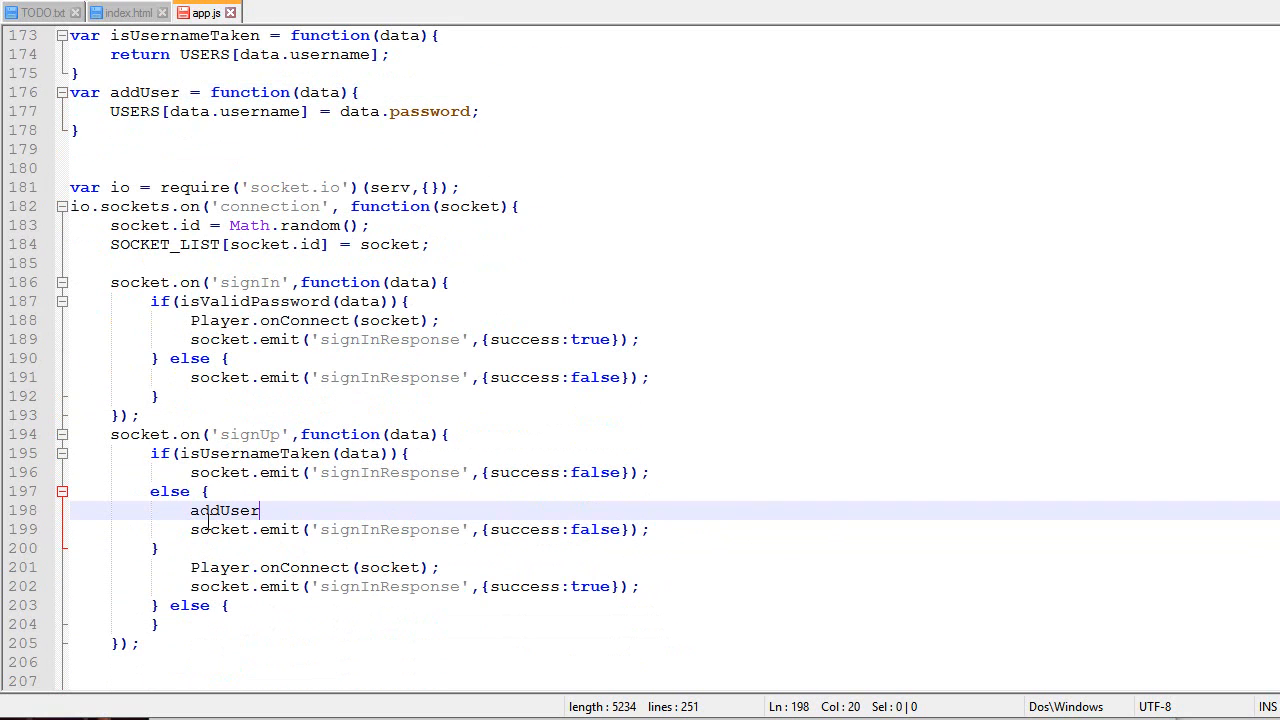
pyautogui.write('(data);')
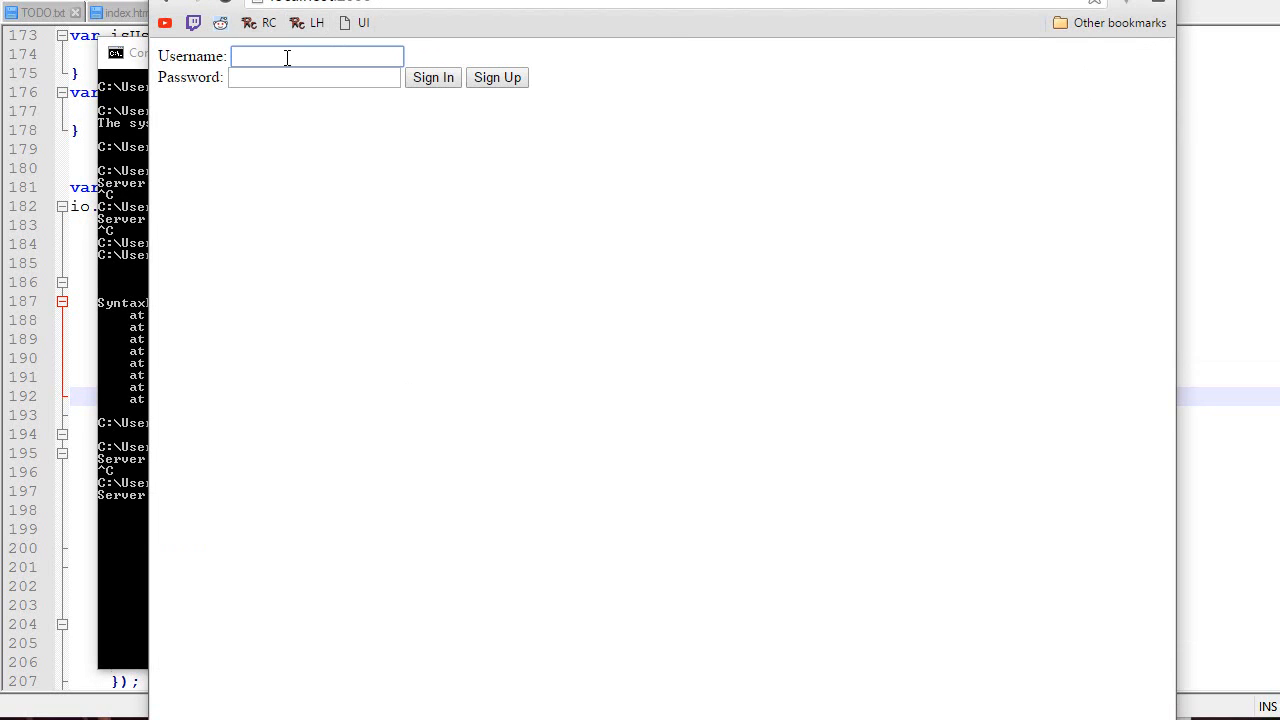
# - Fail signing in as hhh, then sign hhh up successfully and sign in with it
pyautogui.write('hhh')
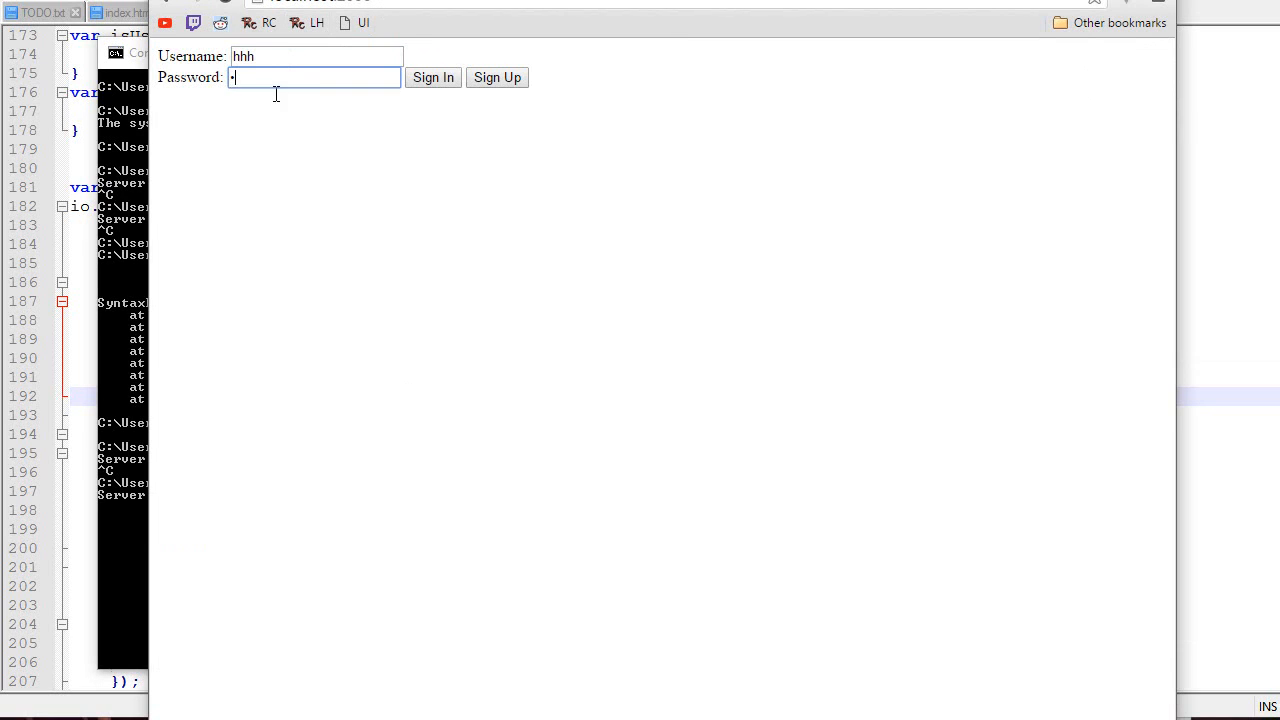
pyautogui.click(432, 76)
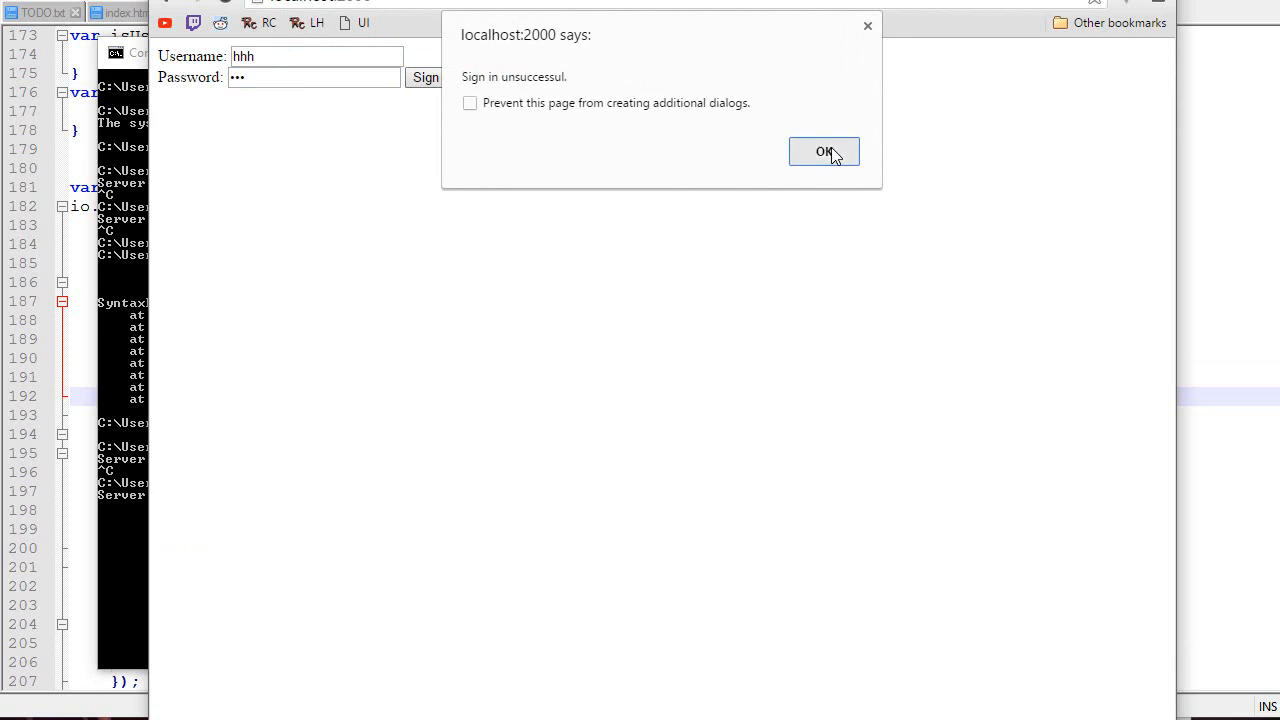
pyautogui.click(824, 152)
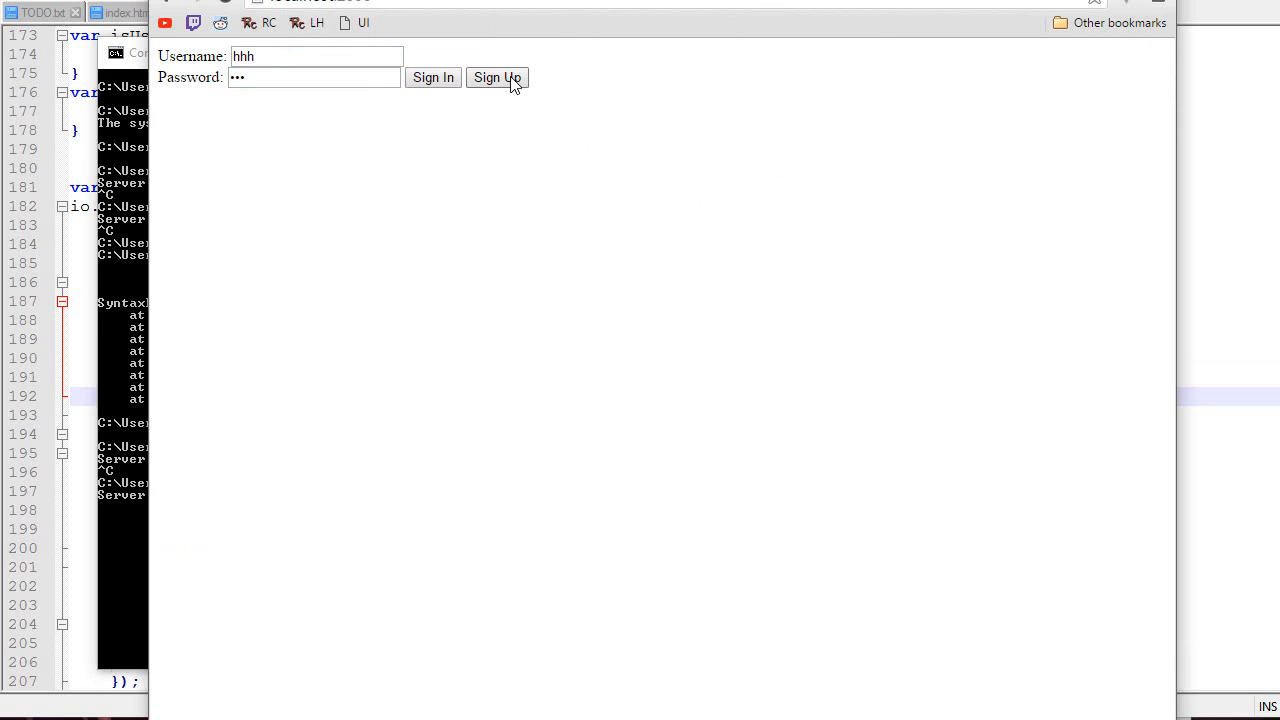
pyautogui.click(496, 76)
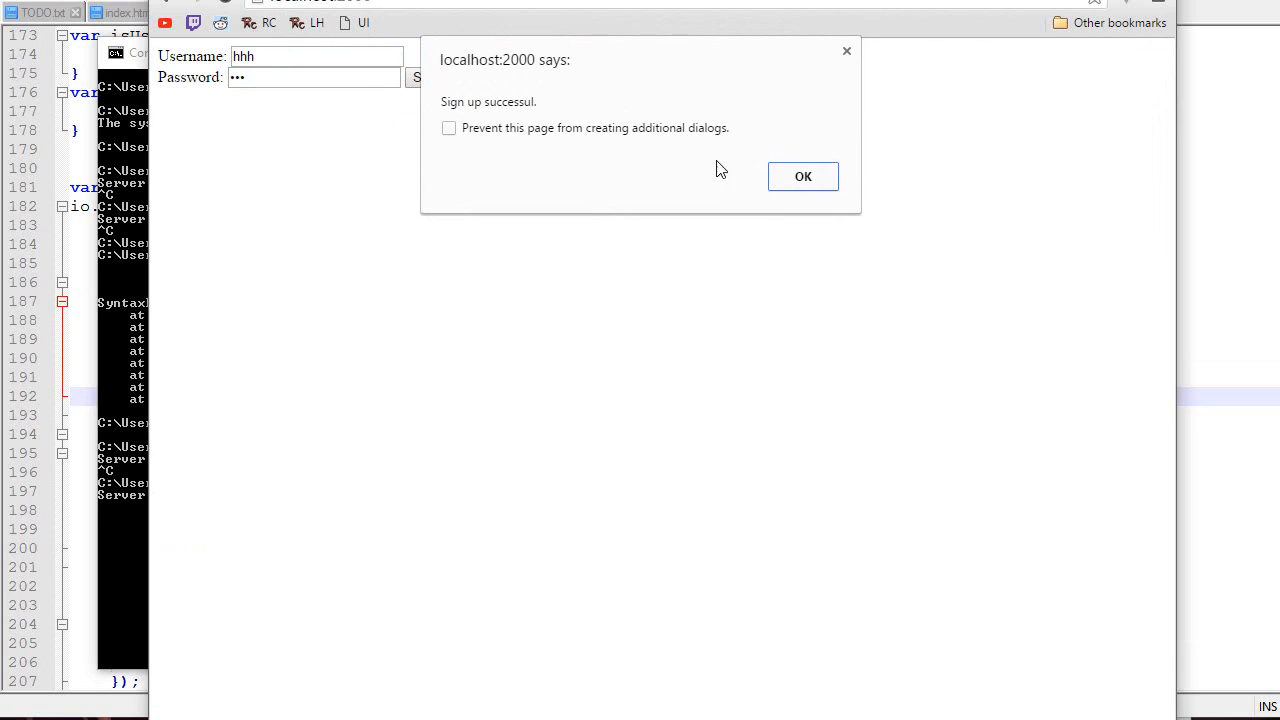
pyautogui.click(804, 176)
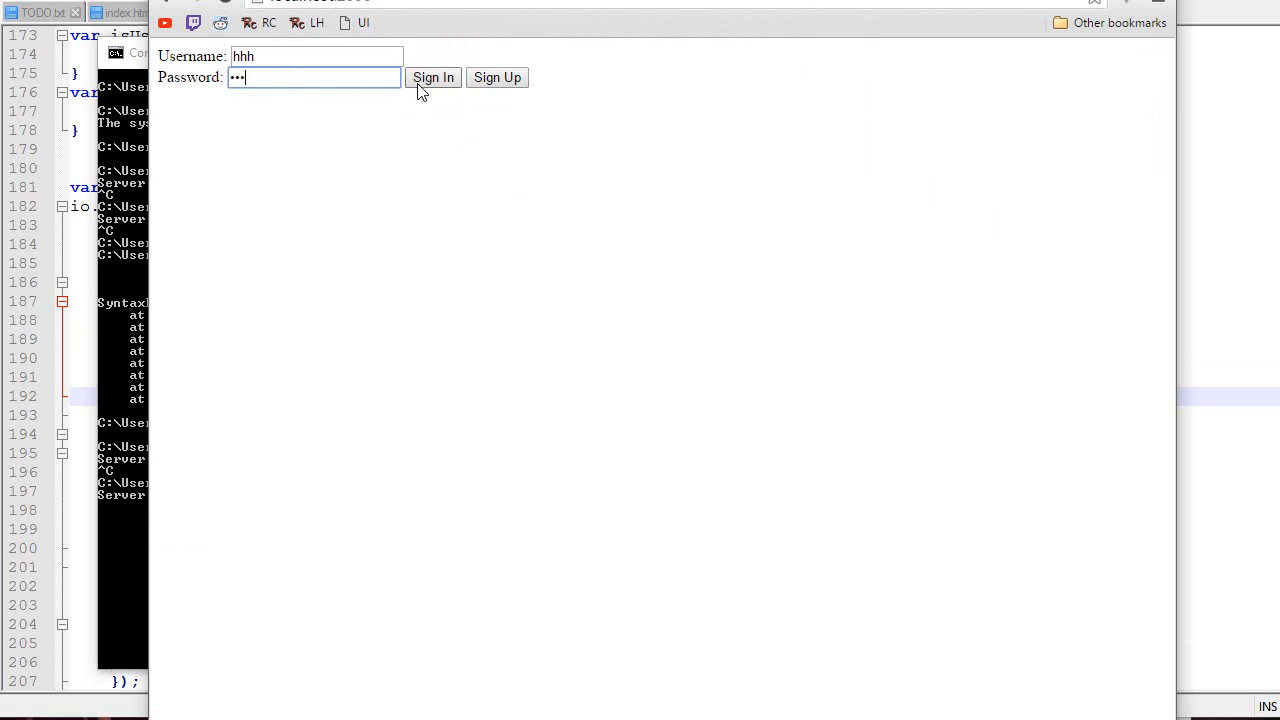
pyautogui.click(432, 76)
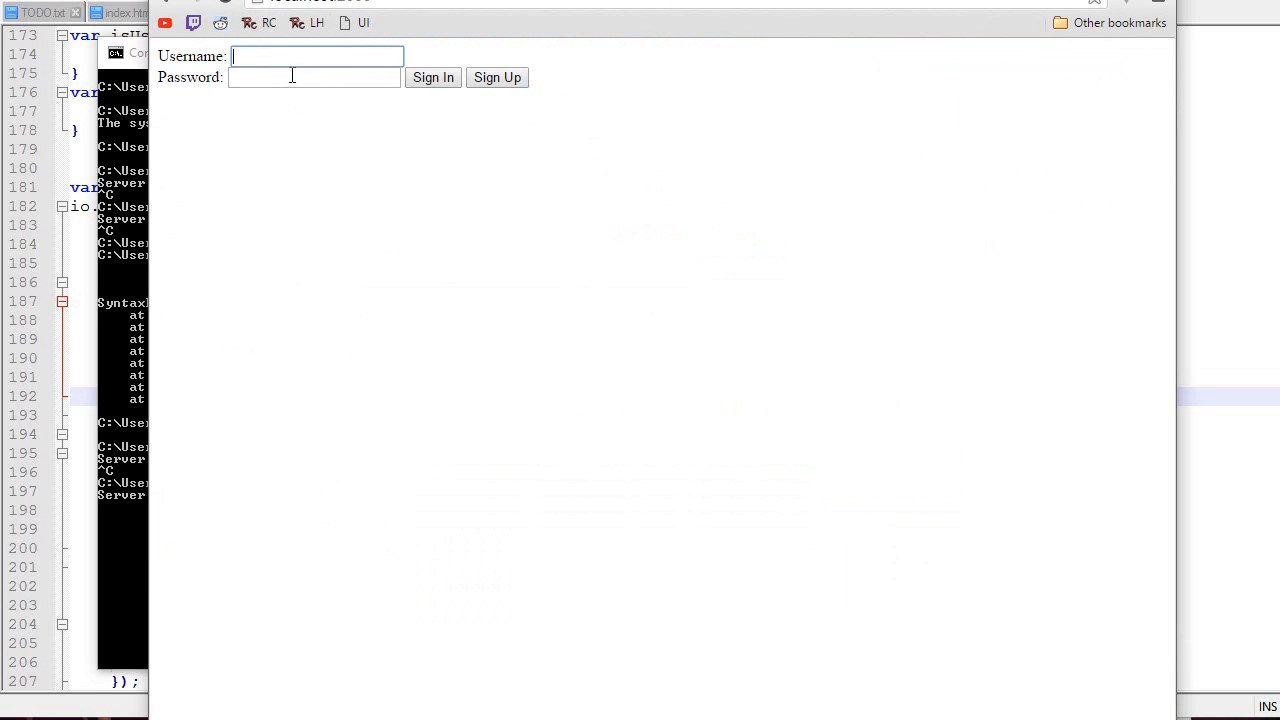
# - Enter hhh's credentials again with a short password for another sign-in
pyautogui.click(432, 76)
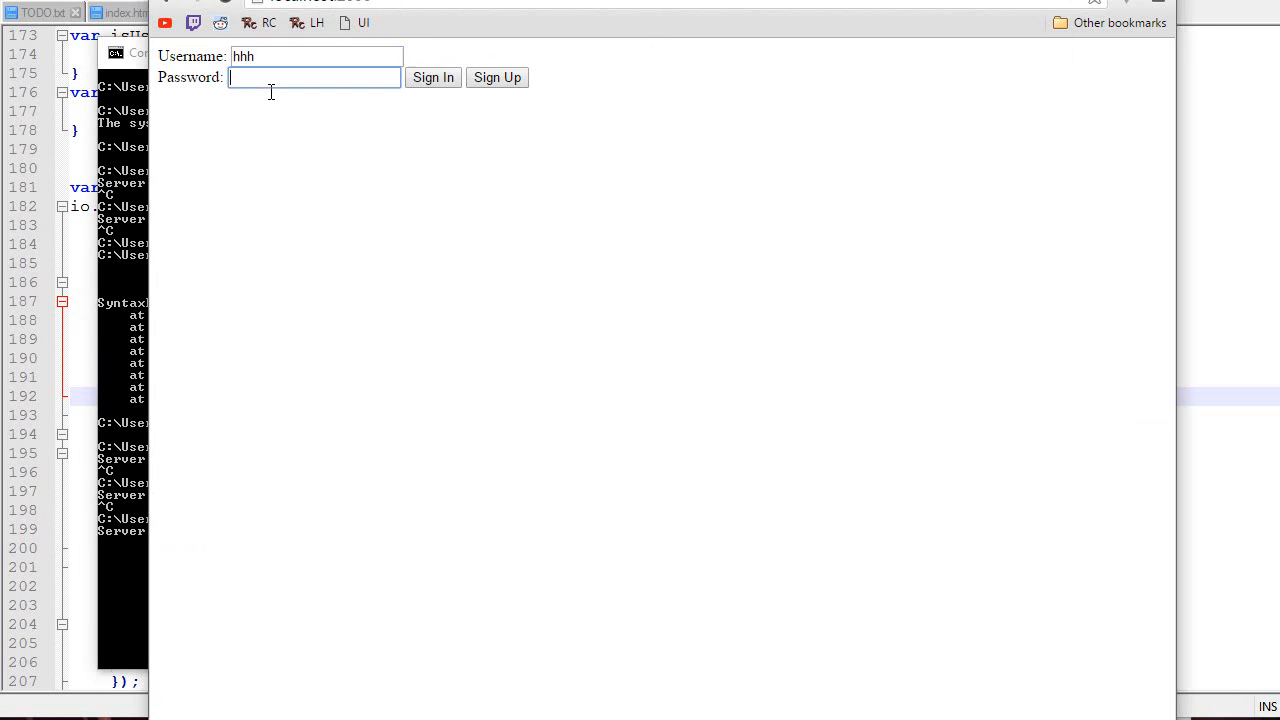
pyautogui.write('•••')
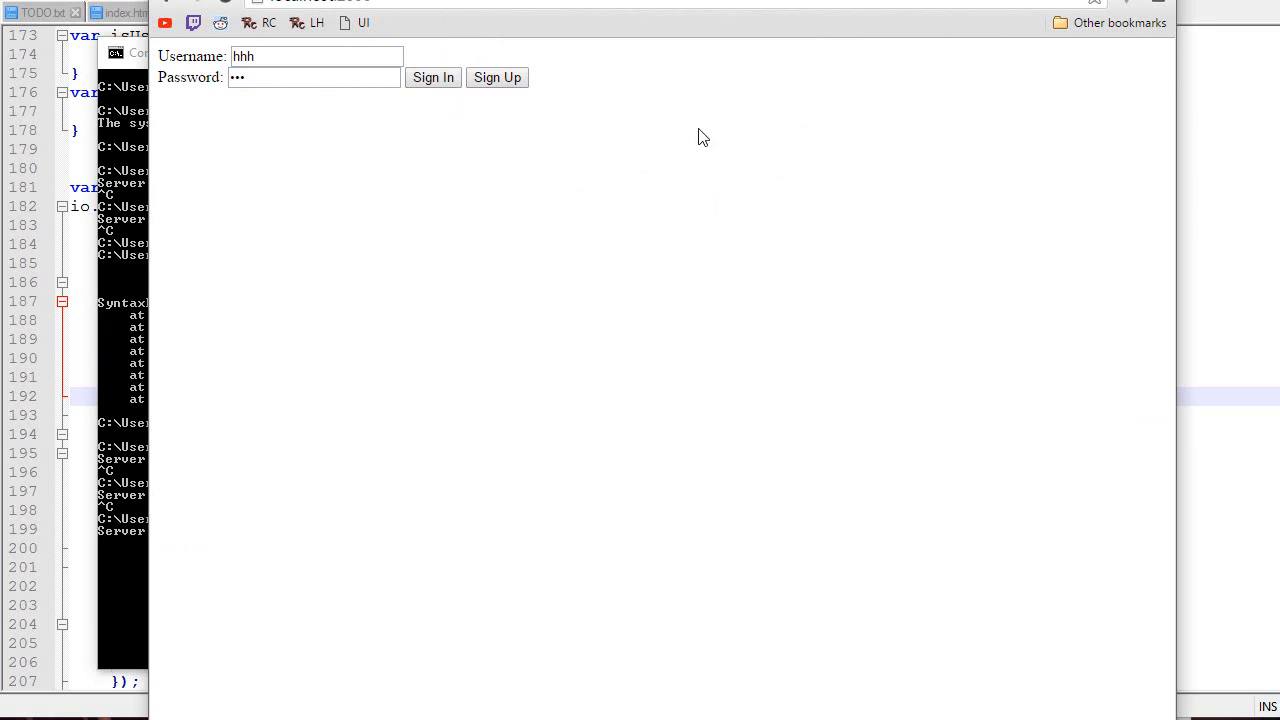
pyautogui.moveTo(336, 252)
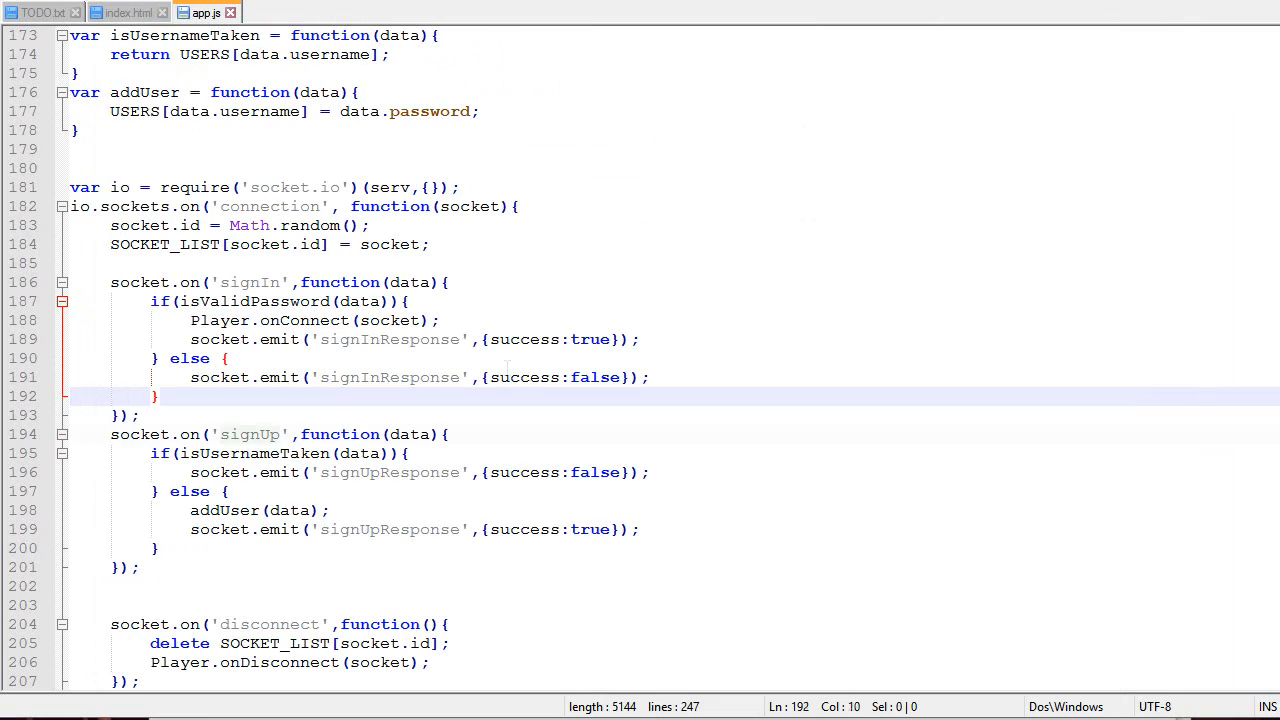
pyautogui.doubleClick(250, 434)
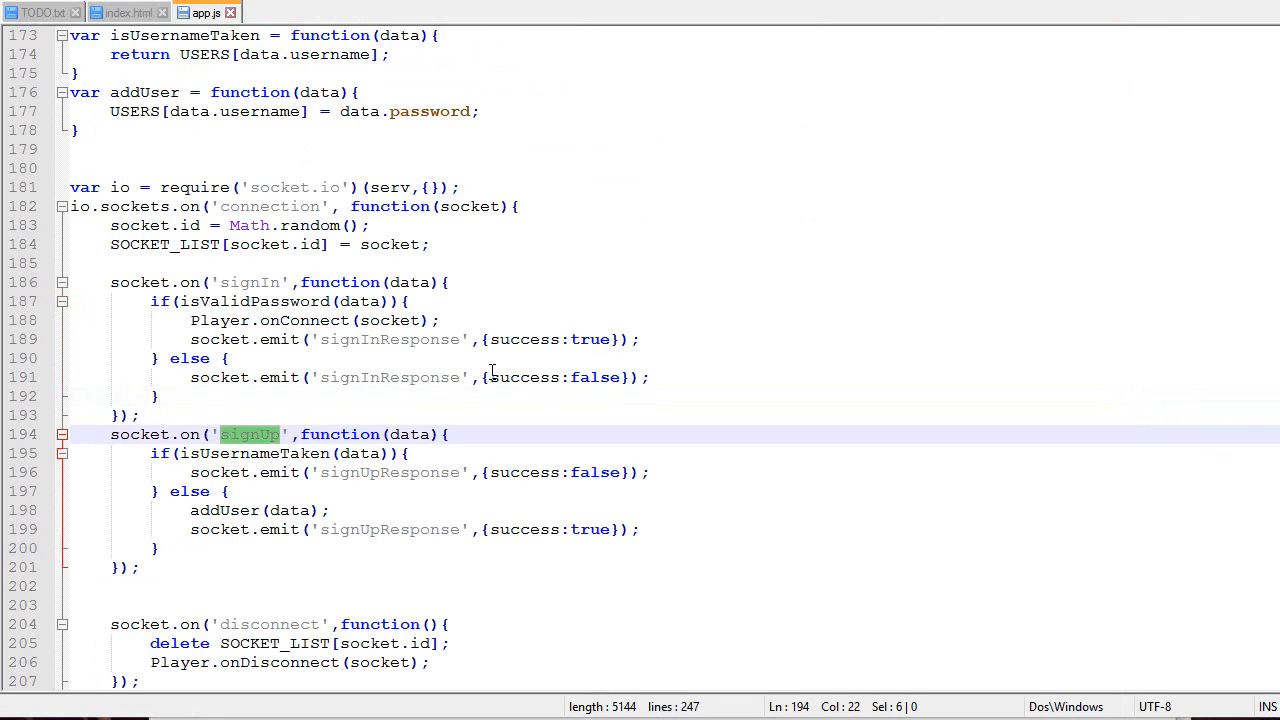
pyautogui.moveTo(380, 414)
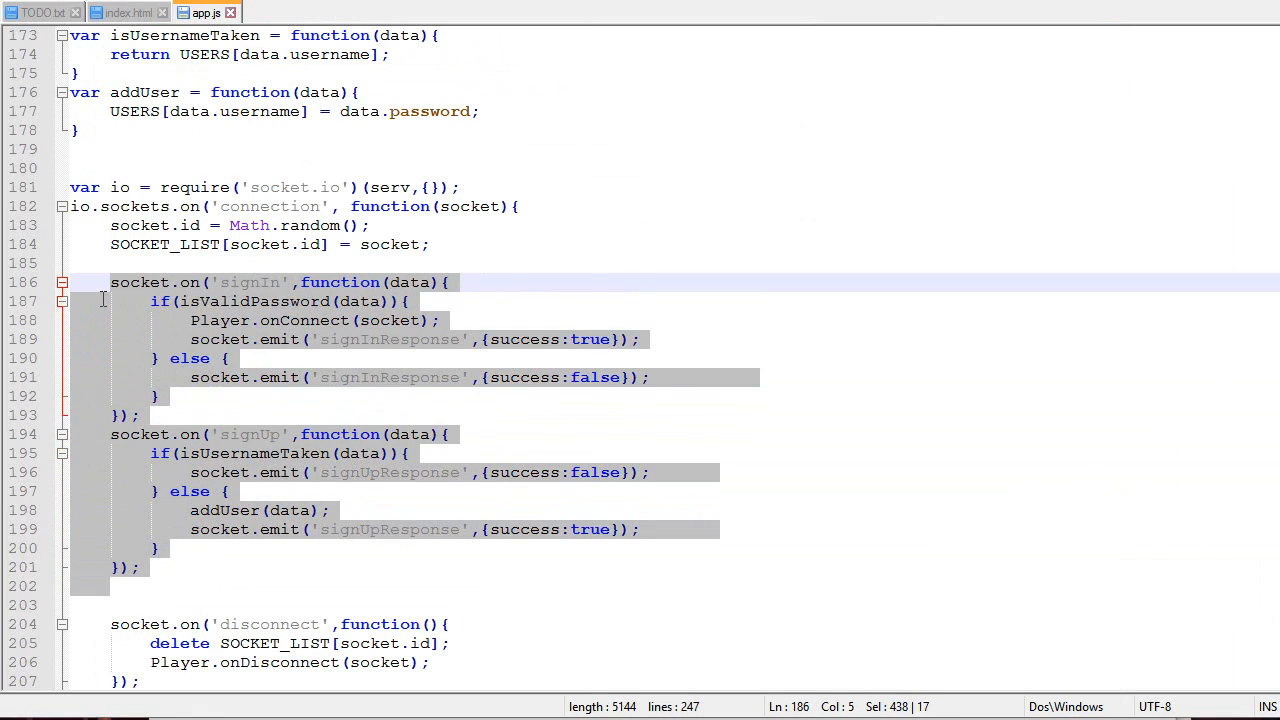
pyautogui.click(110, 320)
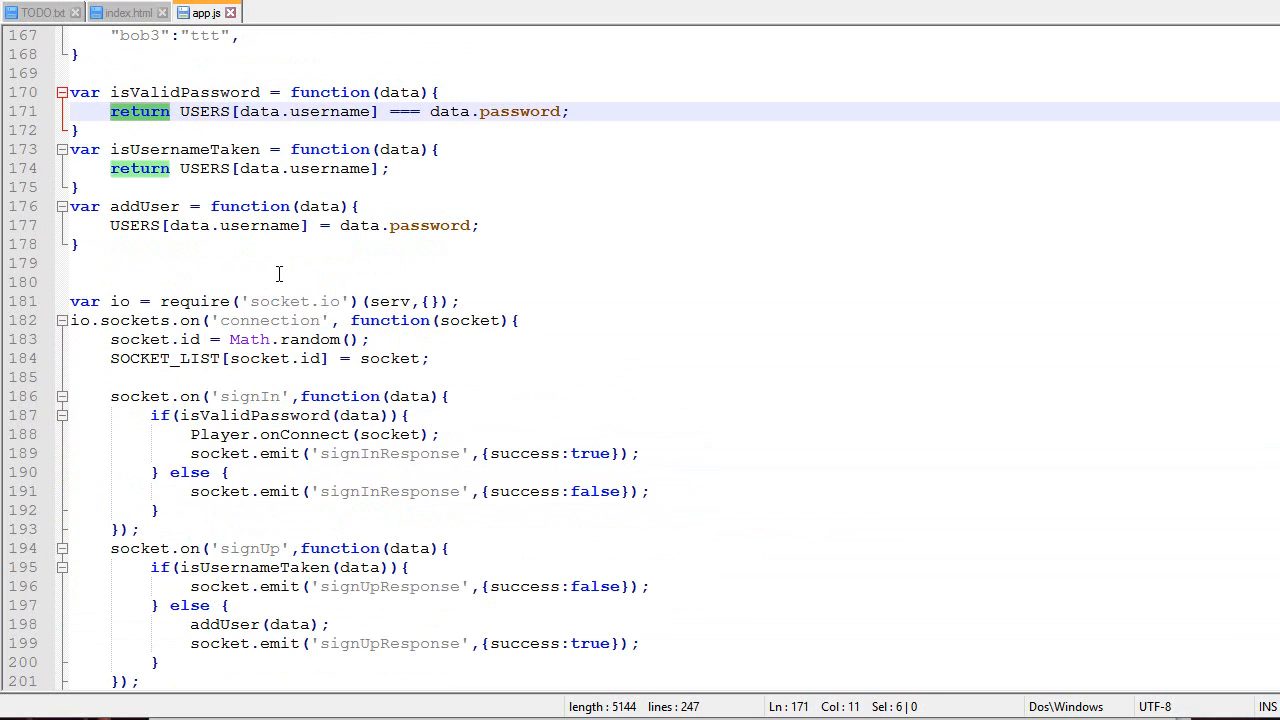
pyautogui.doubleClick(252, 414)
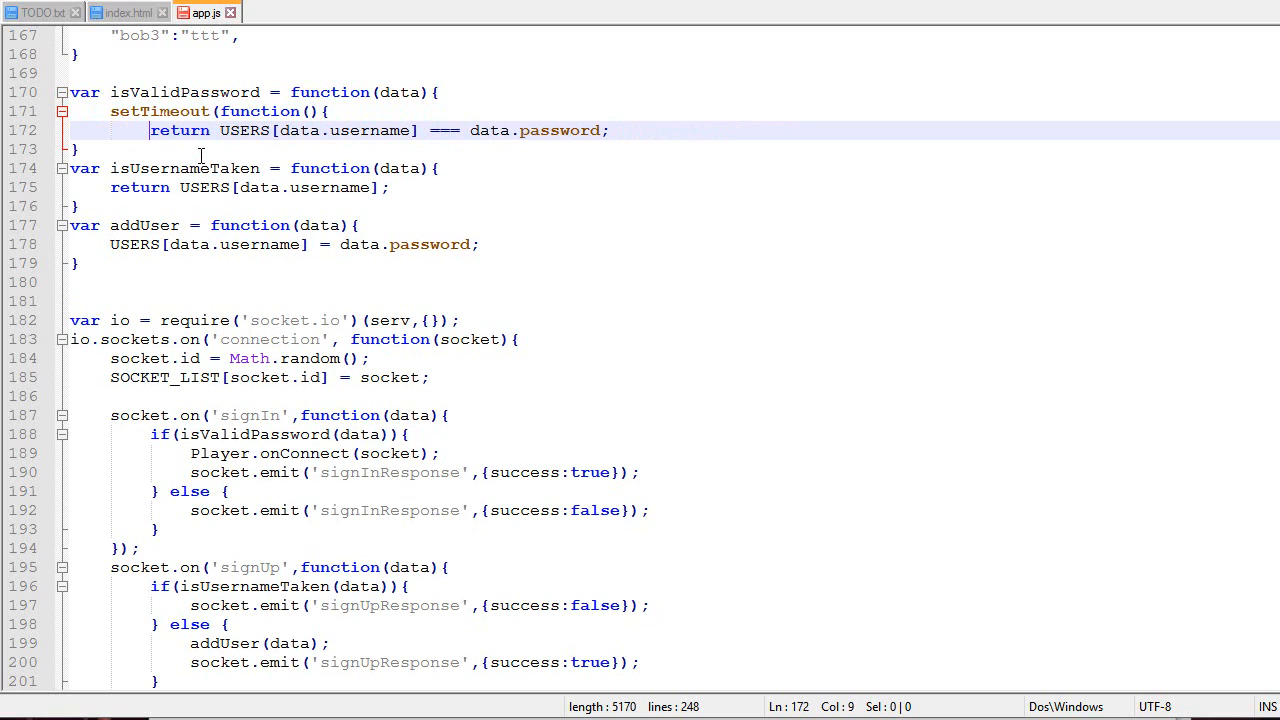
# - Close the setTimeout wrappers around the helper bodies with a 10 ms delay
pyautogui.write(',10);')
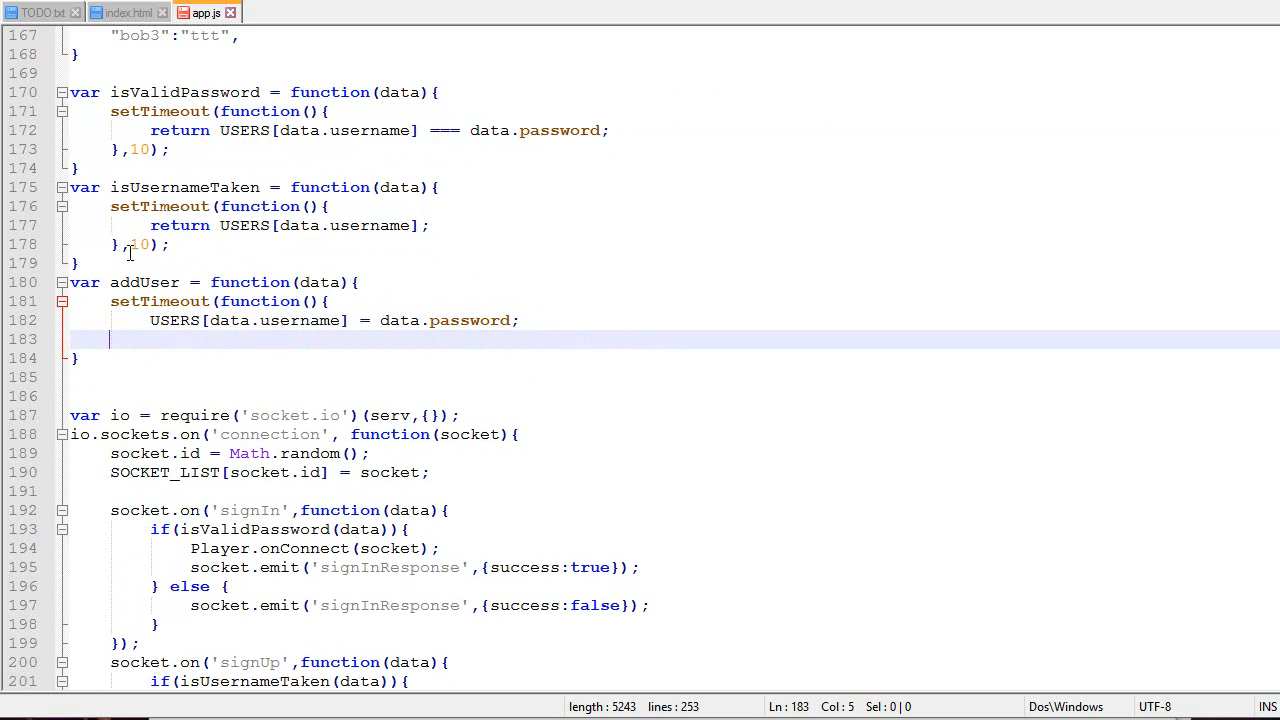
pyautogui.write(',10);')
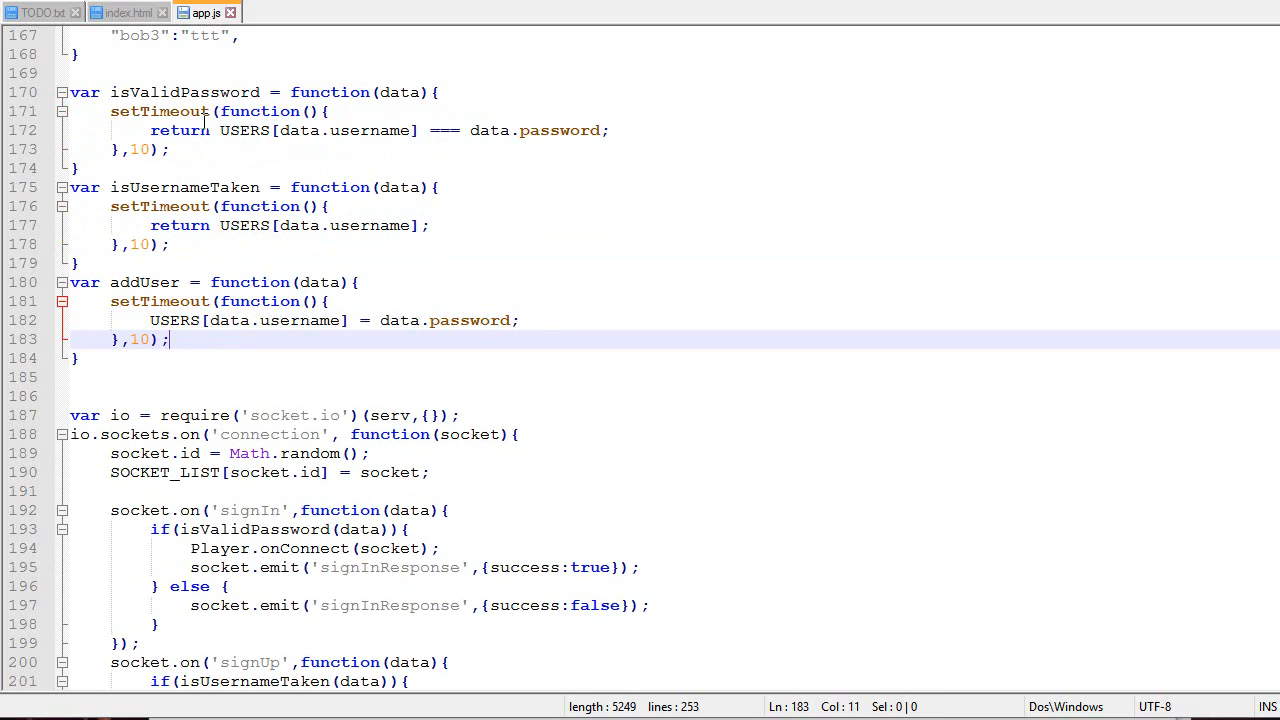
pyautogui.doubleClick(184, 92)
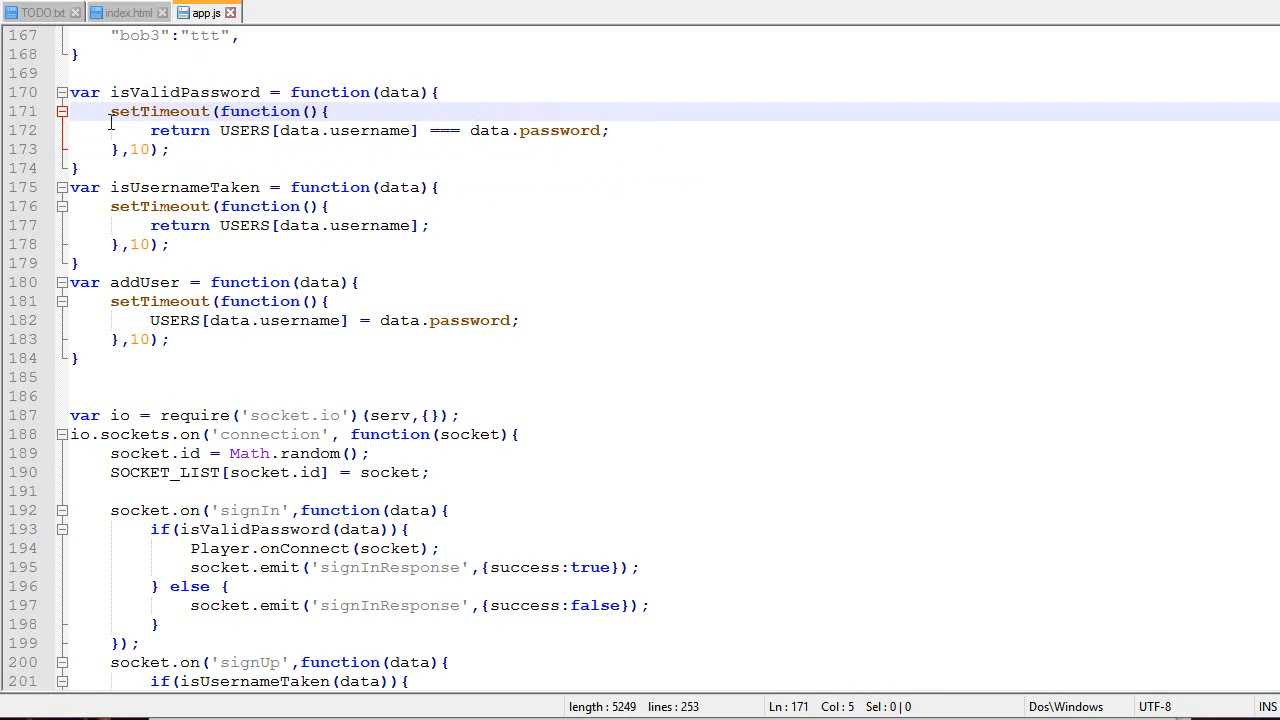
pyautogui.write('return')
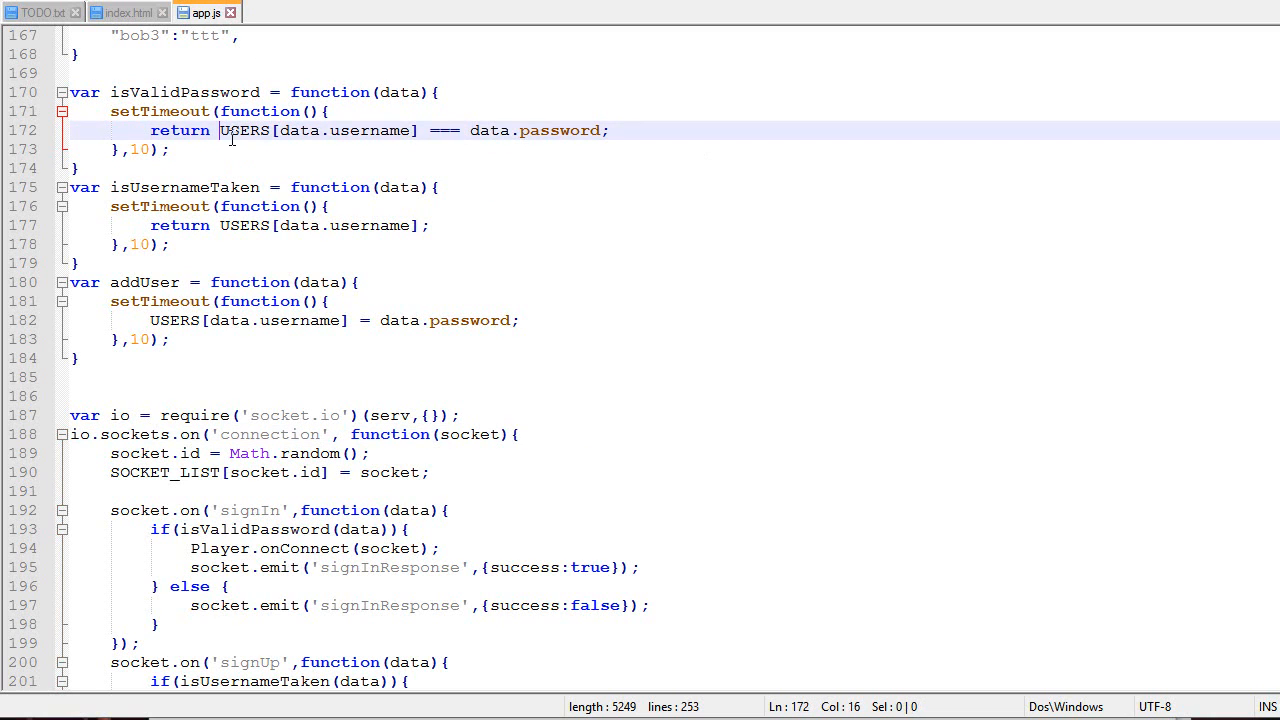
pyautogui.moveTo(220, 130); pyautogui.dragTo(600, 130)
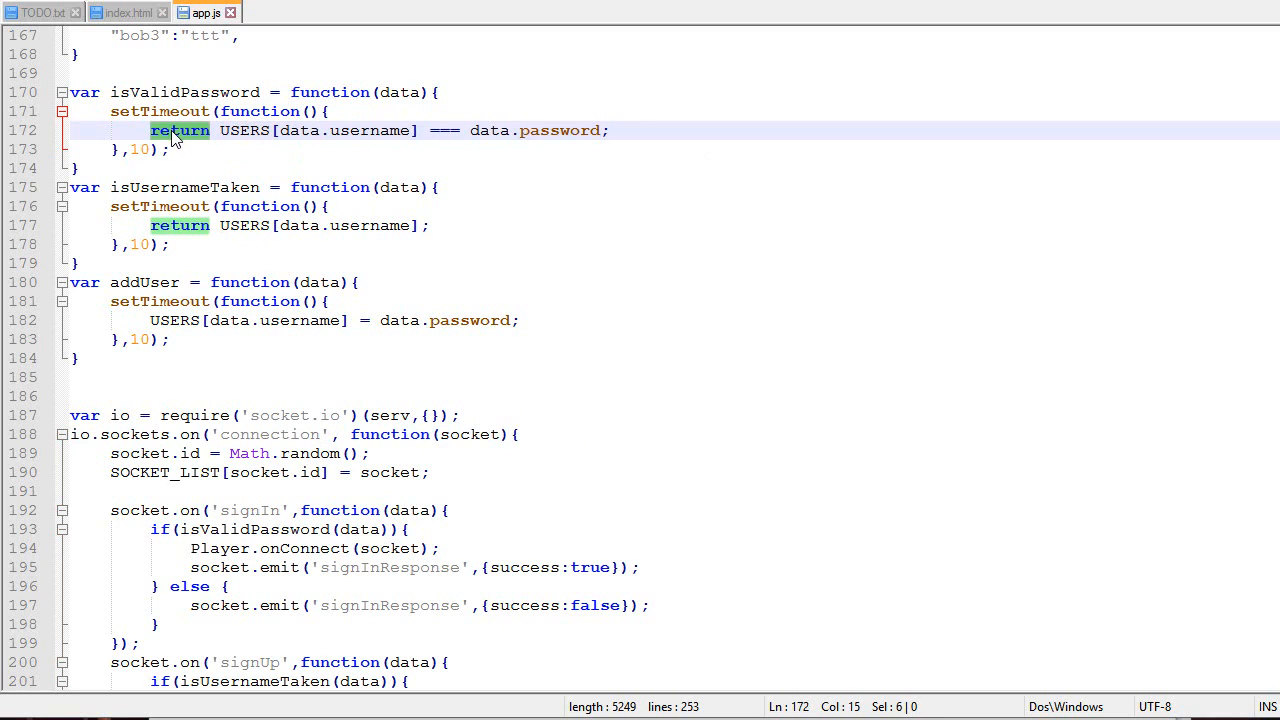
pyautogui.moveTo(186, 160)
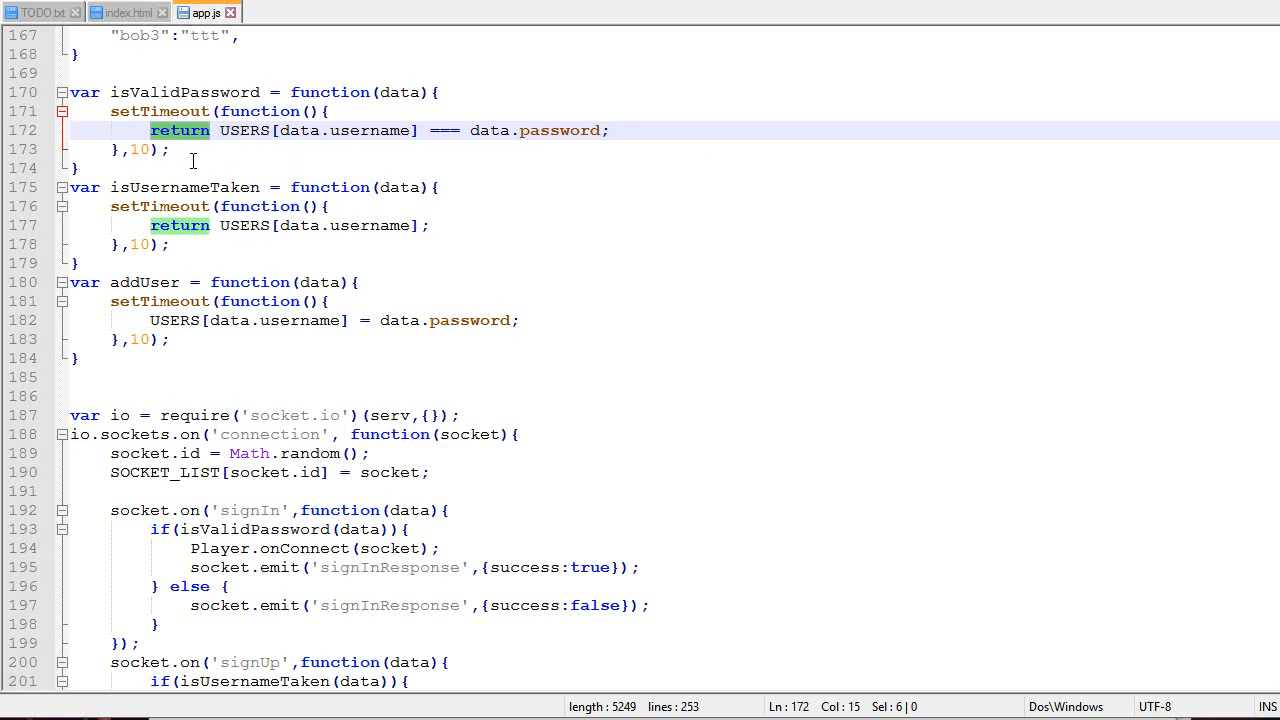
pyautogui.moveTo(232, 196)
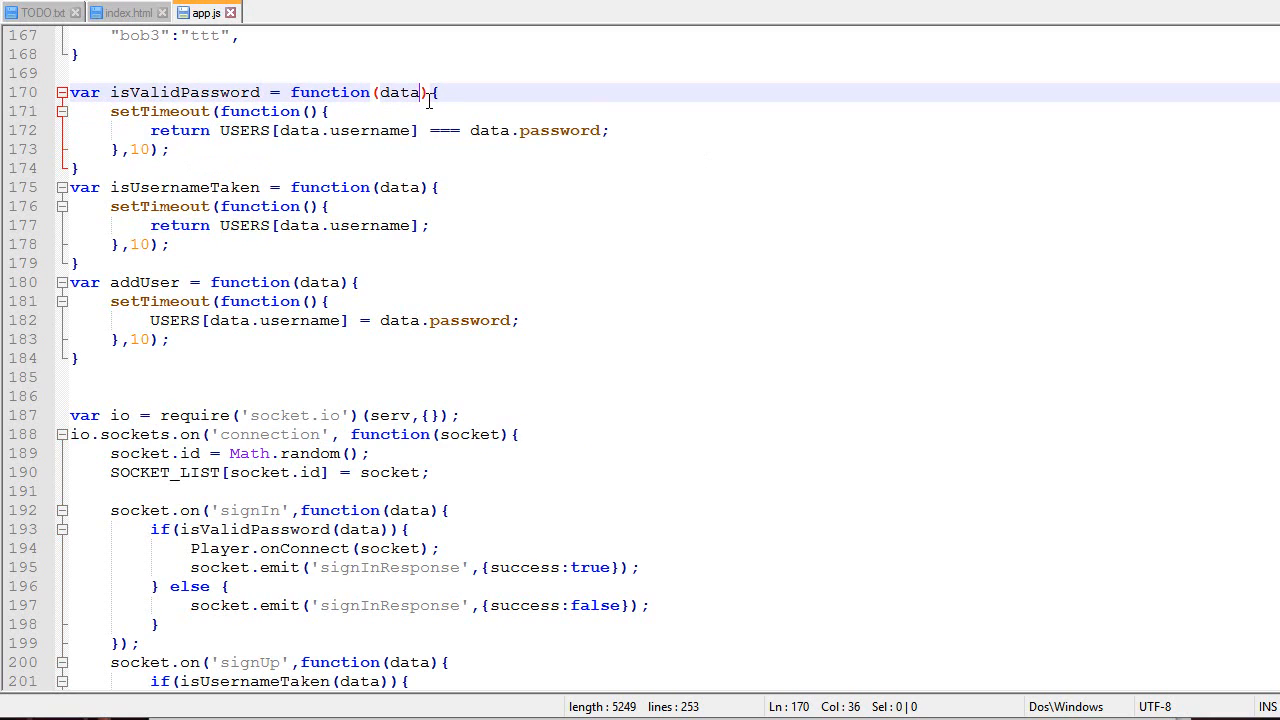
# - Add a cb parameter to the helpers and have addUser call cb() after storing the user
pyautogui.write(',cb')
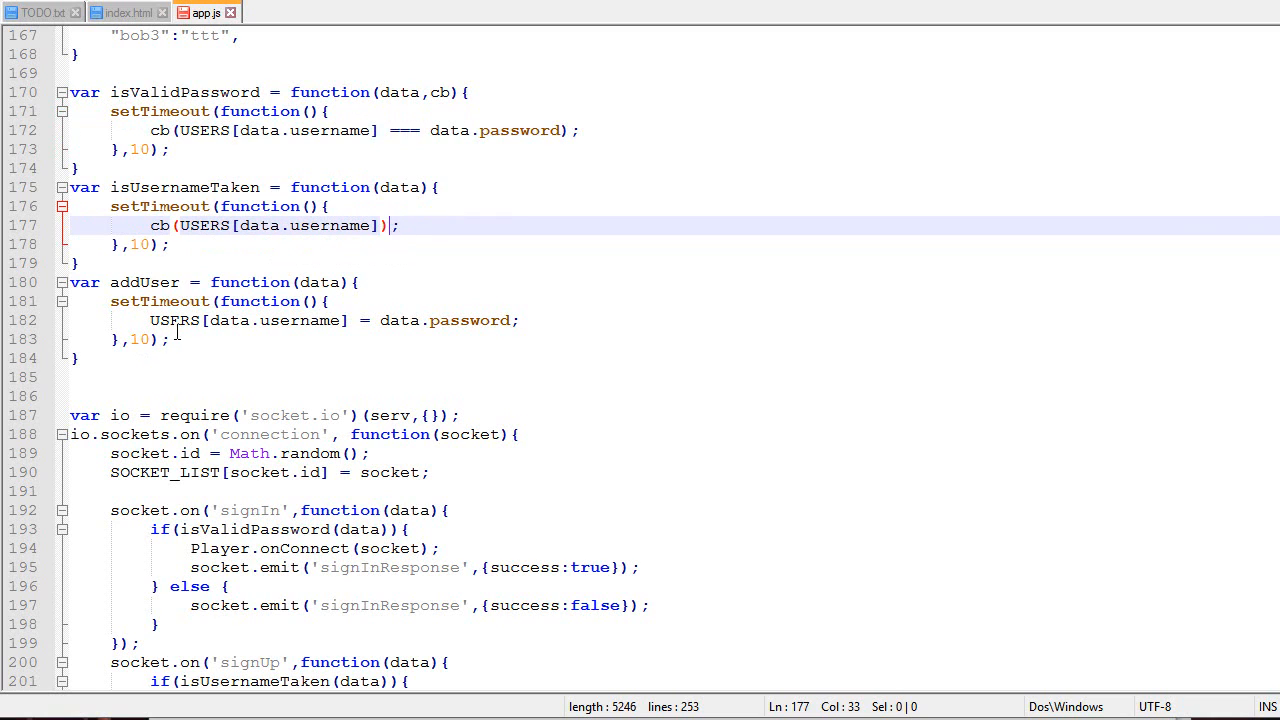
pyautogui.write('cb')
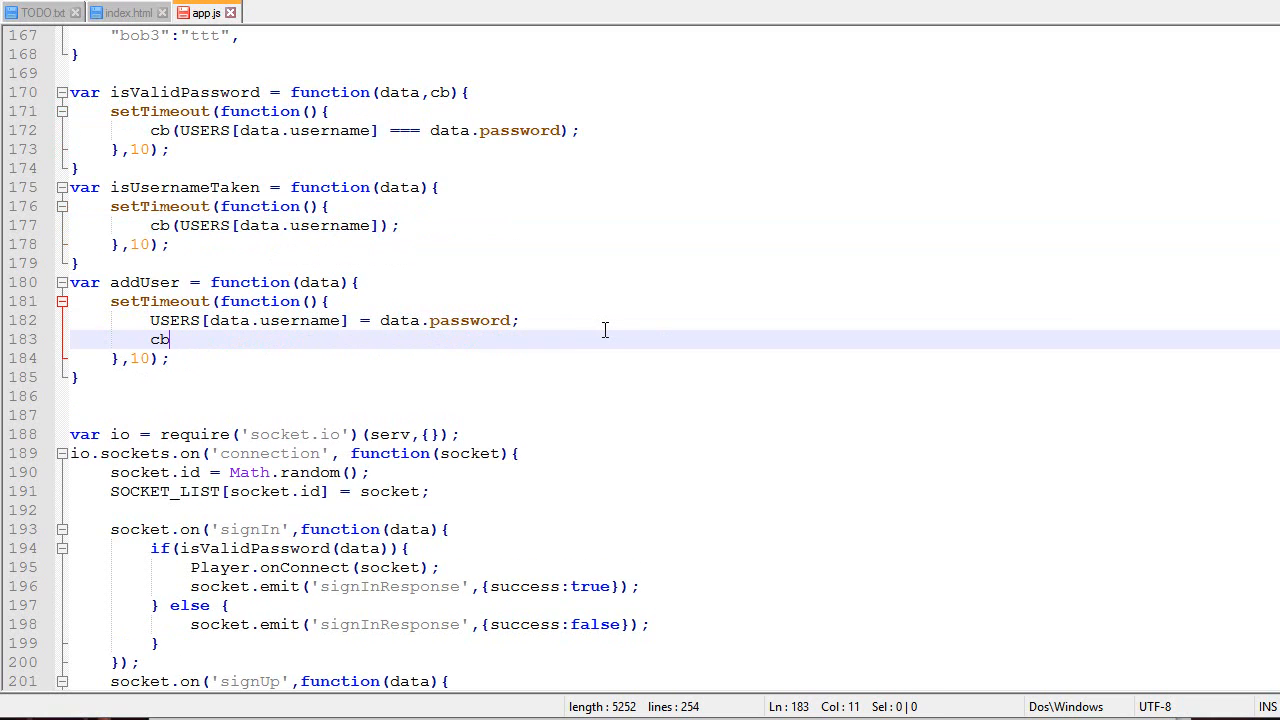
pyautogui.write('();')
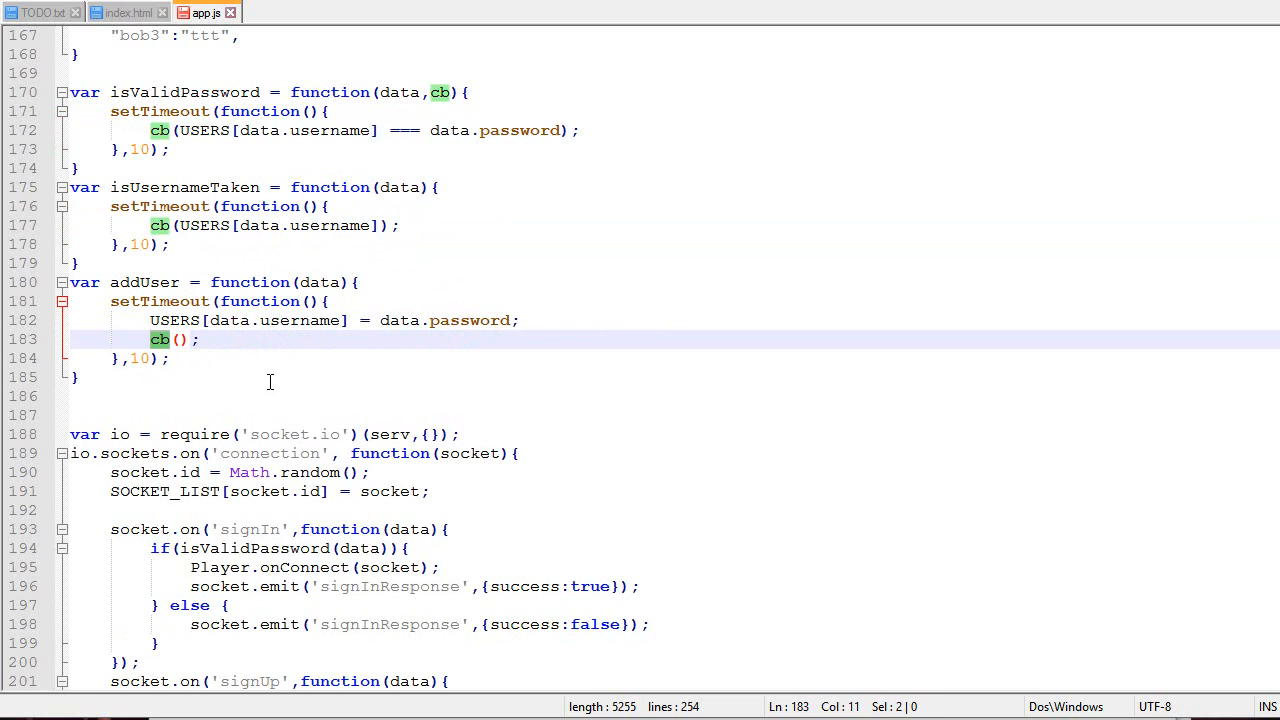
pyautogui.moveTo(200, 388)
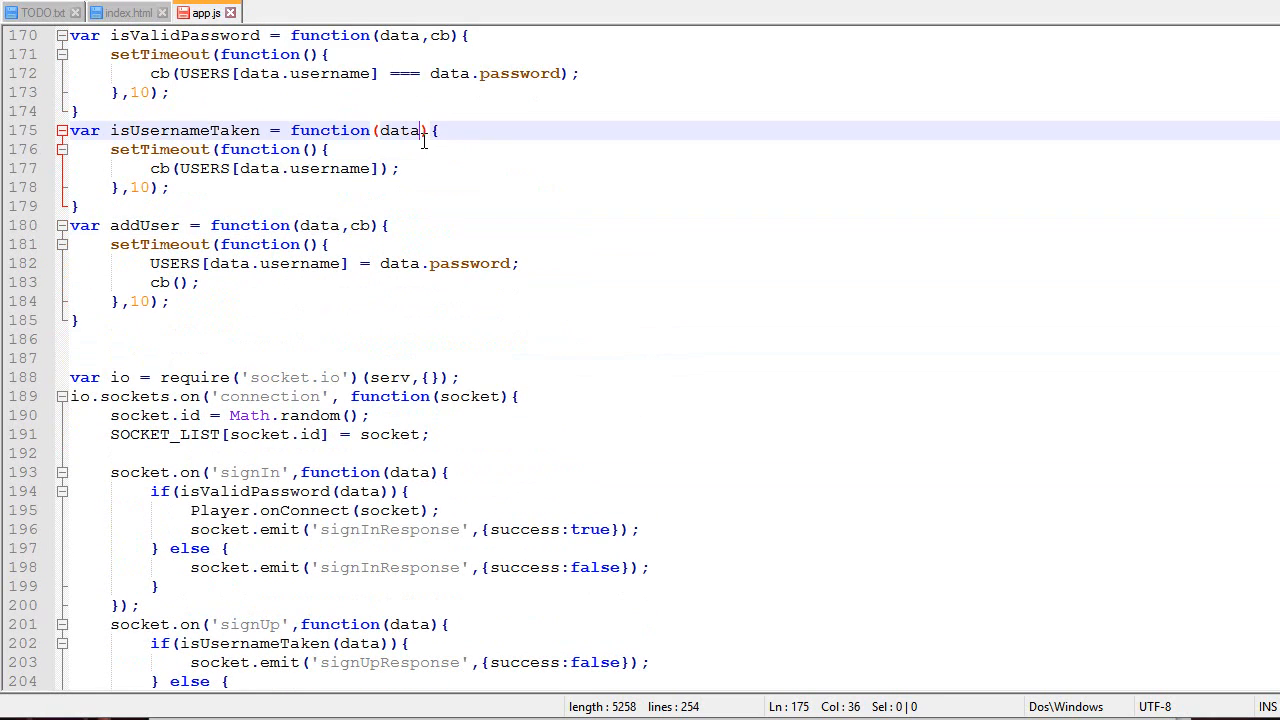
# - Give isUsernameTaken a cb parameter and call cb with the lookup result inside its timeout
pyautogui.write(',cb')
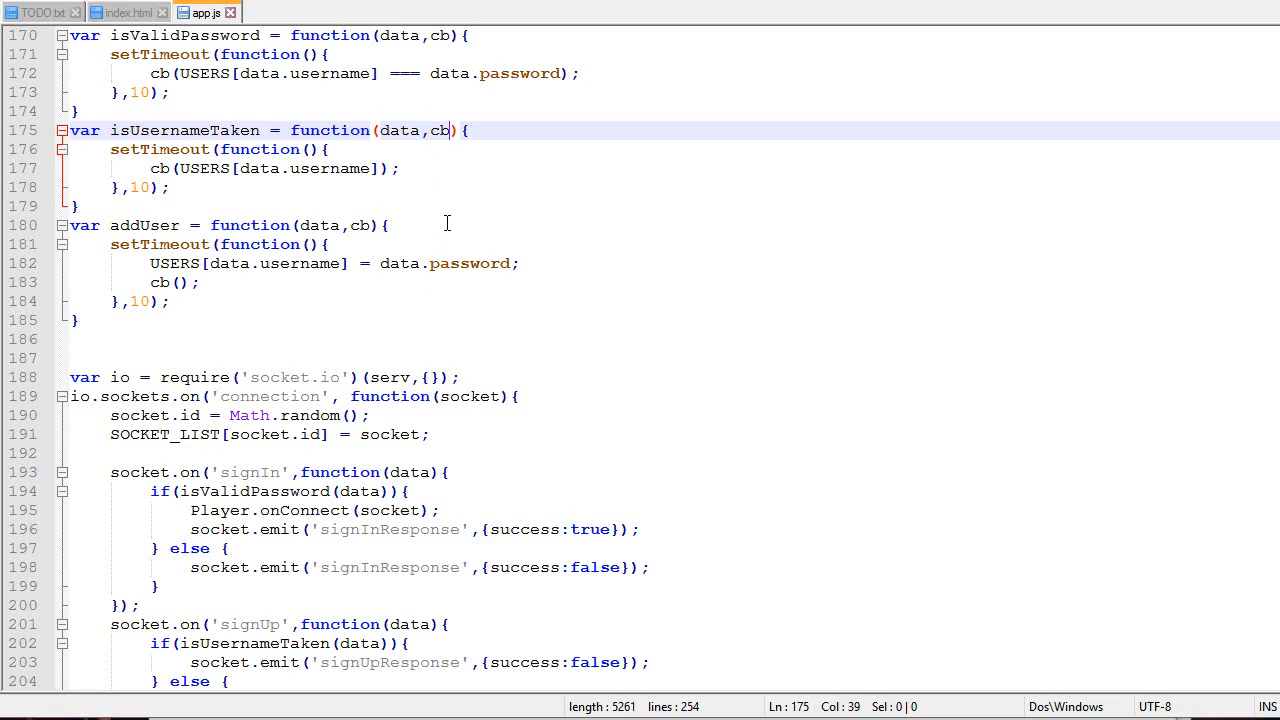
pyautogui.doubleClick(442, 130)
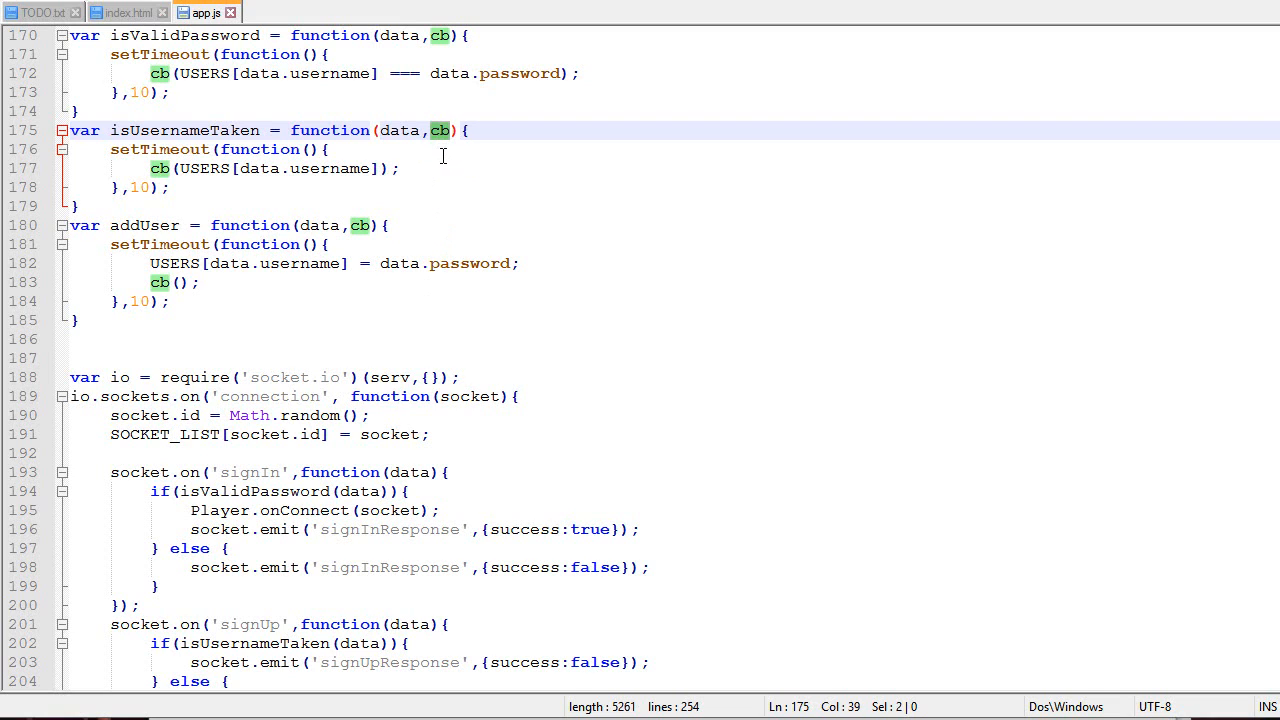
pyautogui.scroll(-3)
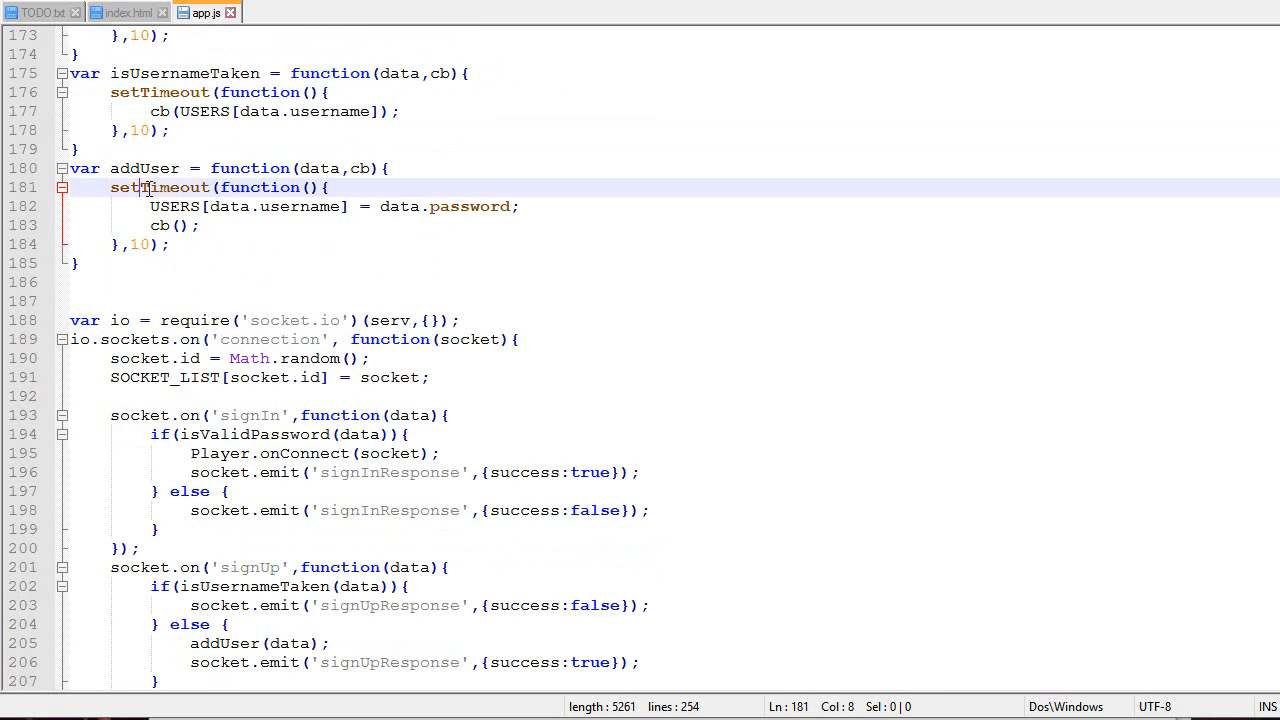
pyautogui.doubleClick(160, 188)
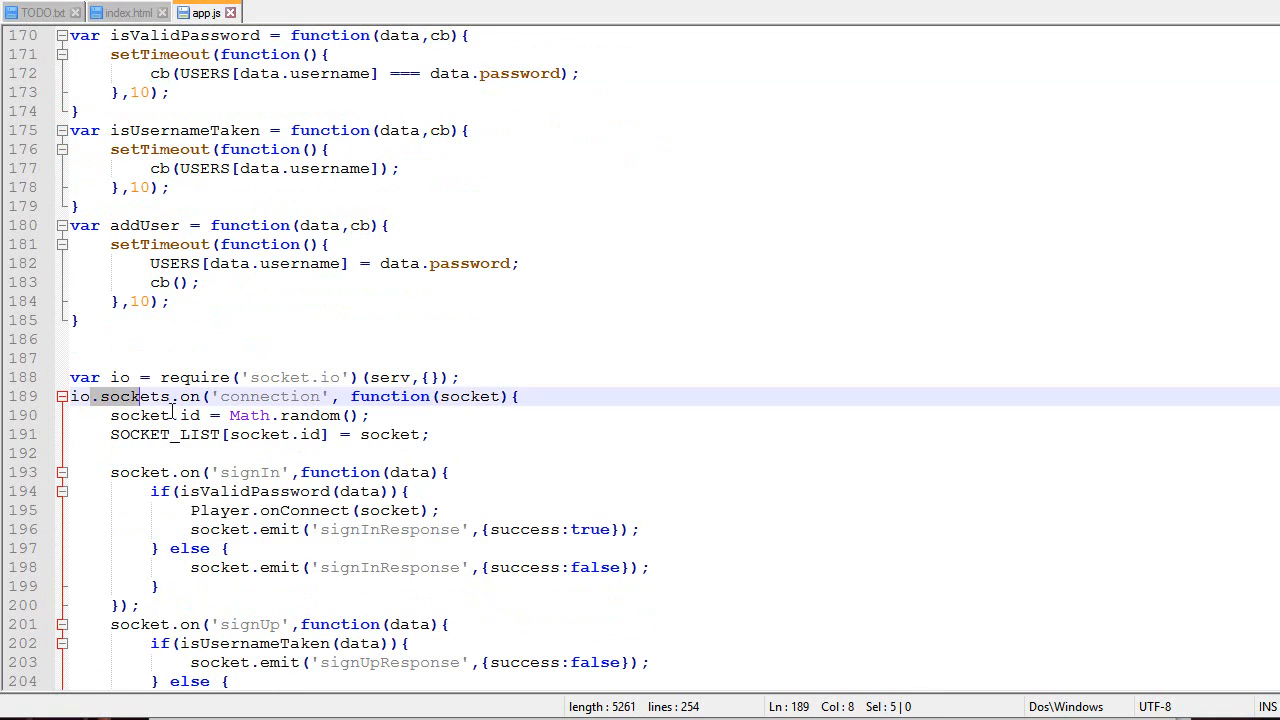
pyautogui.click(332, 396)
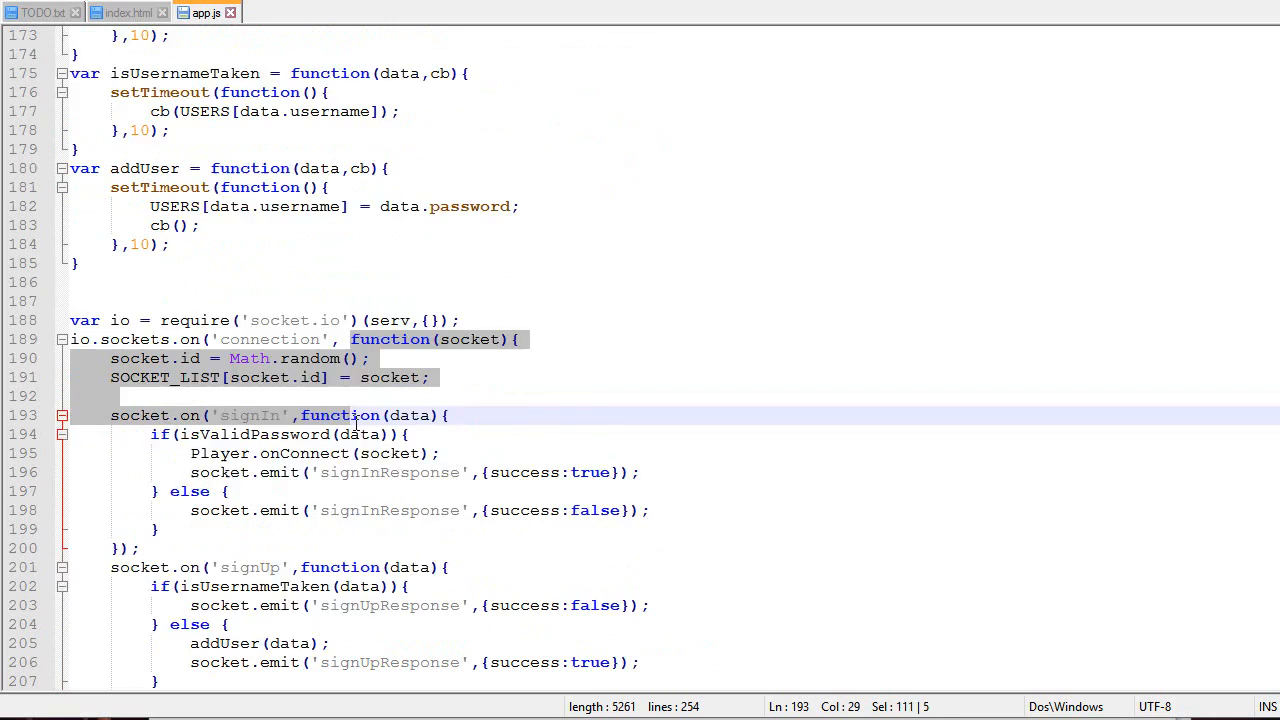
# - Review the connection handler and the helpers so all three deliver results via cb after 10 ms
pyautogui.scroll(-3)
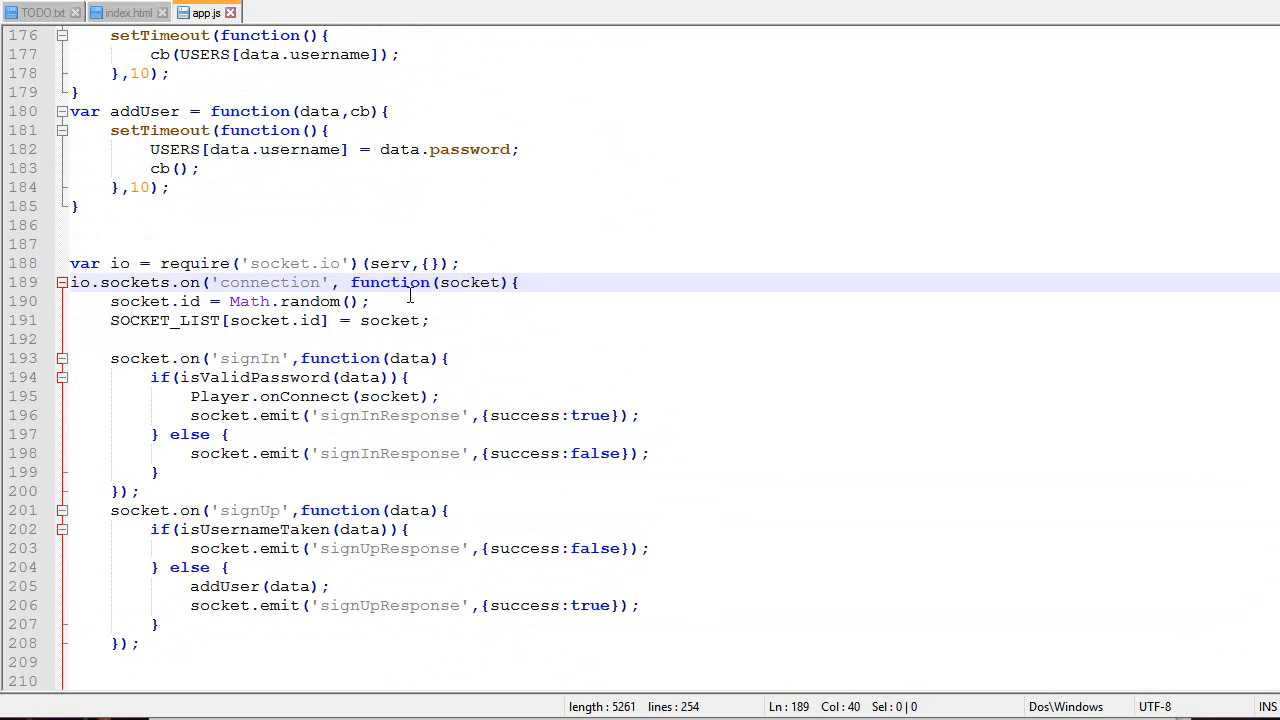
pyautogui.doubleClick(390, 282)
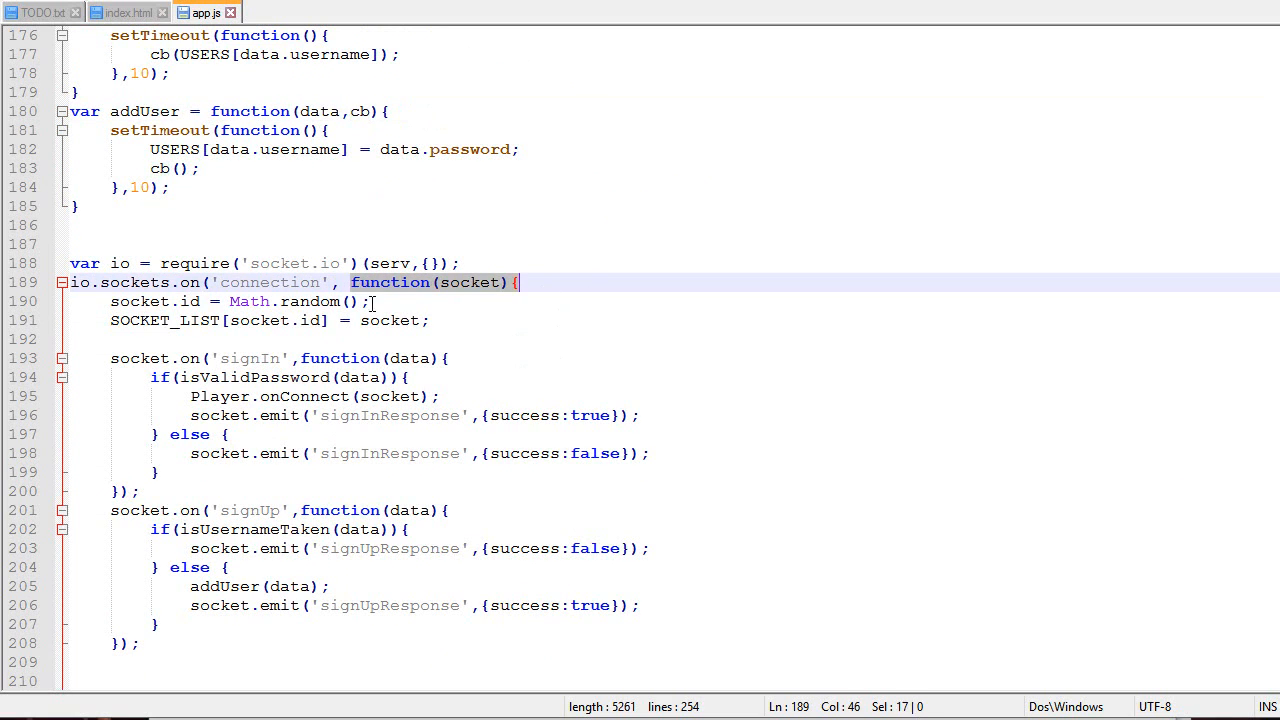
pyautogui.scroll(3)
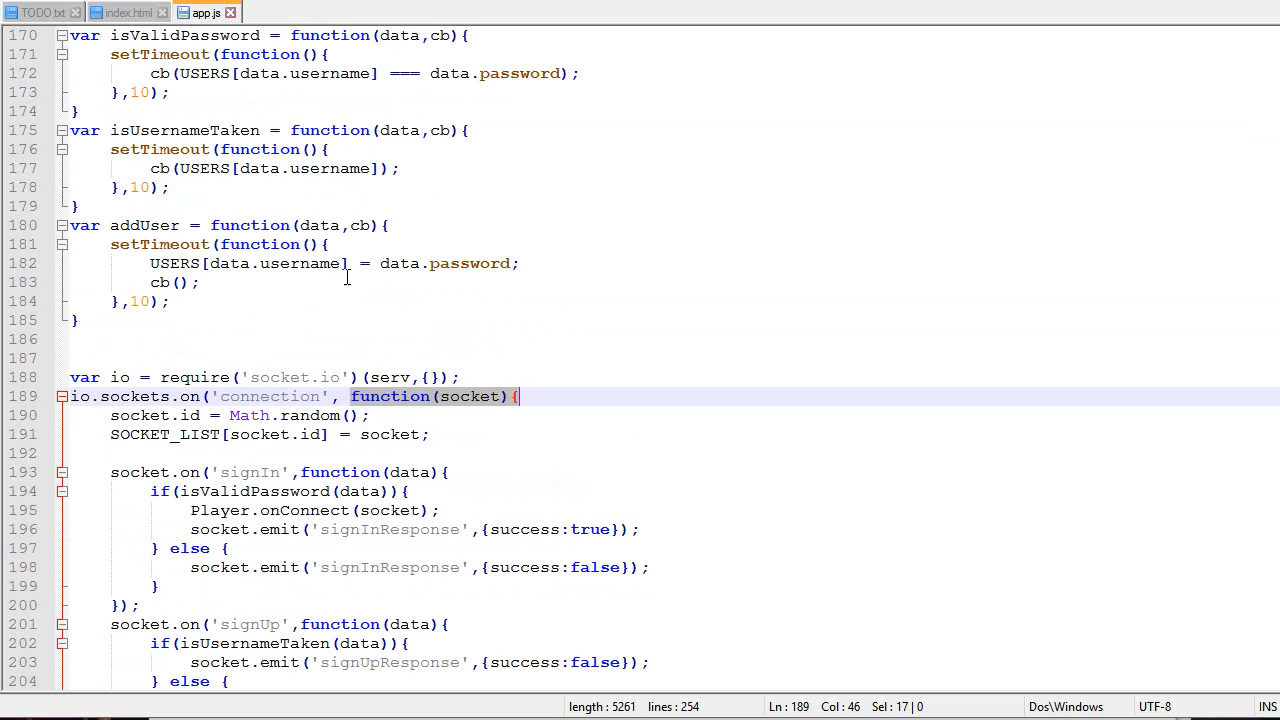
pyautogui.doubleClick(470, 396)
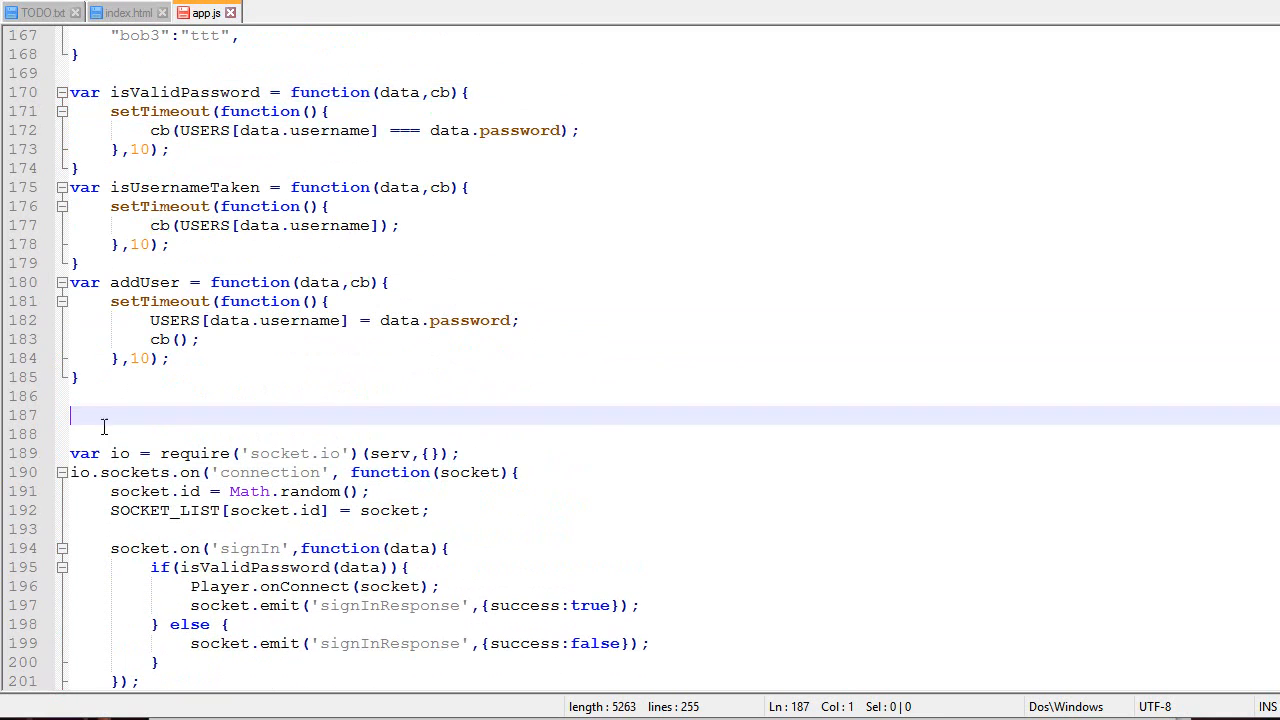
pyautogui.write('isValidPassword(data,')
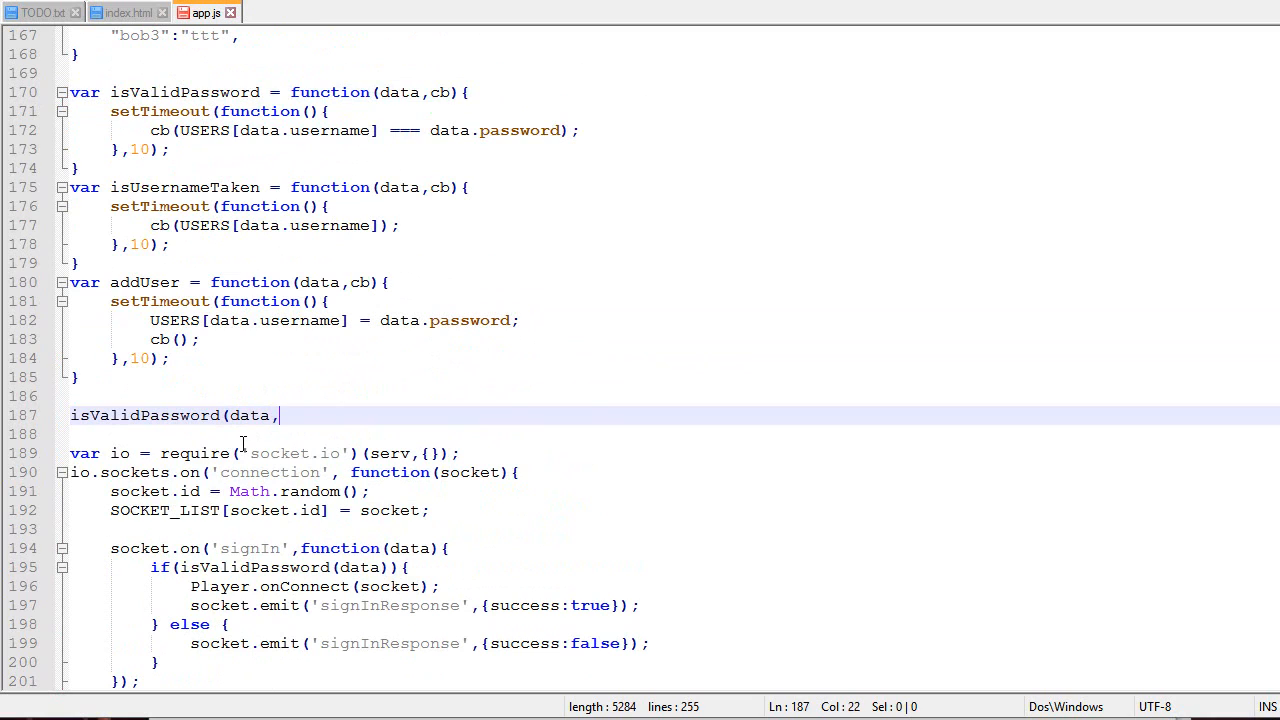
pyautogui.write('function(so')
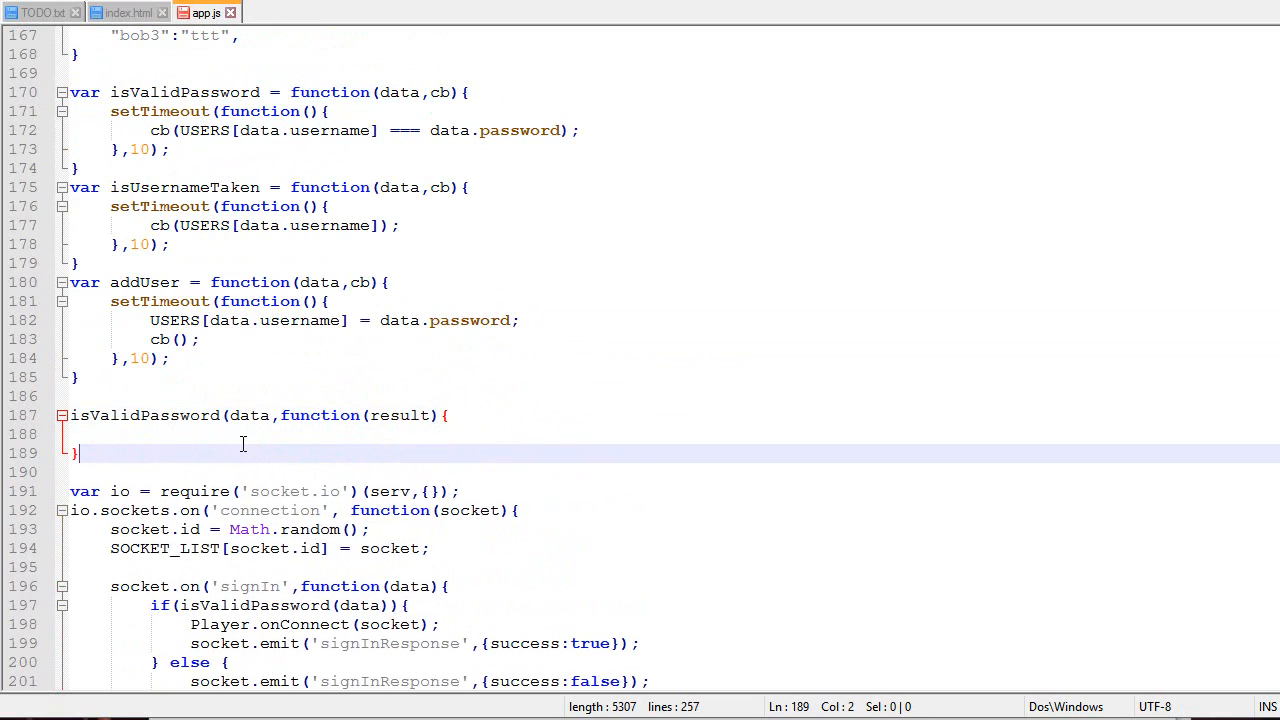
pyautogui.write(');')
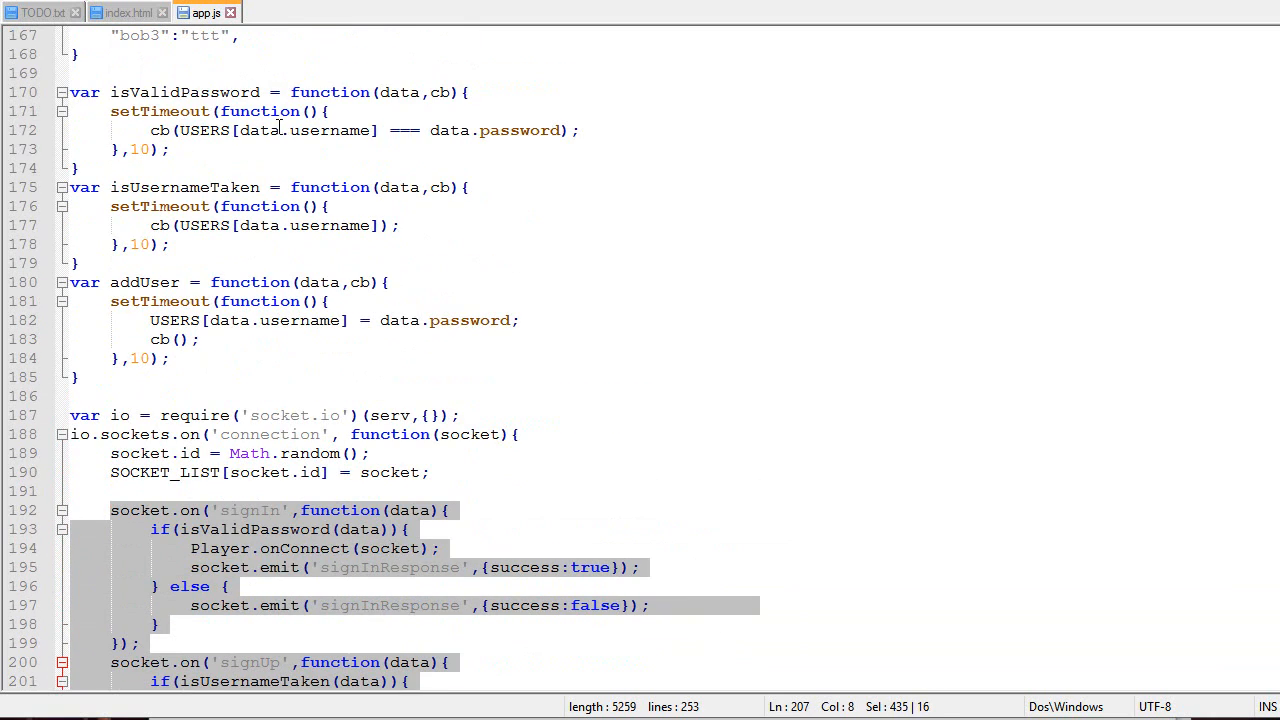
# - Move isValidPassword(data) out of the signIn if condition into its own call before it
pyautogui.scroll(-3)
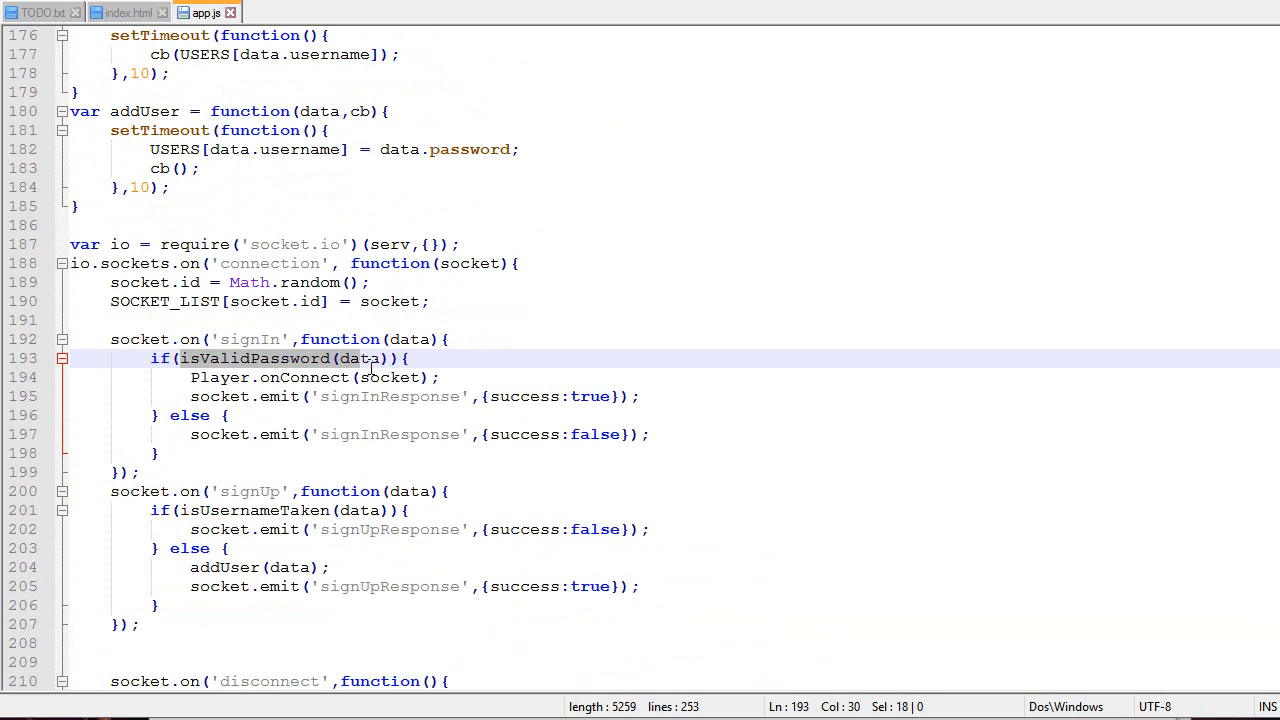
pyautogui.doubleClick(256, 358)
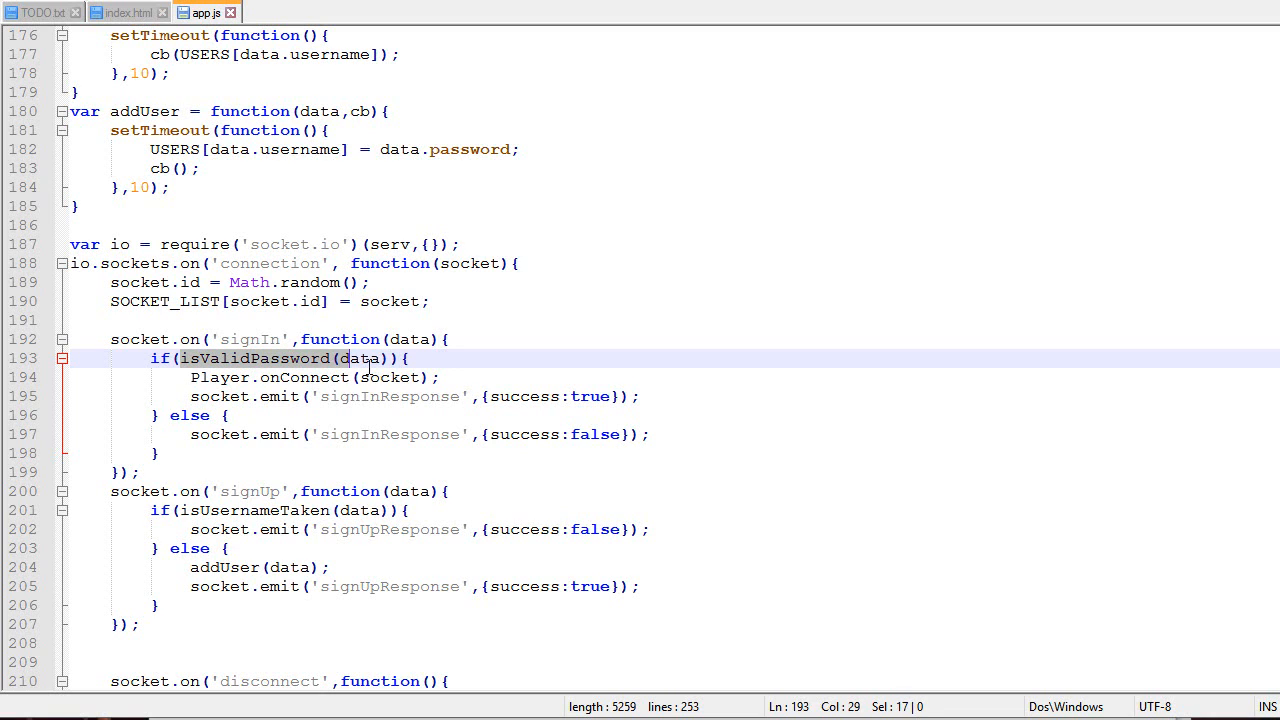
pyautogui.press('Delete')
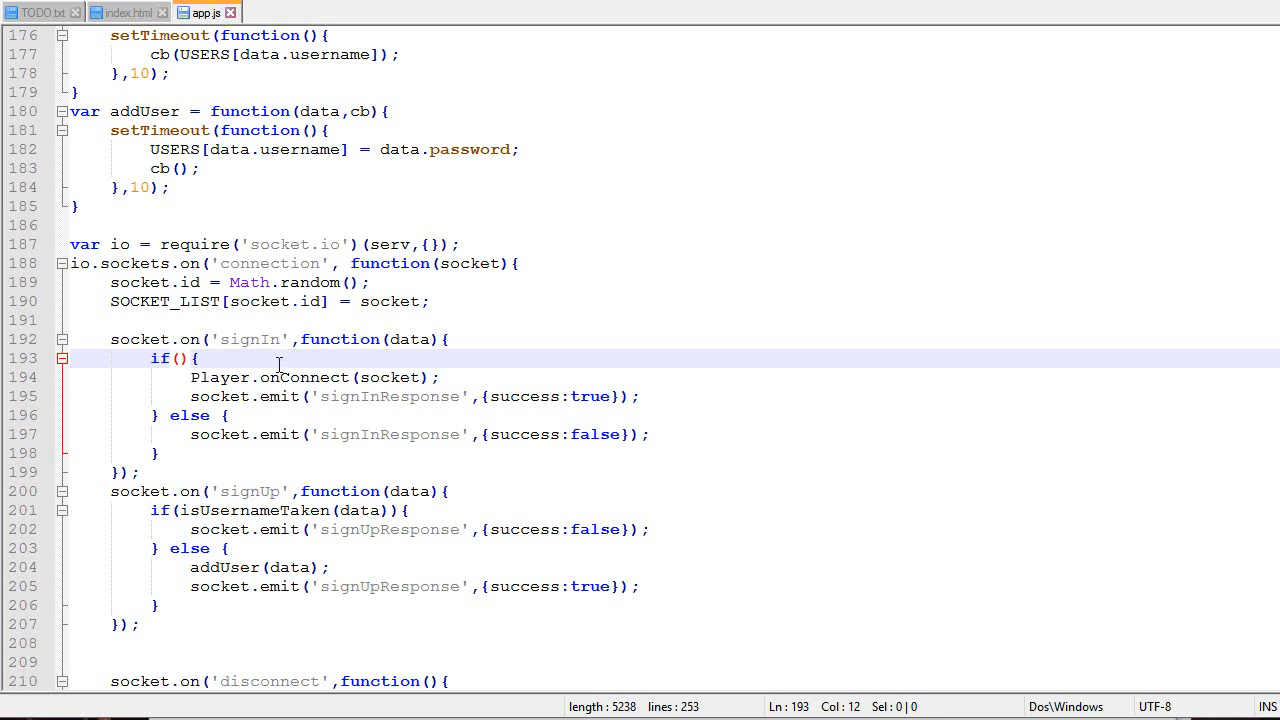
pyautogui.write('isValidPassword(data);')
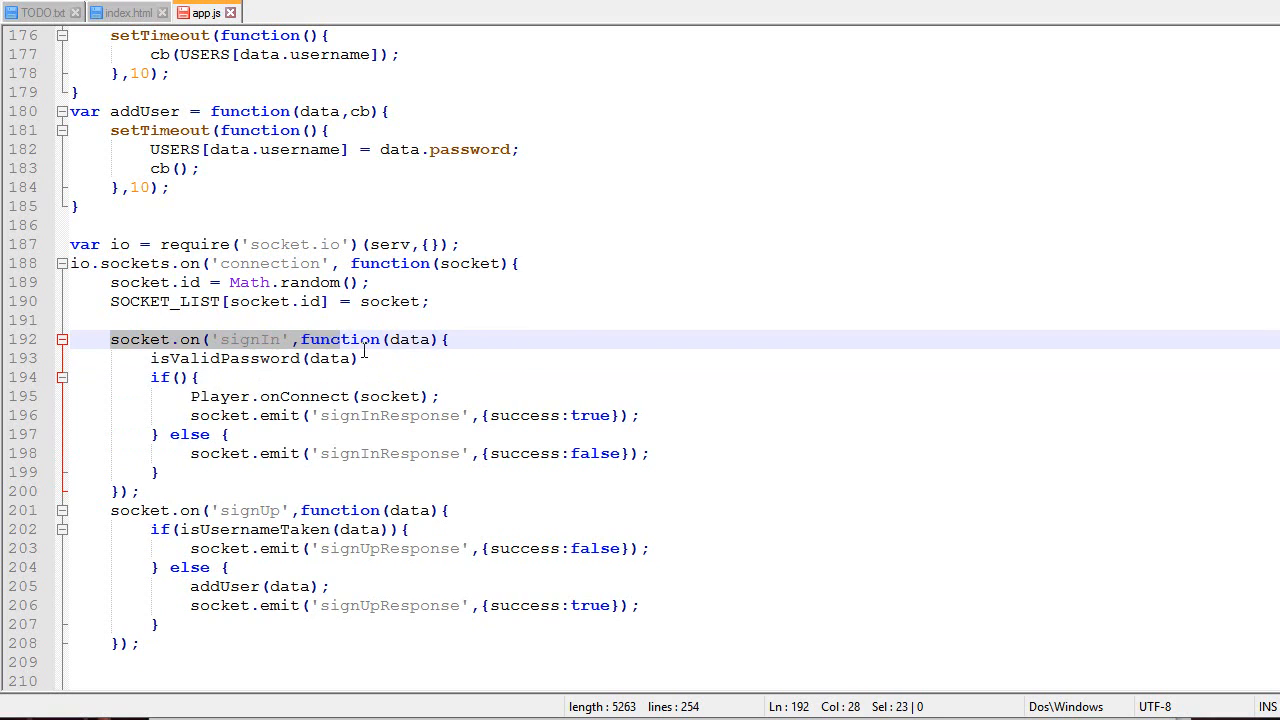
# - Pass isValidPassword a callback and test if(res) inside it for the success/failure emits
pyautogui.click(550, 264)
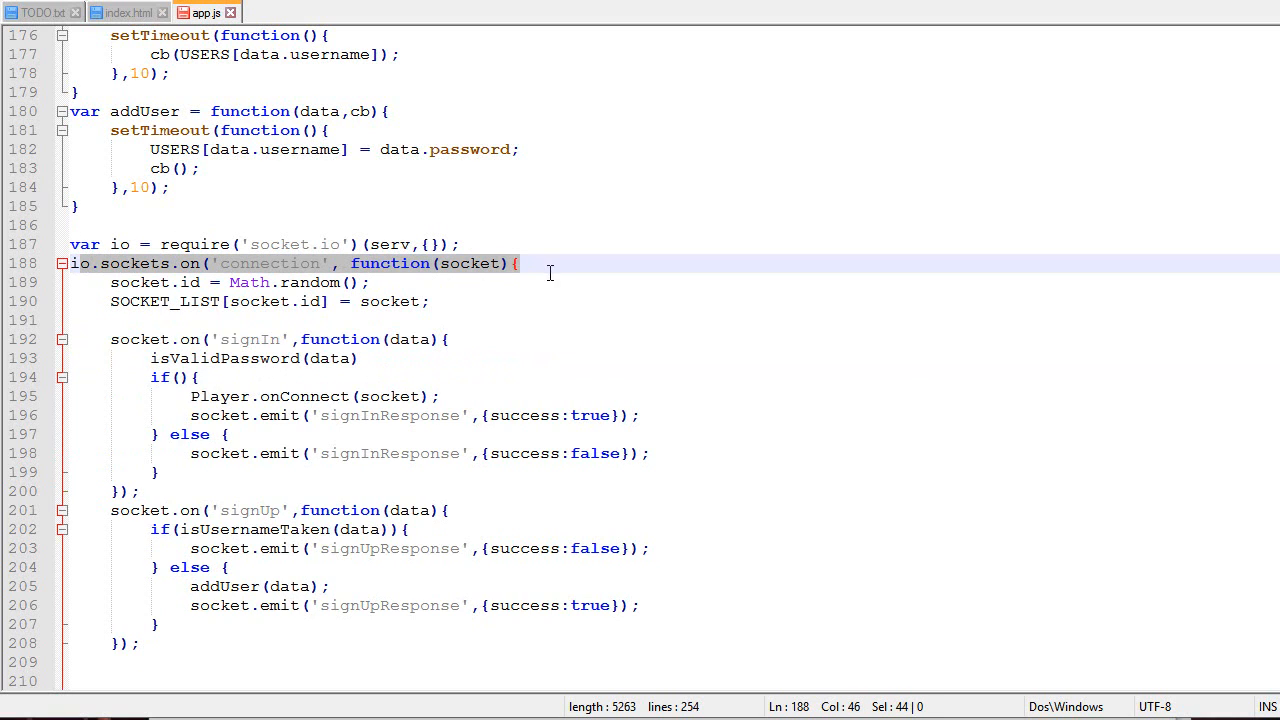
pyautogui.write(',')
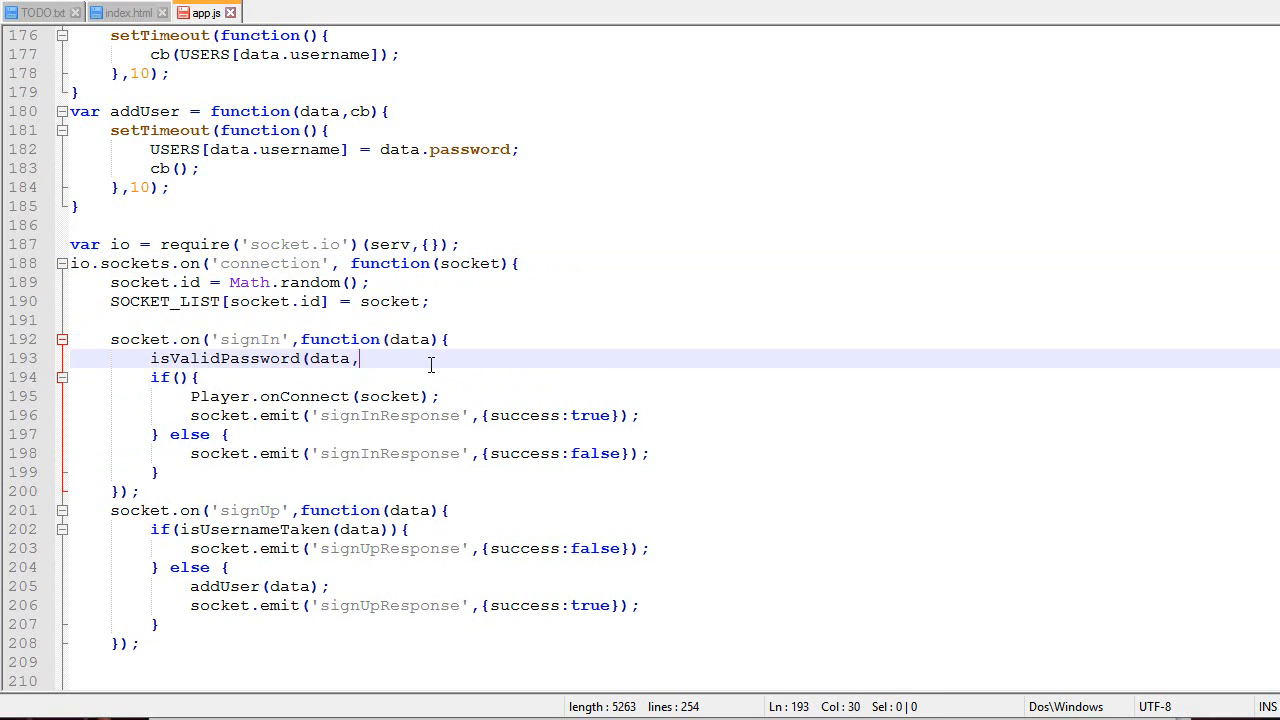
pyautogui.write('function(){')
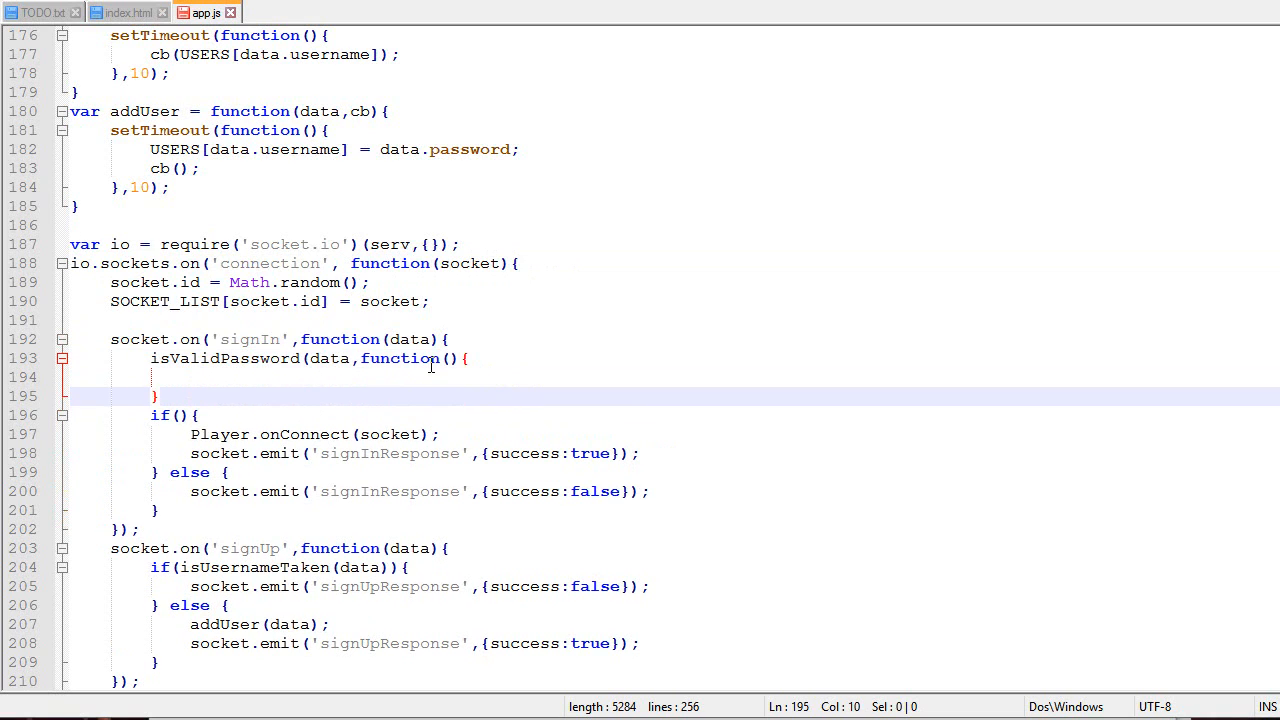
pyautogui.write('res')
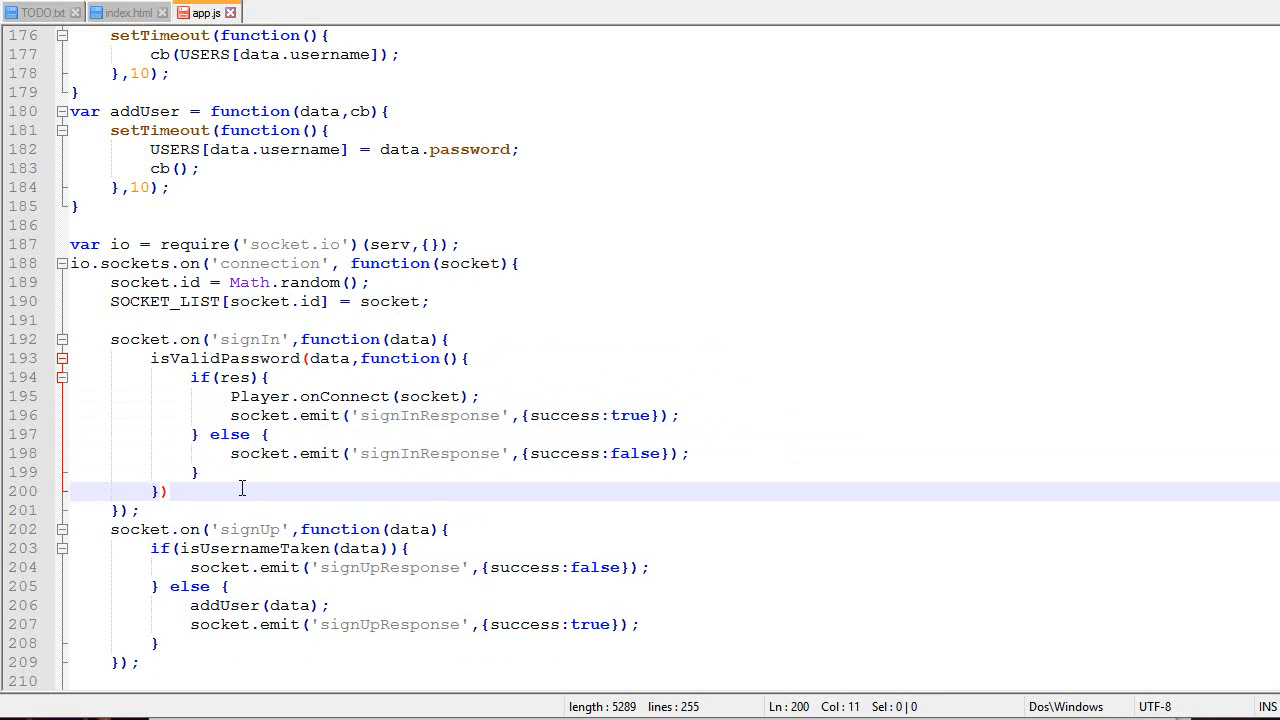
# - Rewrite signUp as isUsernameTaken(data,function(res){...}) with the success emit inside addUser's callback
pyautogui.doubleClick(248, 472)
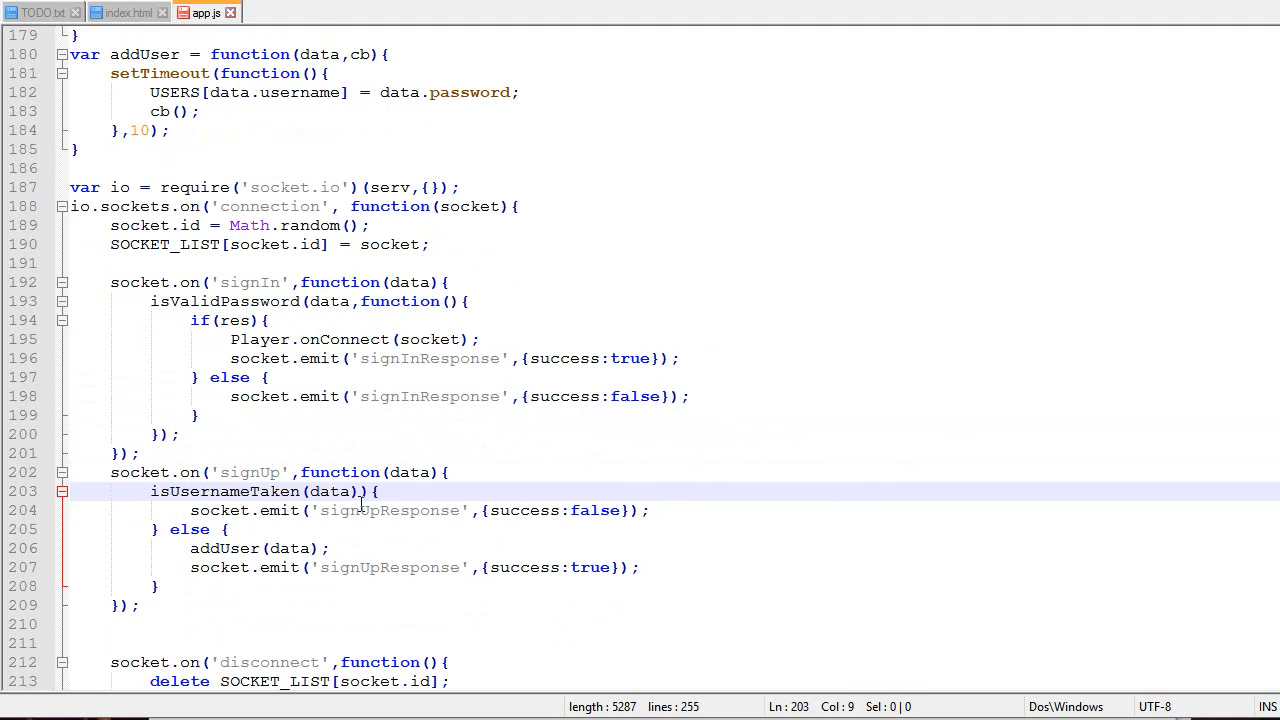
pyautogui.write(',function()')
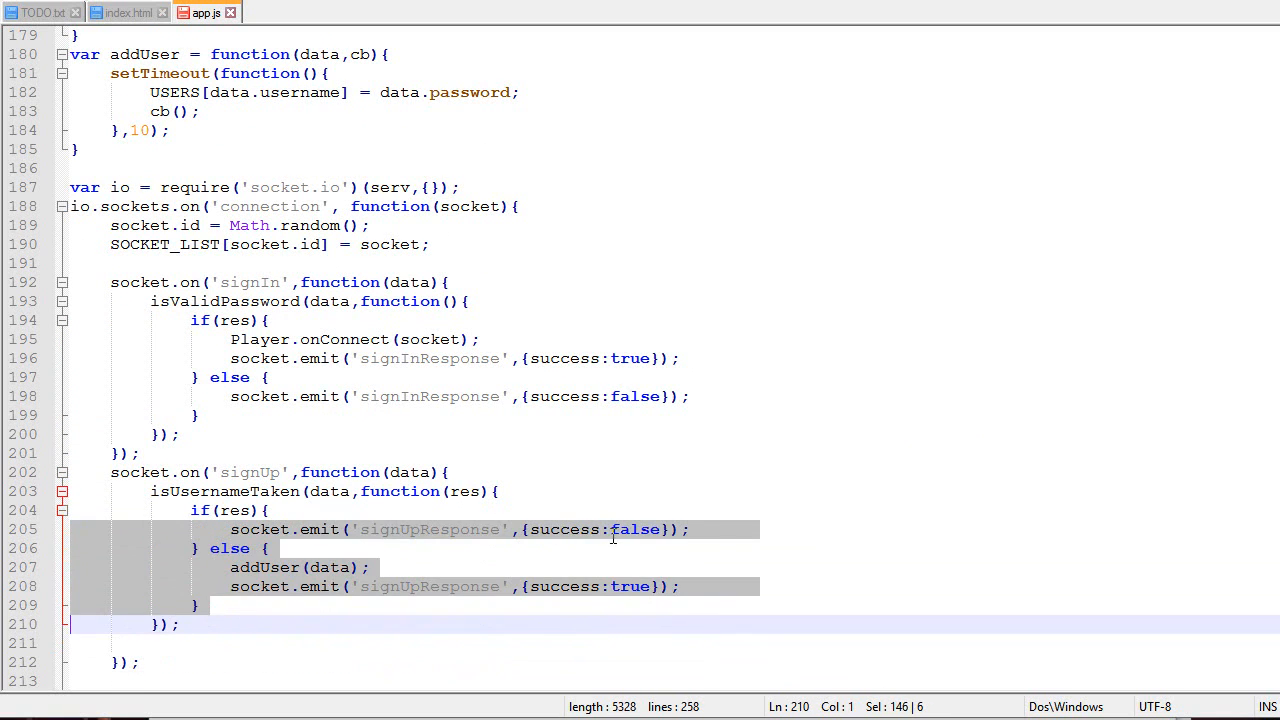
pyautogui.doubleClick(264, 568)
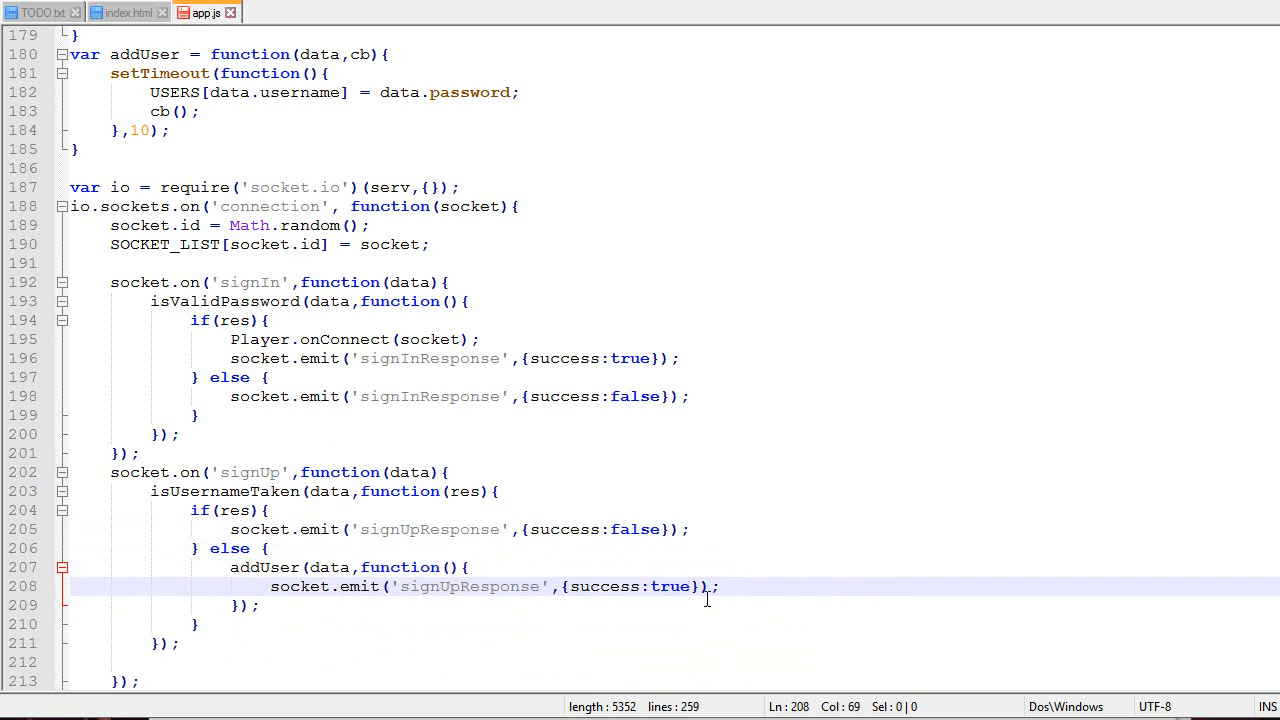
pyautogui.doubleClick(468, 586)
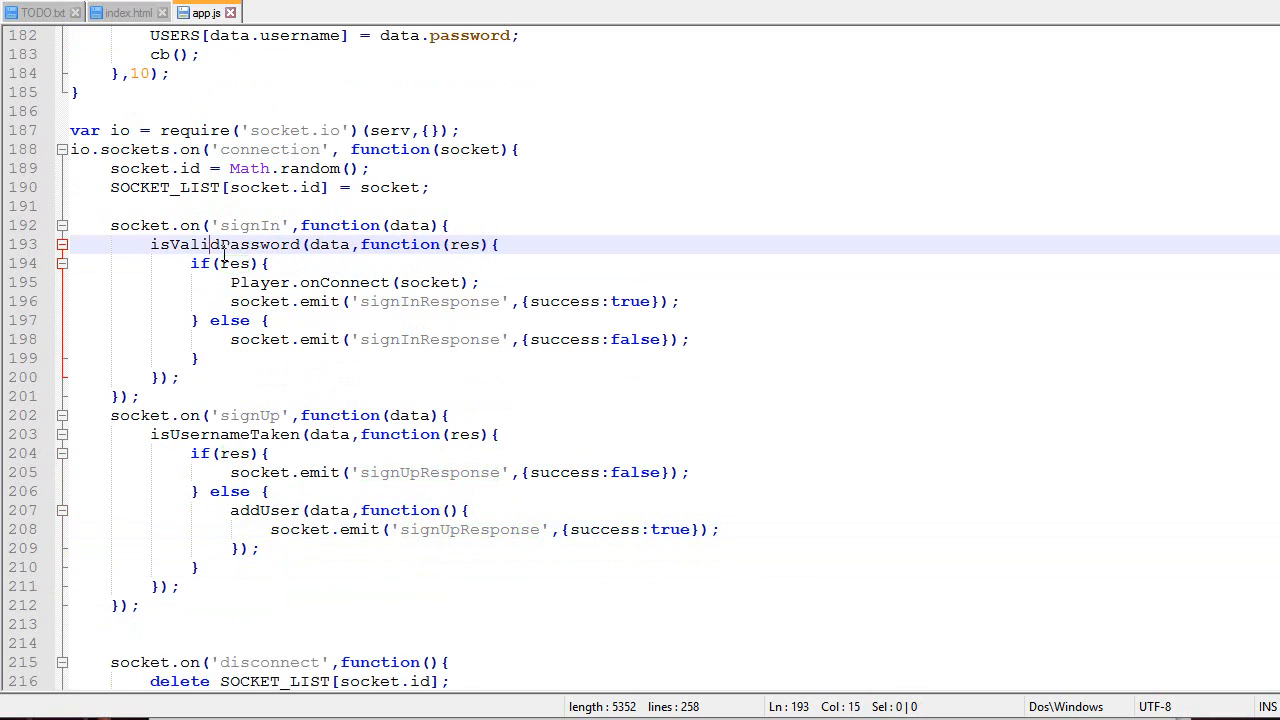
# - Add res to the signIn callback's parameters and retype the connection handler's socket parameter
pyautogui.click(462, 244)
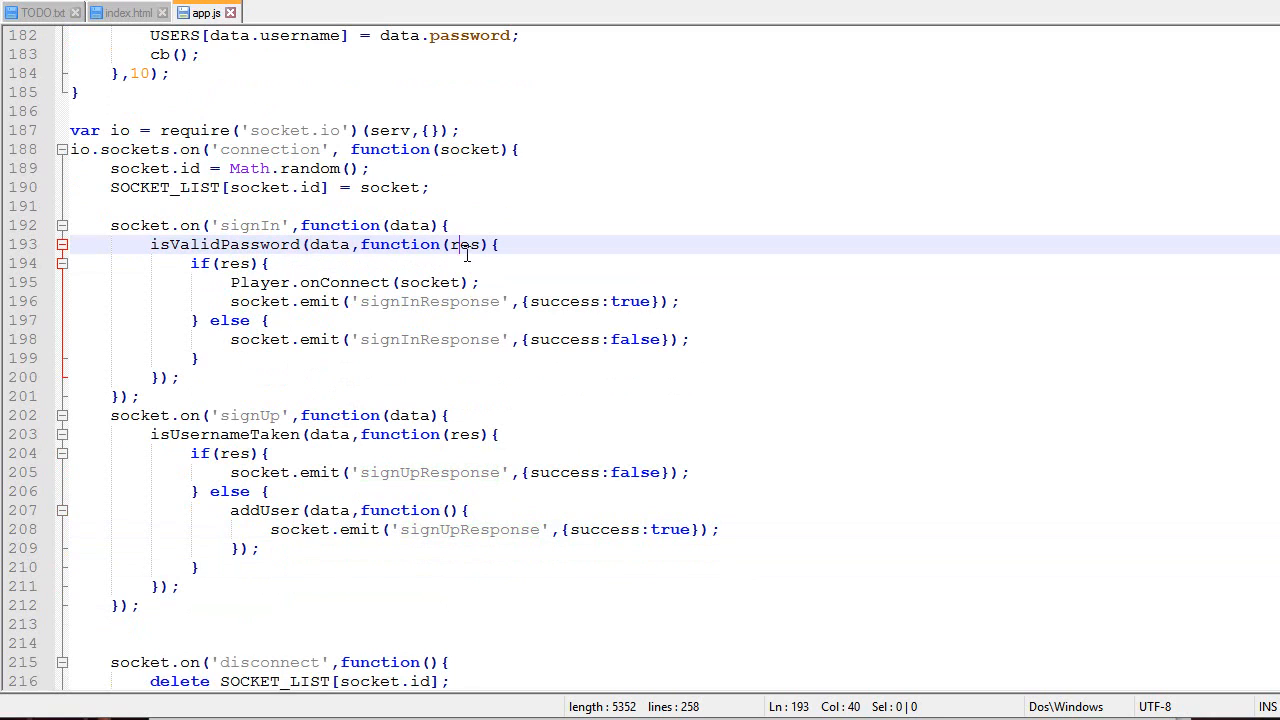
pyautogui.doubleClick(464, 244)
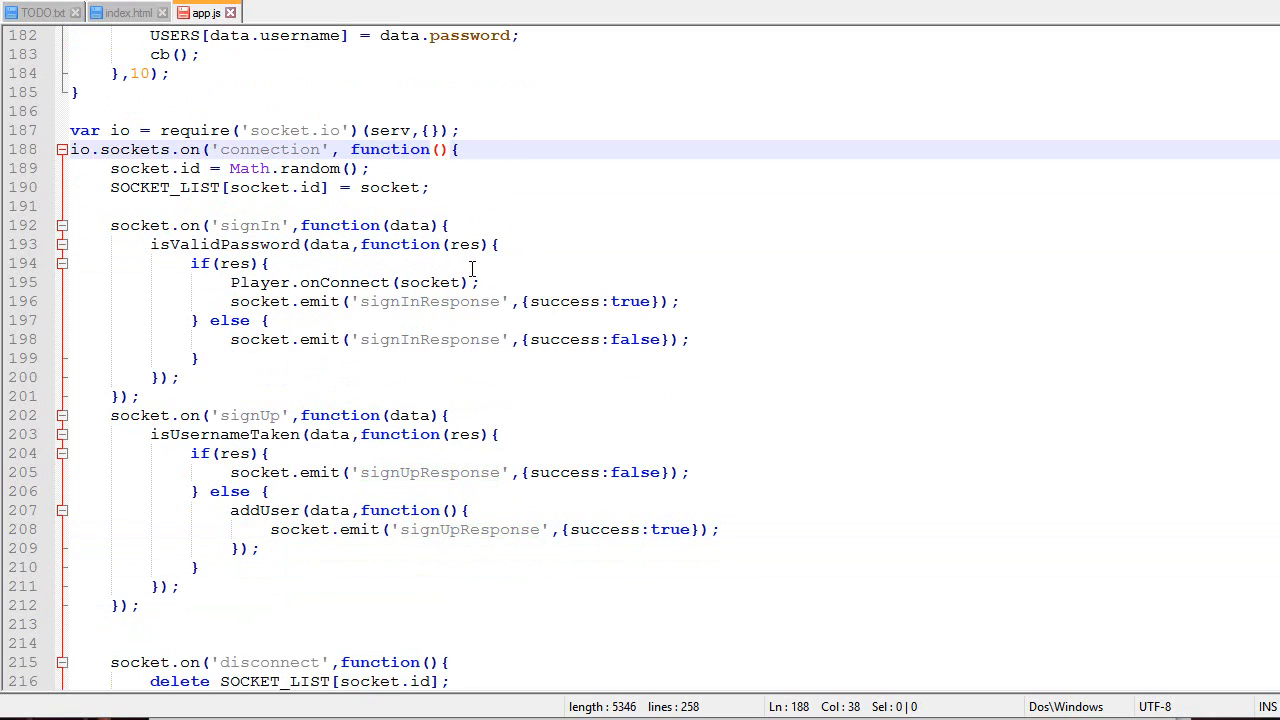
pyautogui.write('socket')
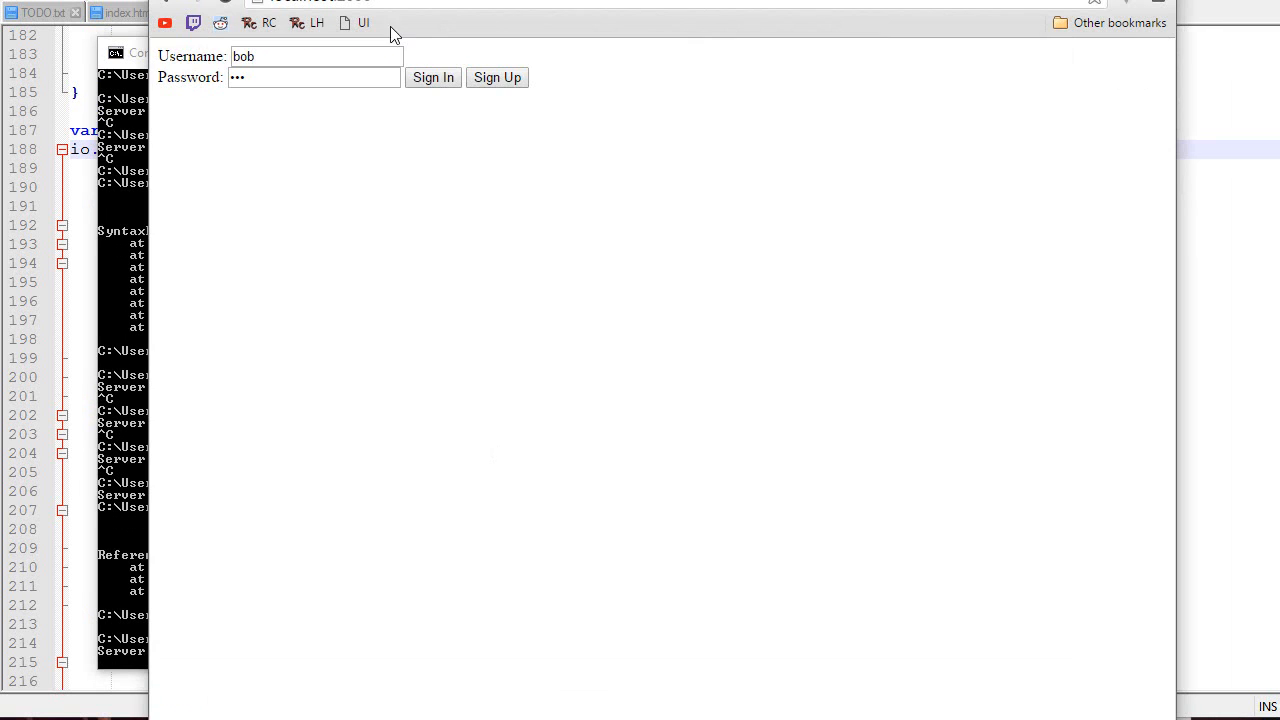
# - Attempt sign-in and sign-up as bob, dismissing both failure alerts
pyautogui.click(314, 76)
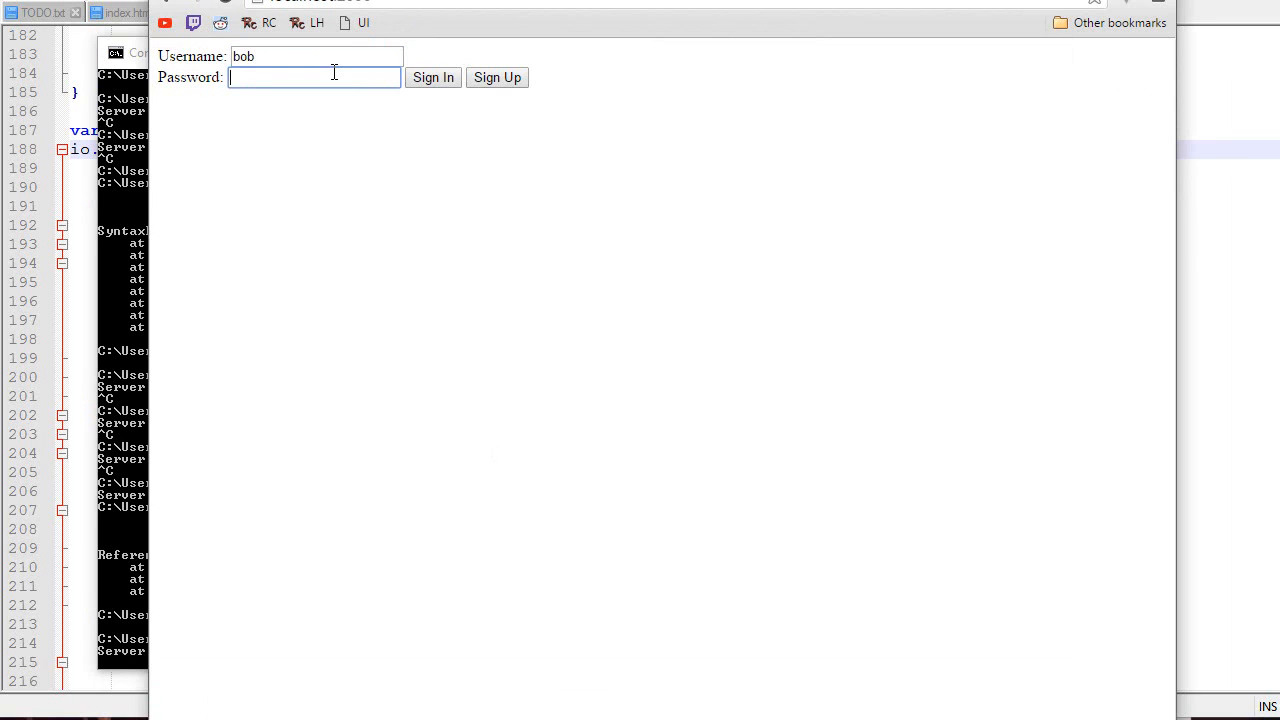
pyautogui.click(432, 76)
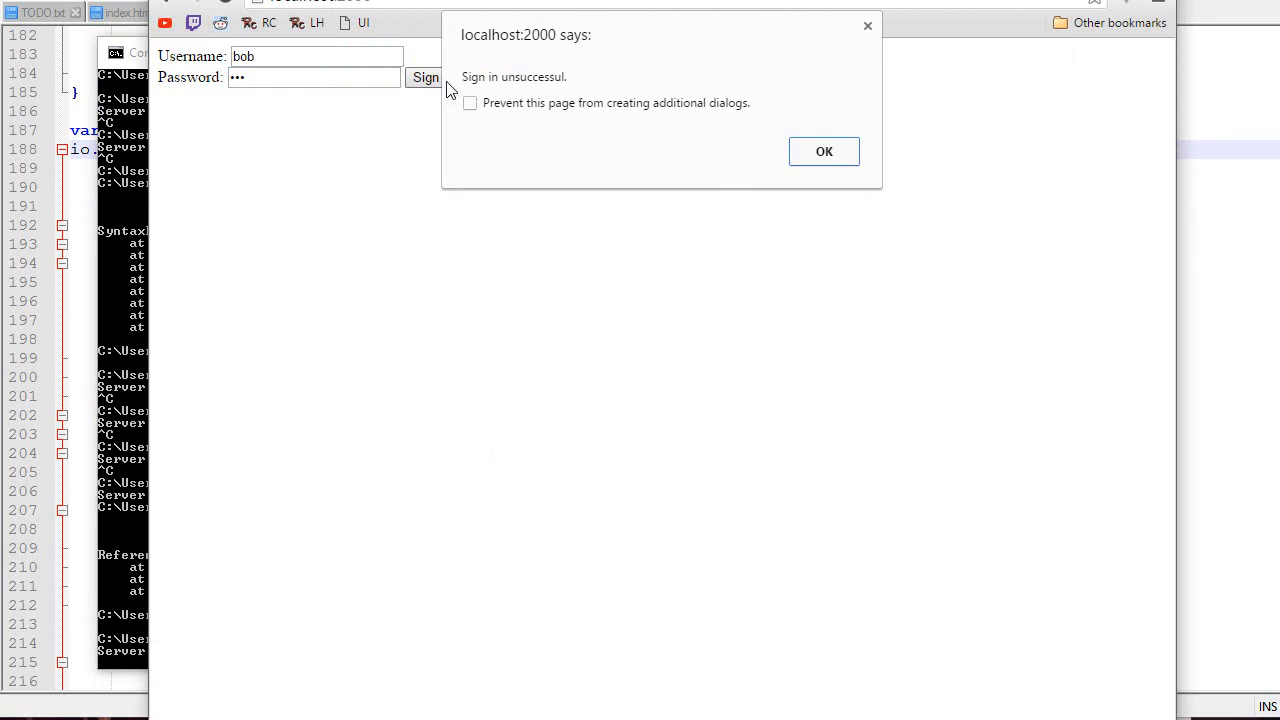
pyautogui.click(824, 152)
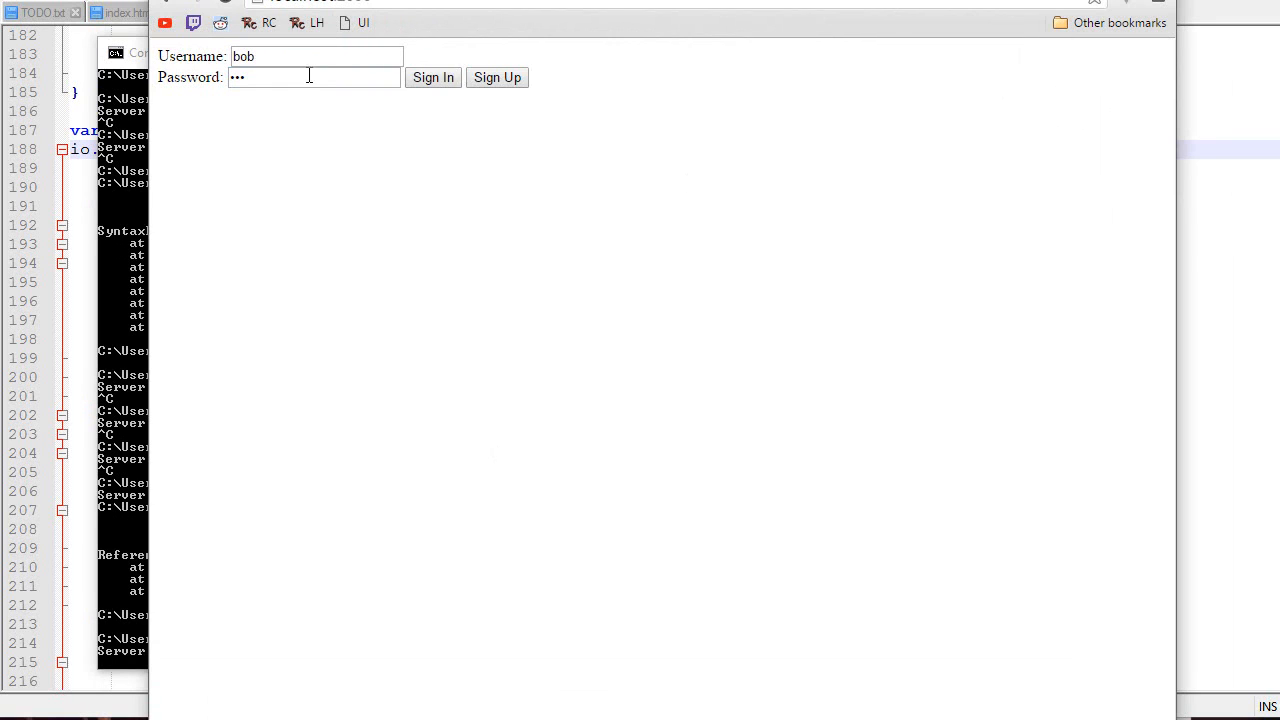
pyautogui.click(496, 76)
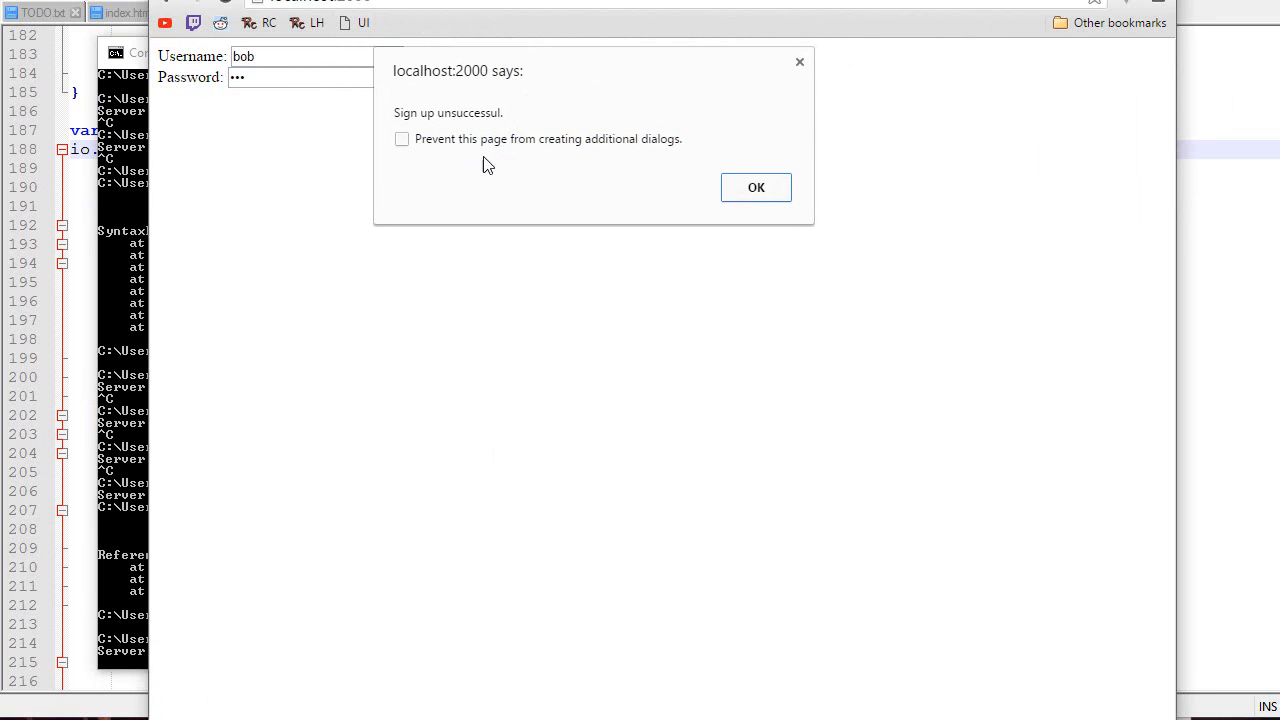
pyautogui.click(756, 188)
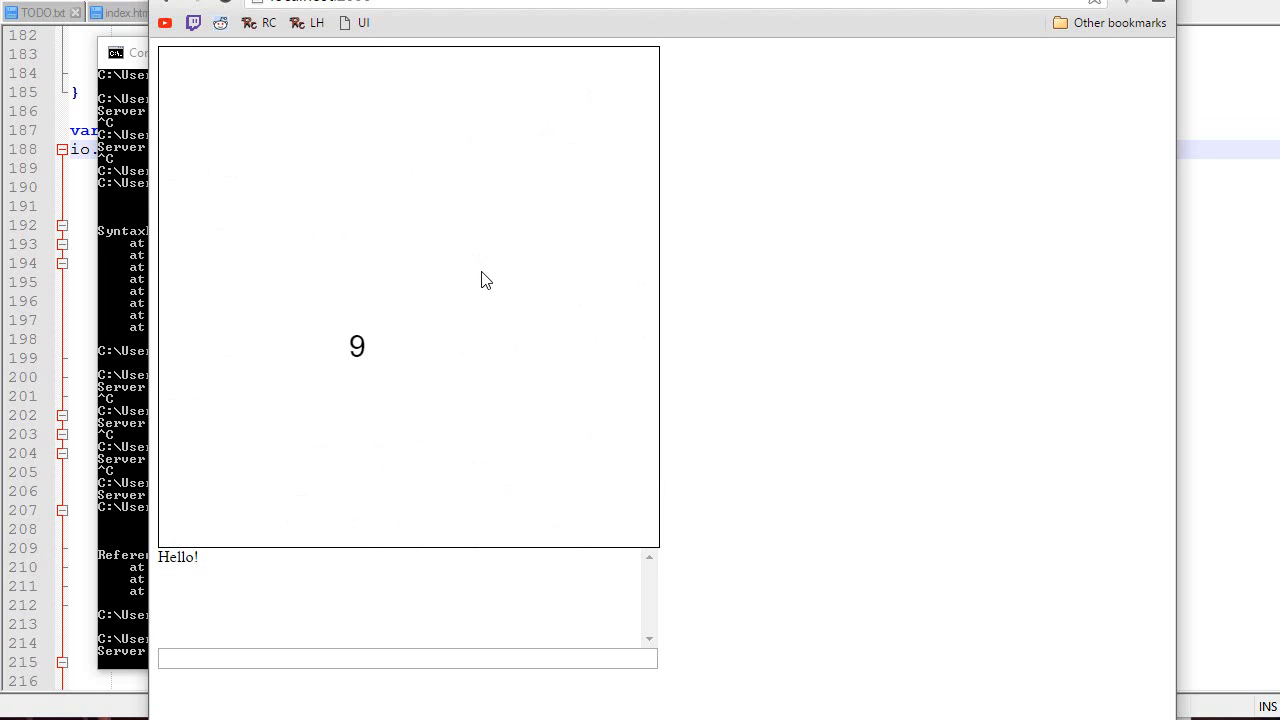
pyautogui.moveTo(490, 294)
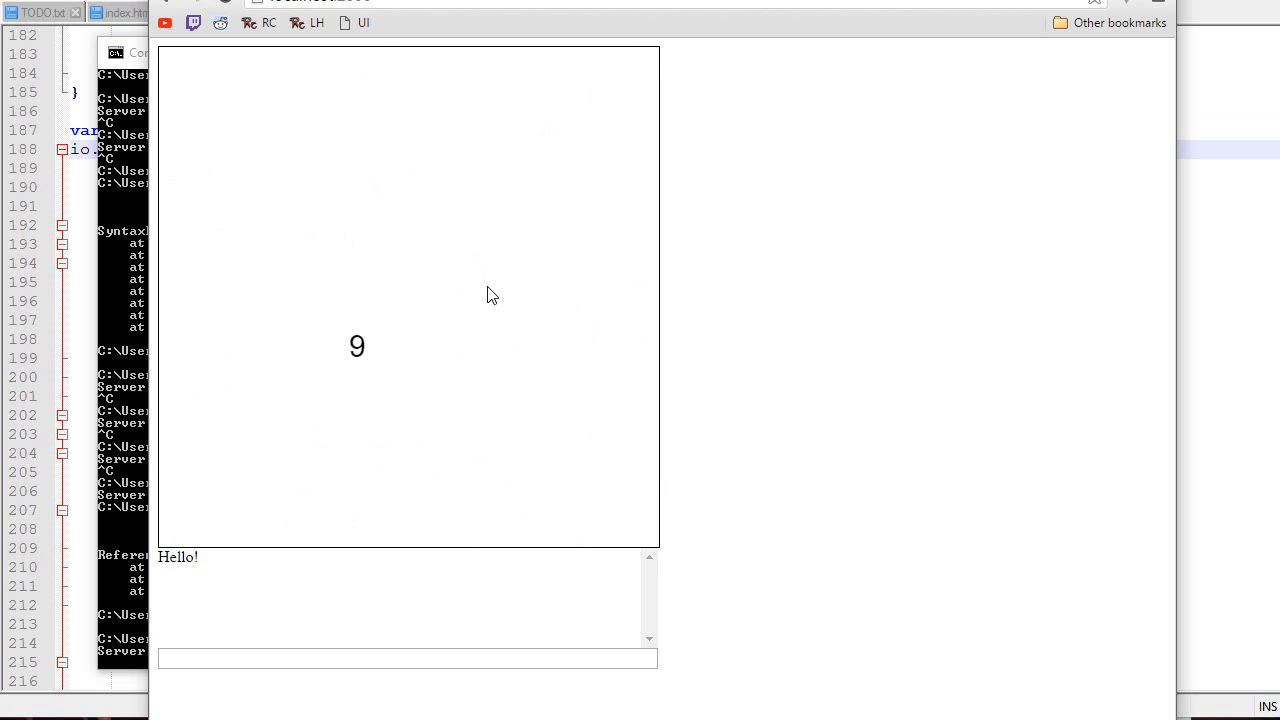